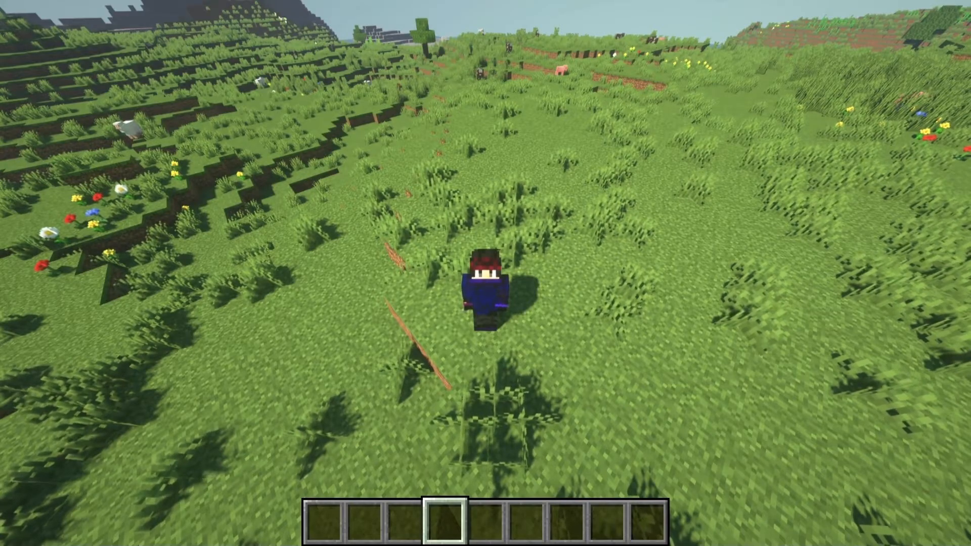
# Inspect the placed Machine Block's inventory, close it, and watch the armoured mobs
pyautogui.press('e')
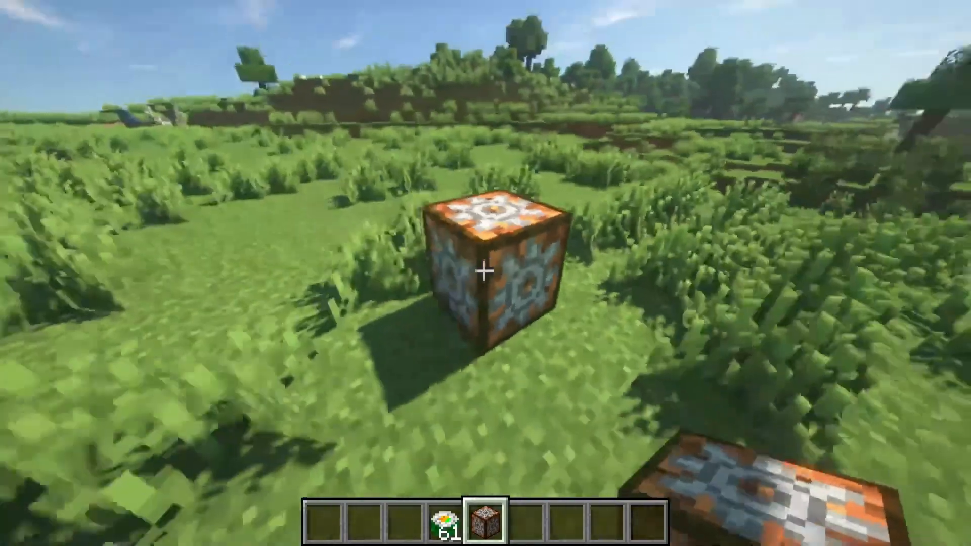
pyautogui.rightClick(484, 272)
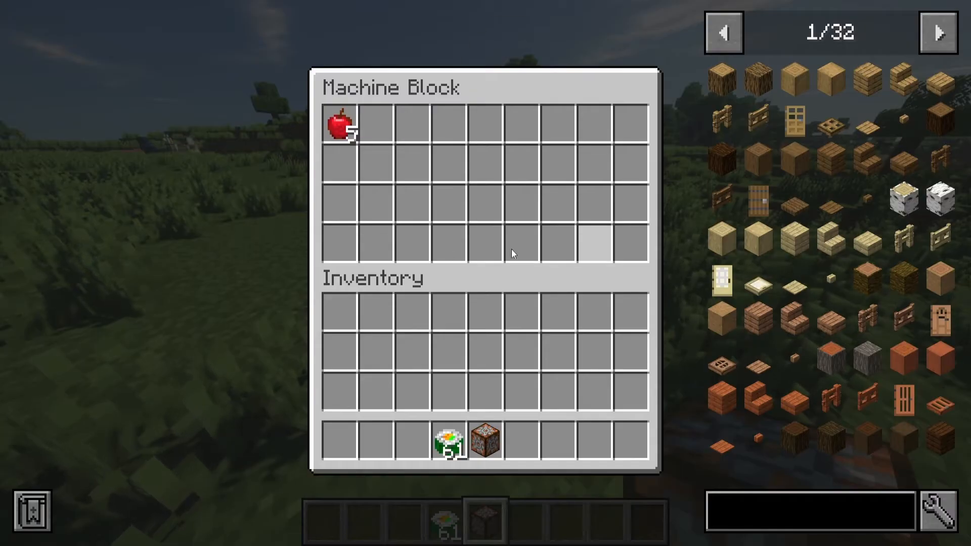
pyautogui.press('Escape')
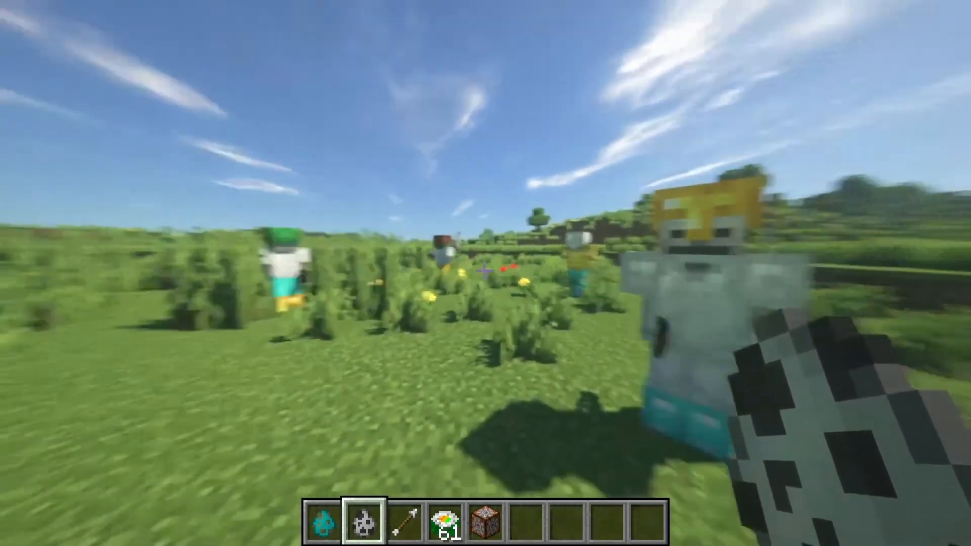
pyautogui.press('E')
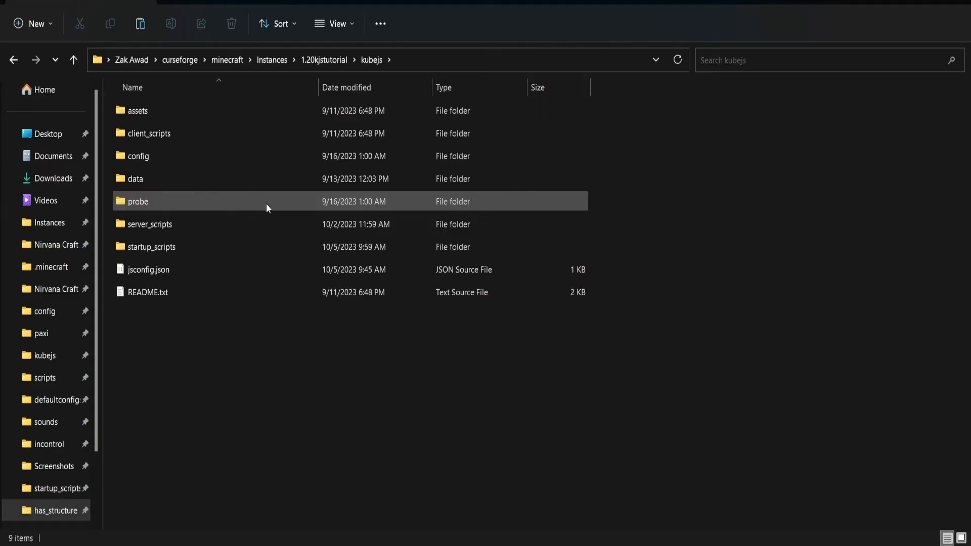
# Open tutorial.js from the kubejs startup_scripts folder
pyautogui.doubleClick(149, 247)
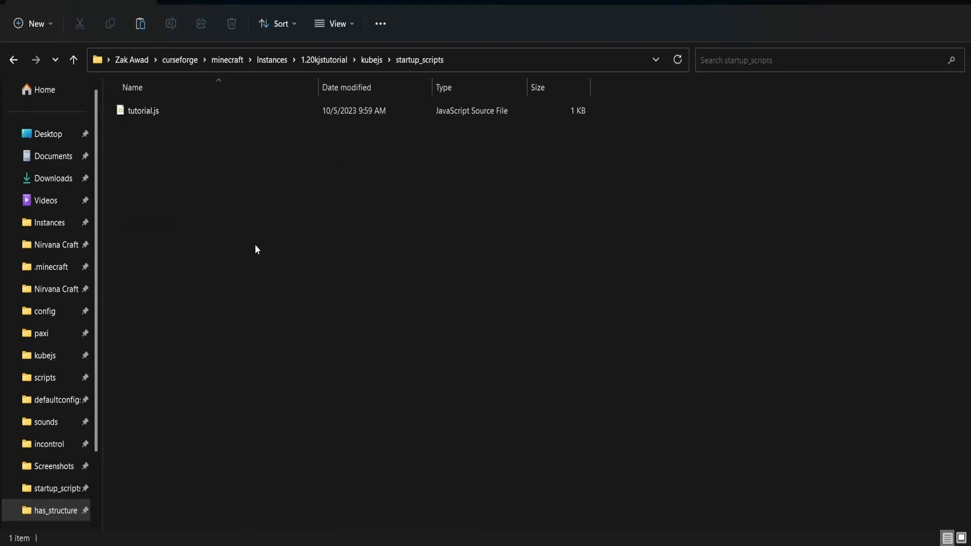
pyautogui.moveTo(249, 112)
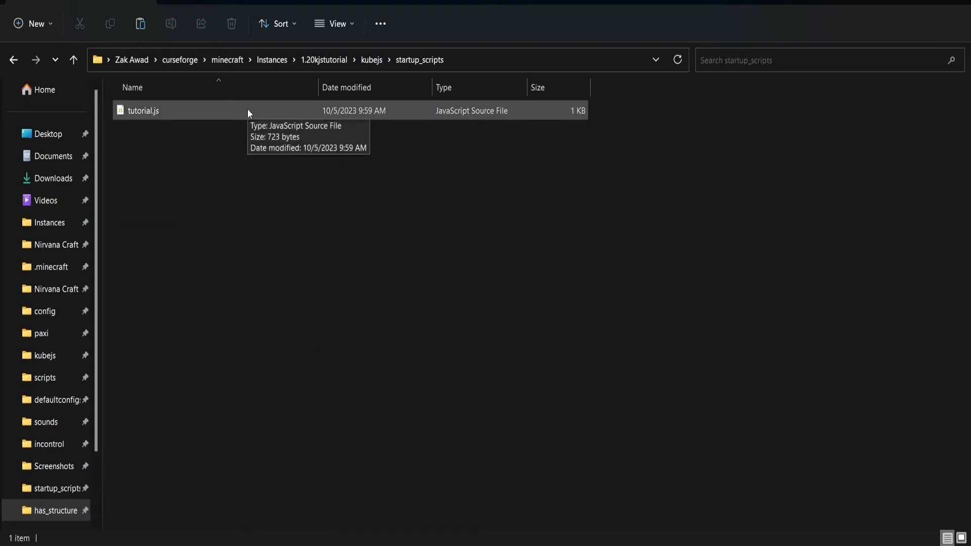
pyautogui.doubleClick(144, 111)
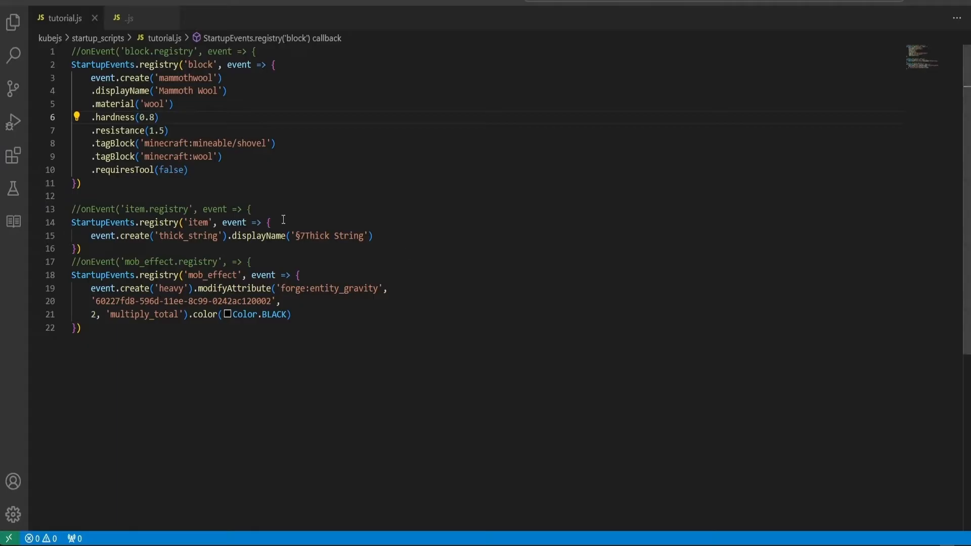
# Select 'material' on line 5 of the Mammoth Wool block to replace it with soundType
pyautogui.click(182, 104)
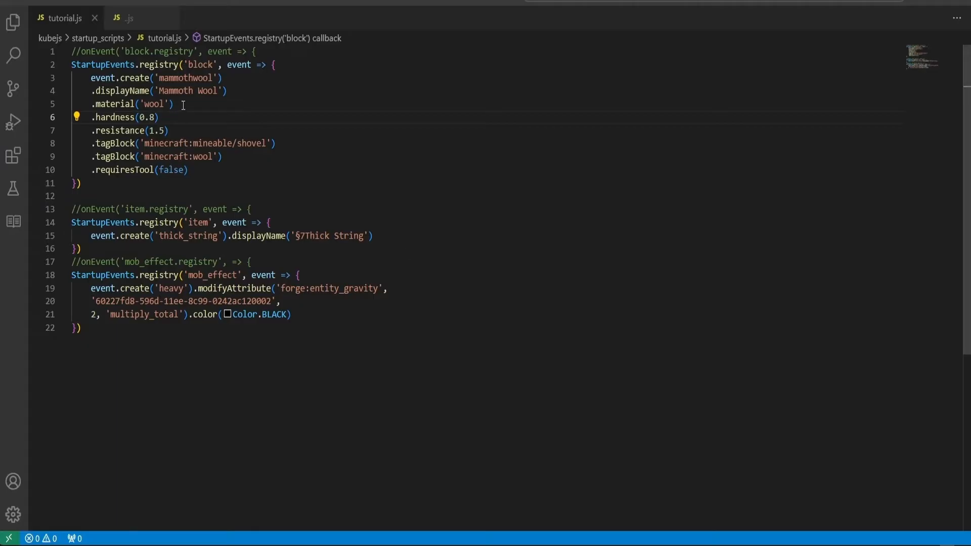
pyautogui.doubleClick(156, 104)
pyautogui.write('soundTyp')
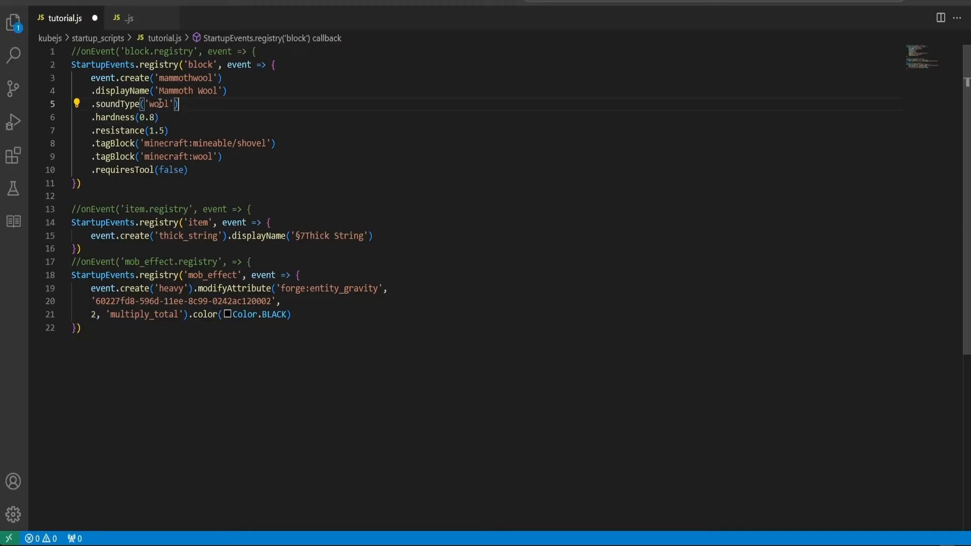
pyautogui.moveTo(163, 103)
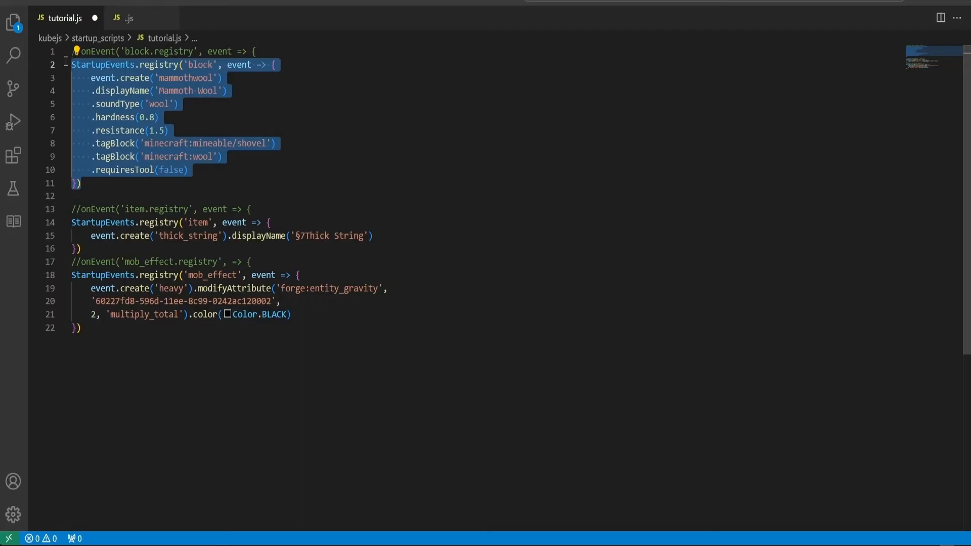
pyautogui.moveTo(204, 116)
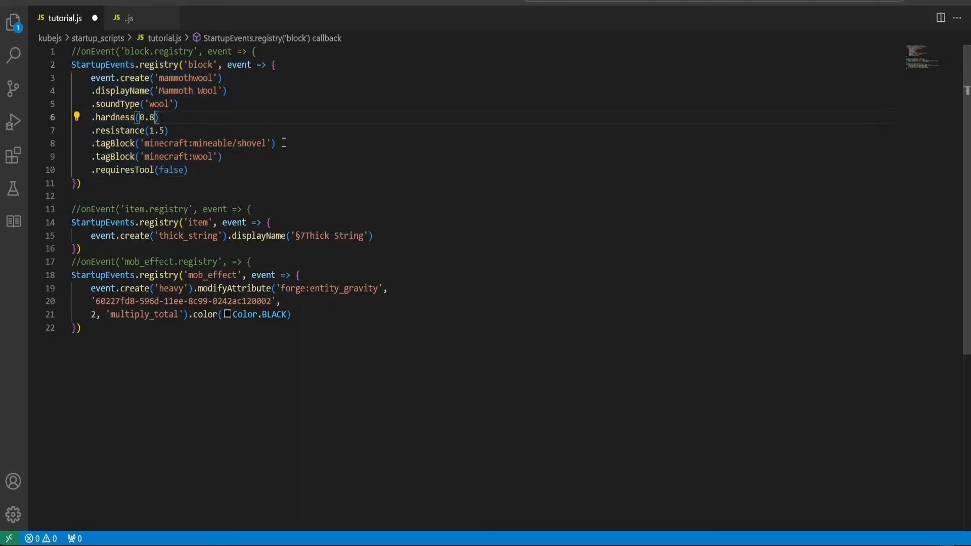
pyautogui.moveTo(441, 149)
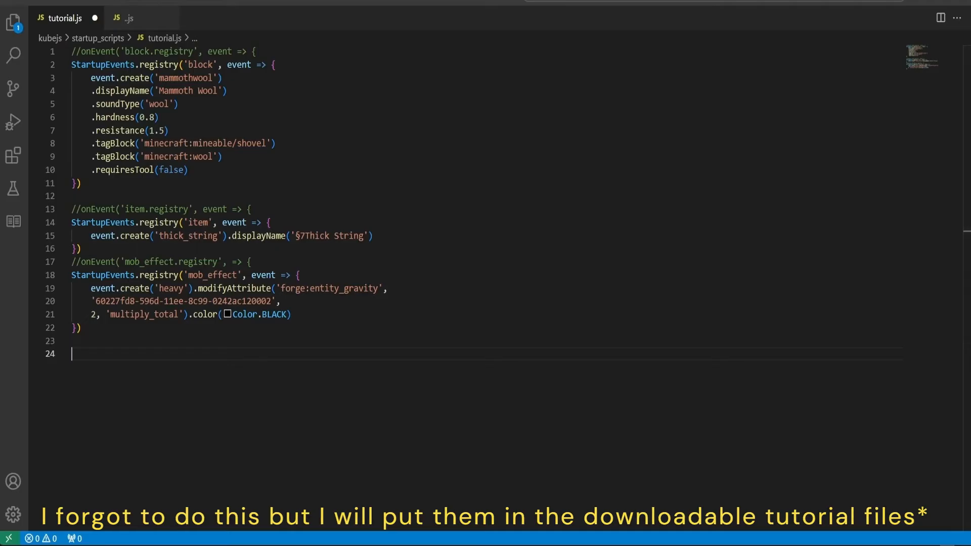
# Register item 'ancient_tempura' with displayName '§a§lAncient Tempura' in a new item registry block
pyautogui.press('ctrl+s')
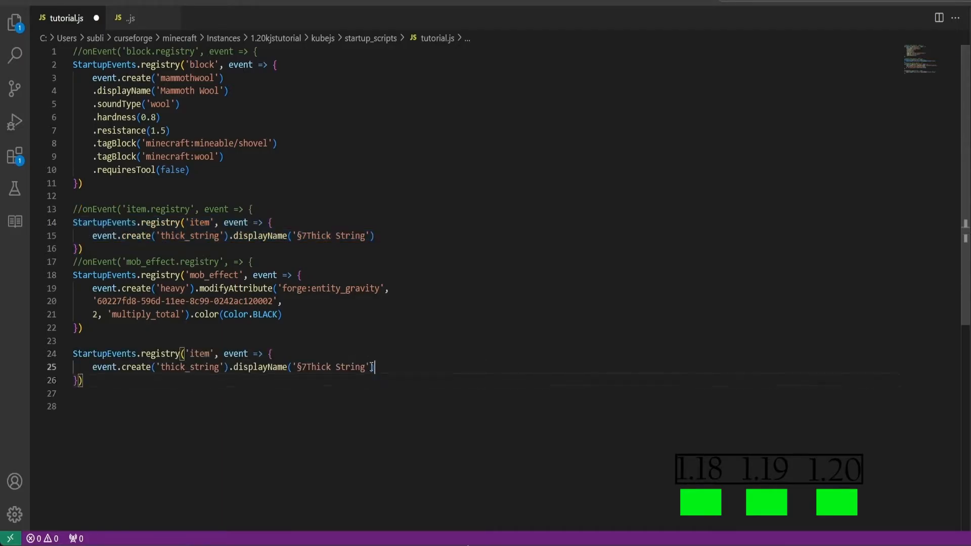
pyautogui.press('Delete')
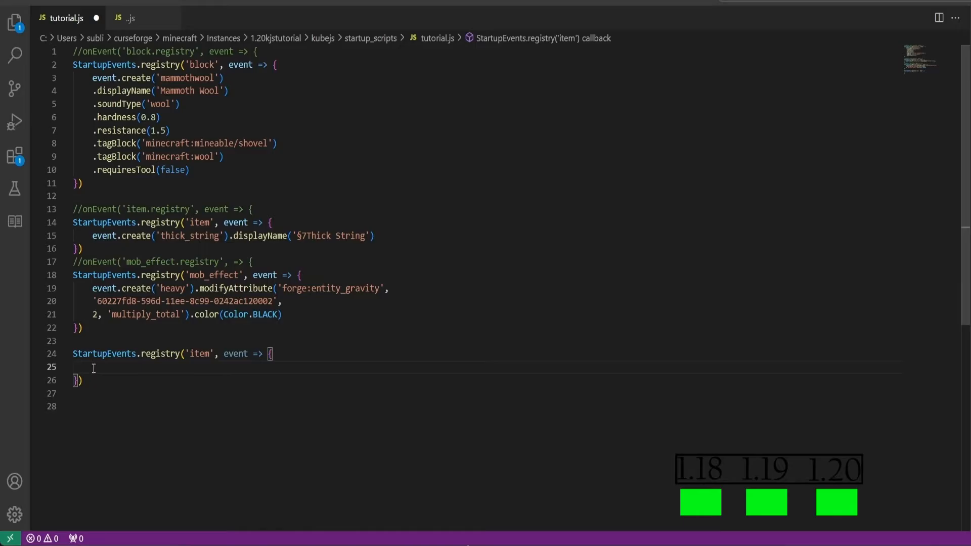
pyautogui.write('event.create')
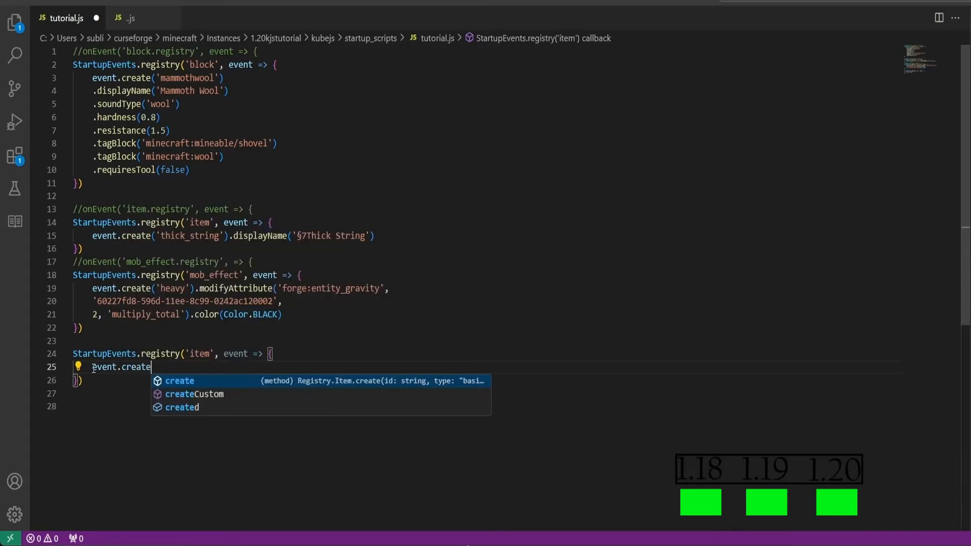
pyautogui.write("('an'")
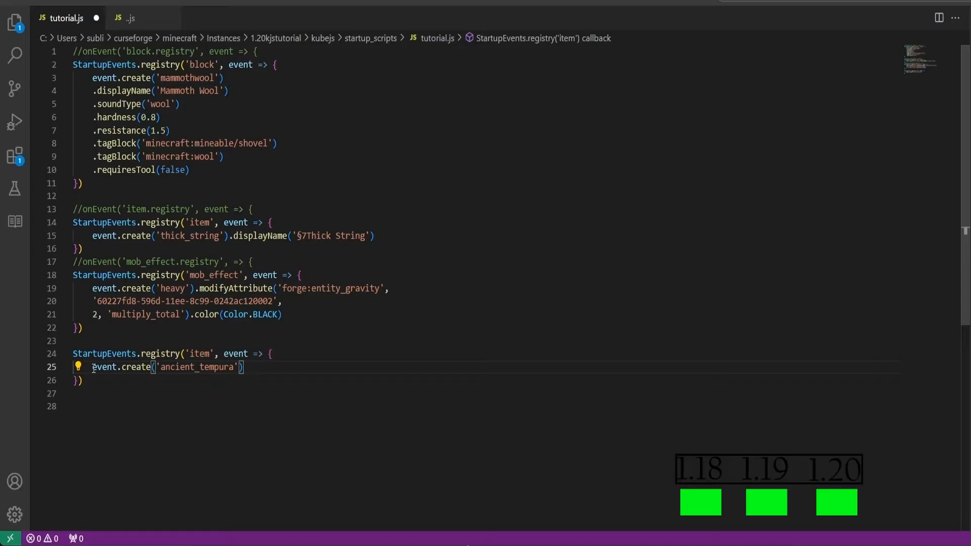
pyautogui.write('.di')
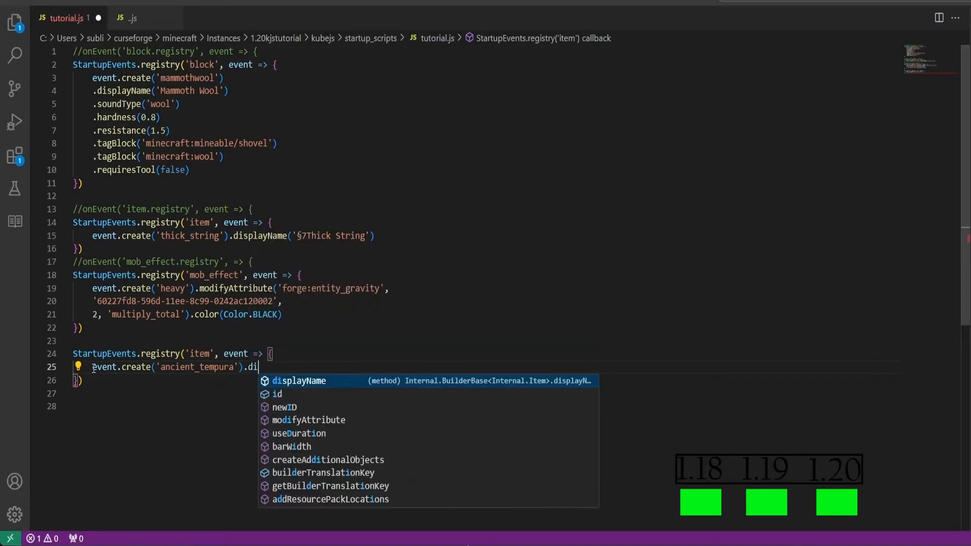
pyautogui.press('Tab')
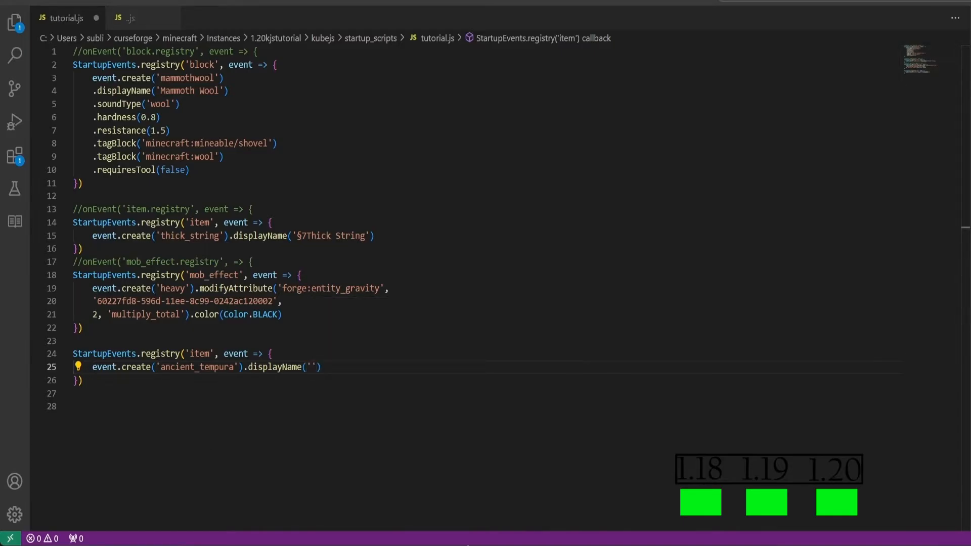
pyautogui.write('§a§lAncient Tempura')
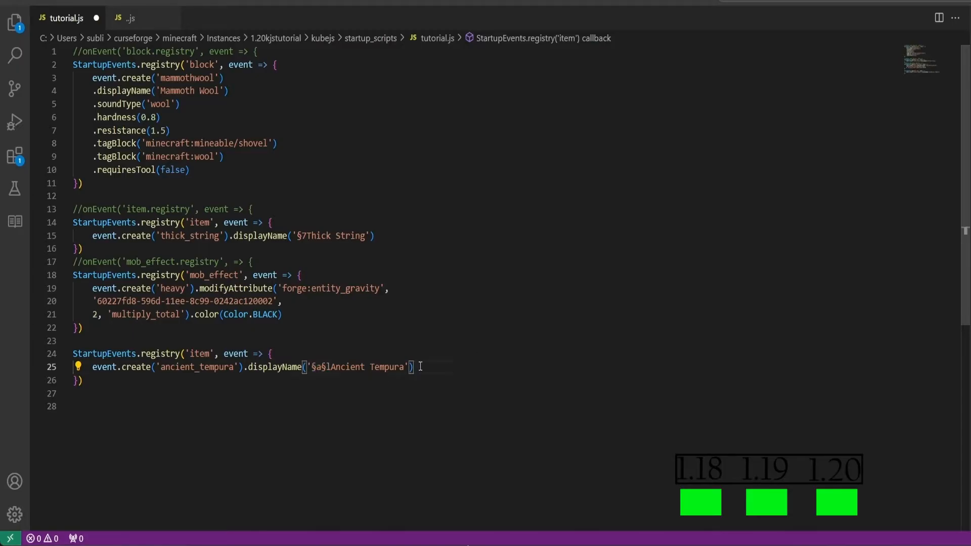
# Give Ancient Tempura a food builder with hunger 10, saturation 0.6 and a saturation formula comment
pyautogui.write('.food(')
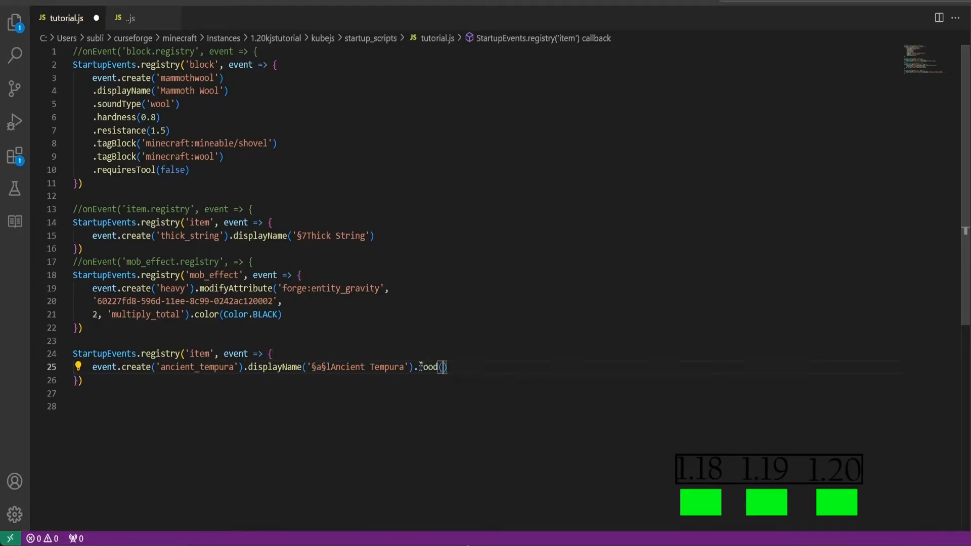
pyautogui.write('food =>')
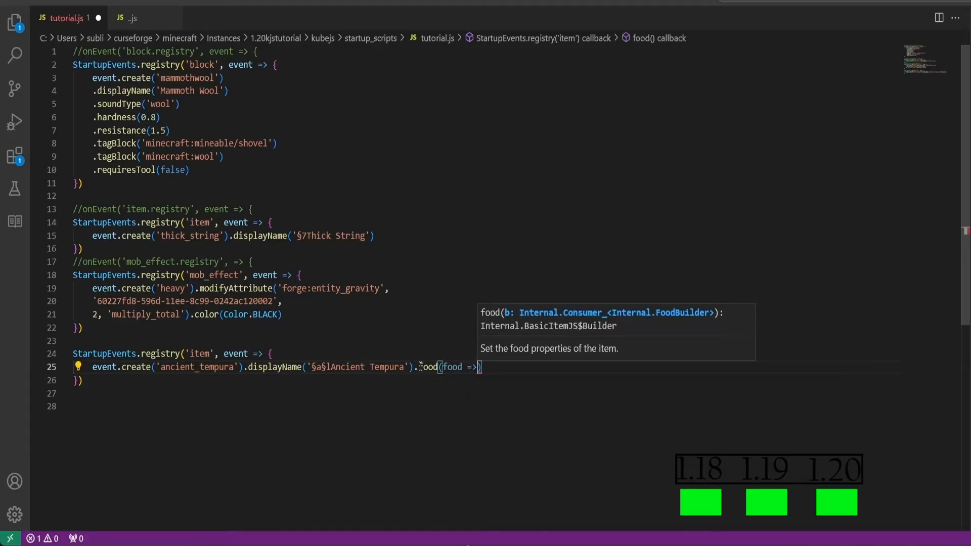
pyautogui.write('{')
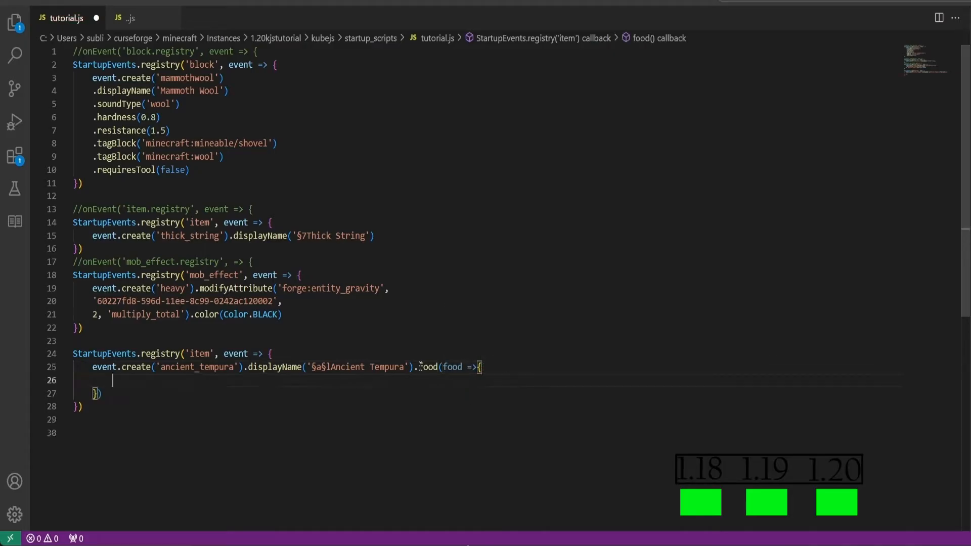
pyautogui.write('food')
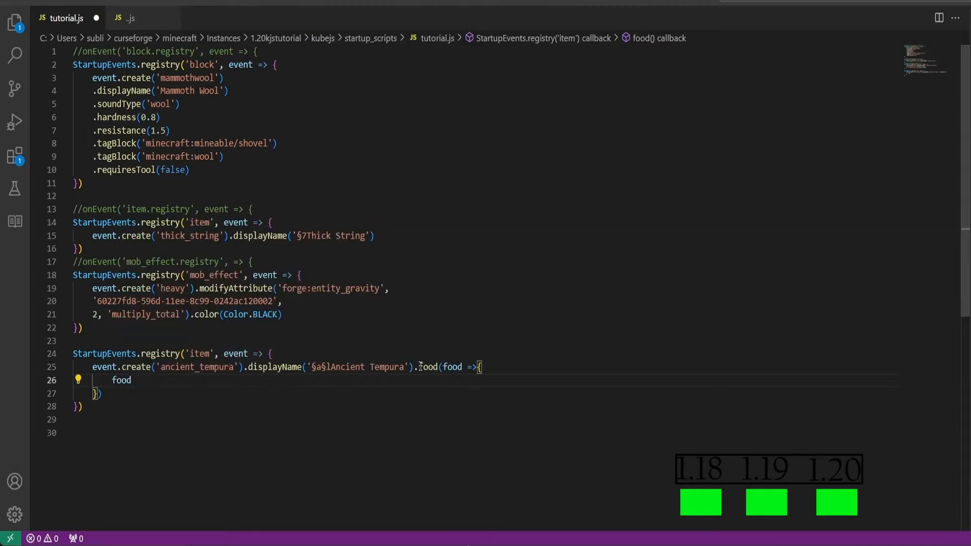
pyautogui.write('.hunger(10')
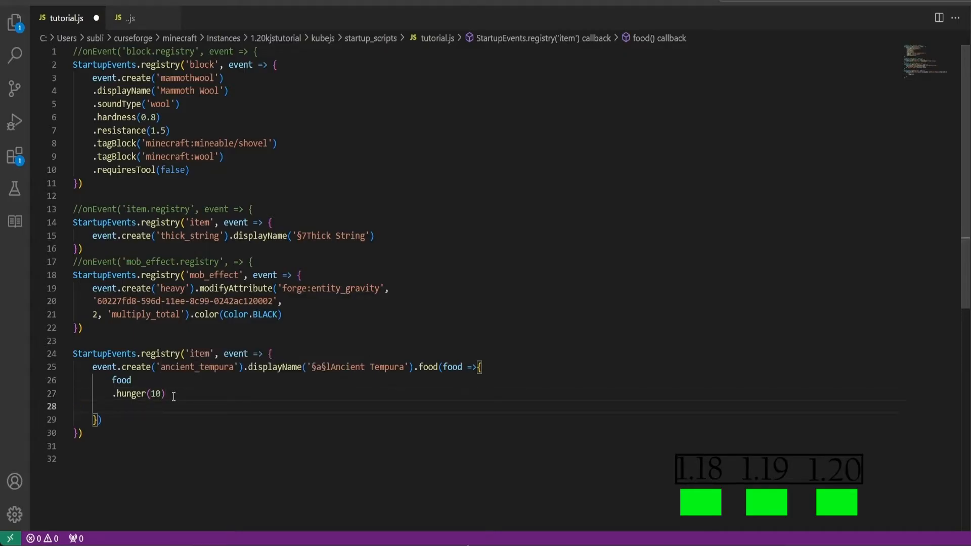
pyautogui.write('.saturation(0.')
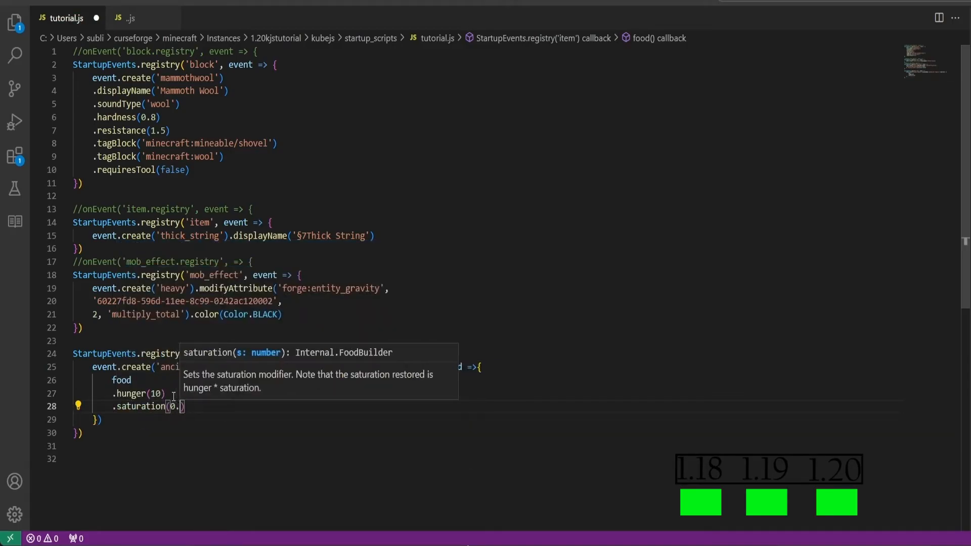
pyautogui.write('6')
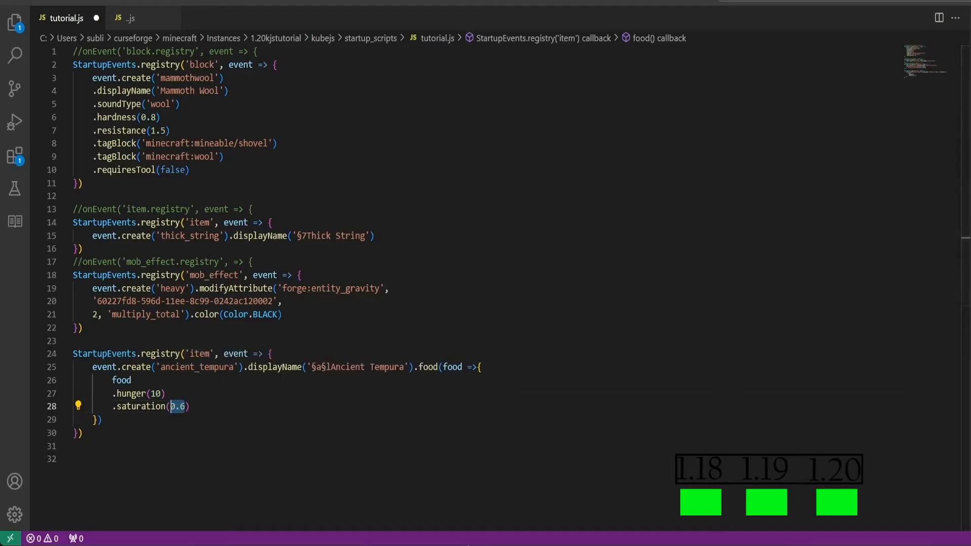
pyautogui.write('//min(hunger * saturation * 2 + saturation, foodAmountAfterEating)')
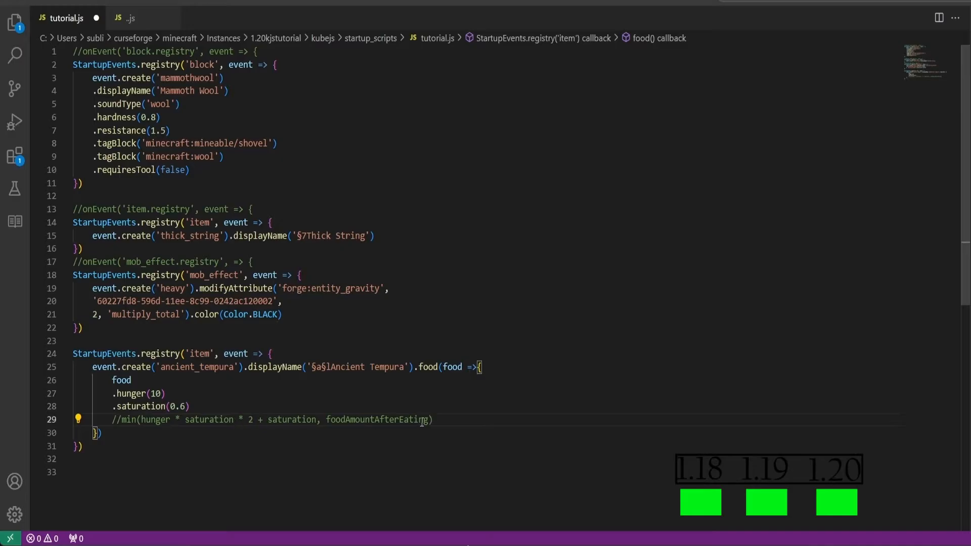
# Add .effect('minecraft:regeneration', 1800, 1, 1) to the food builder
pyautogui.write(".effect('minecraft:regeneration',")
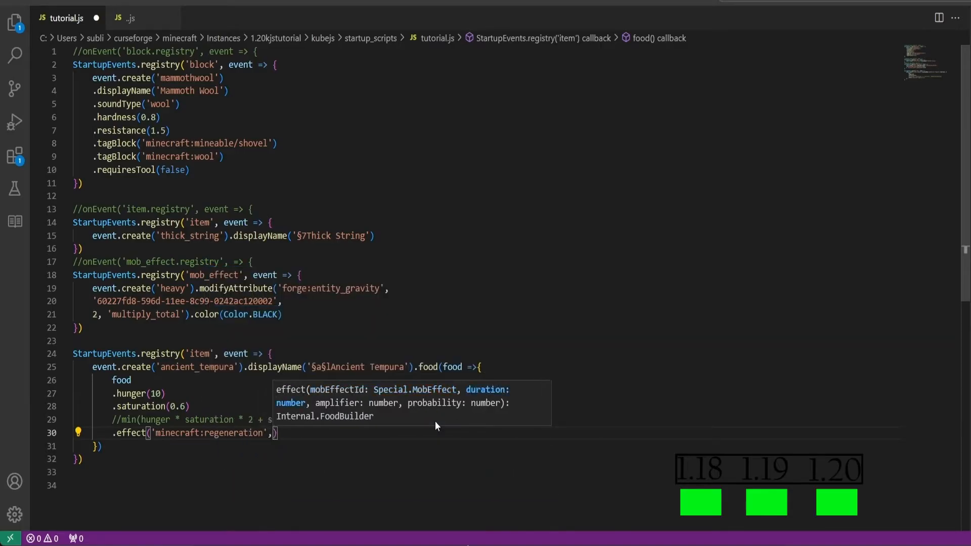
pyautogui.write('1800')
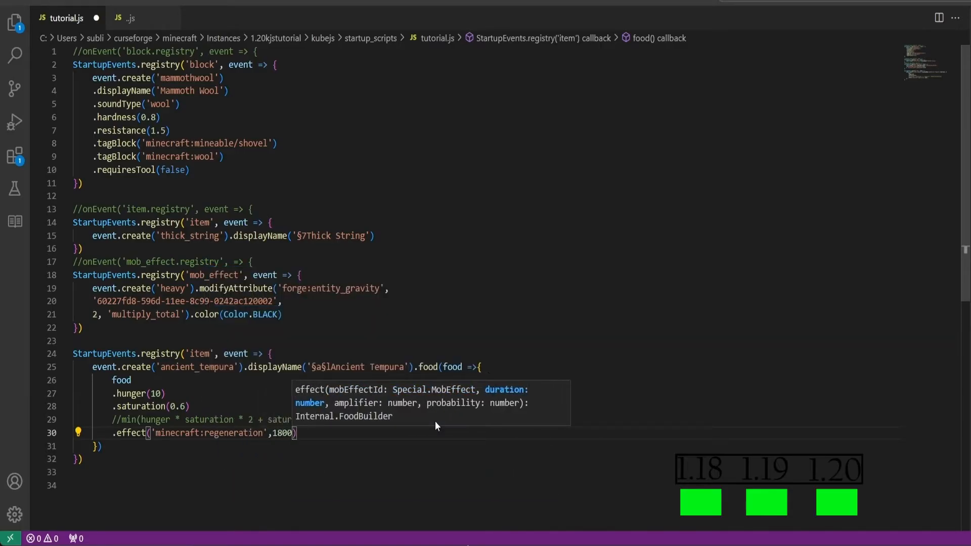
pyautogui.write(',1,')
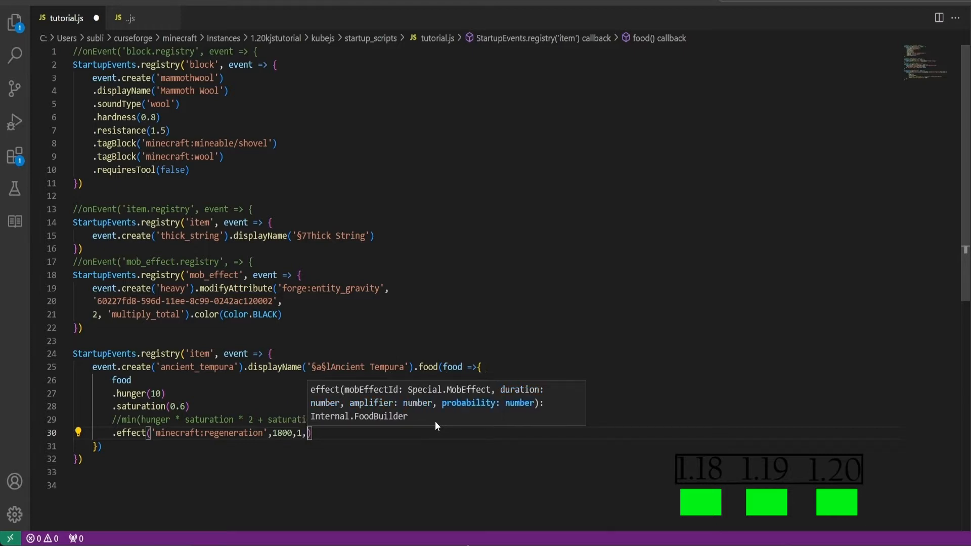
pyautogui.write('1')
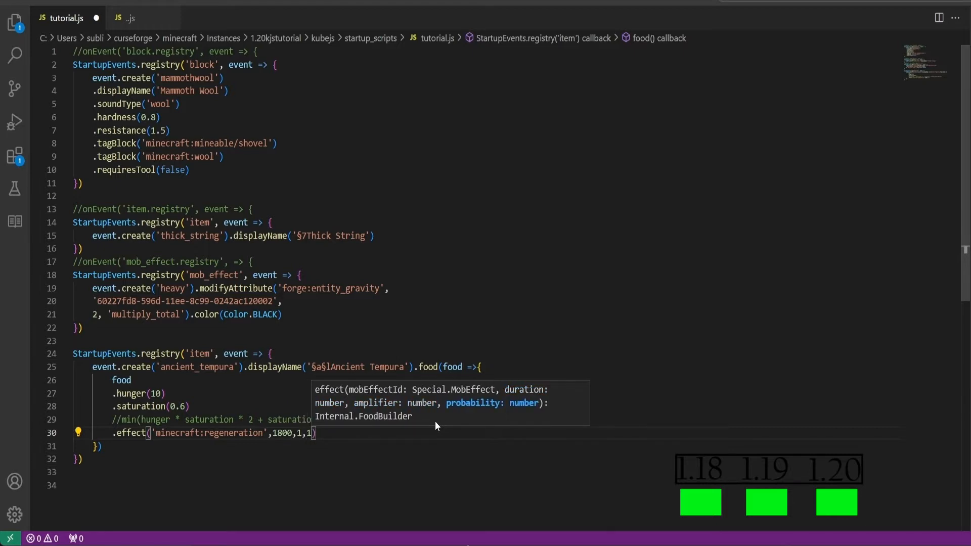
pyautogui.click(297, 433)
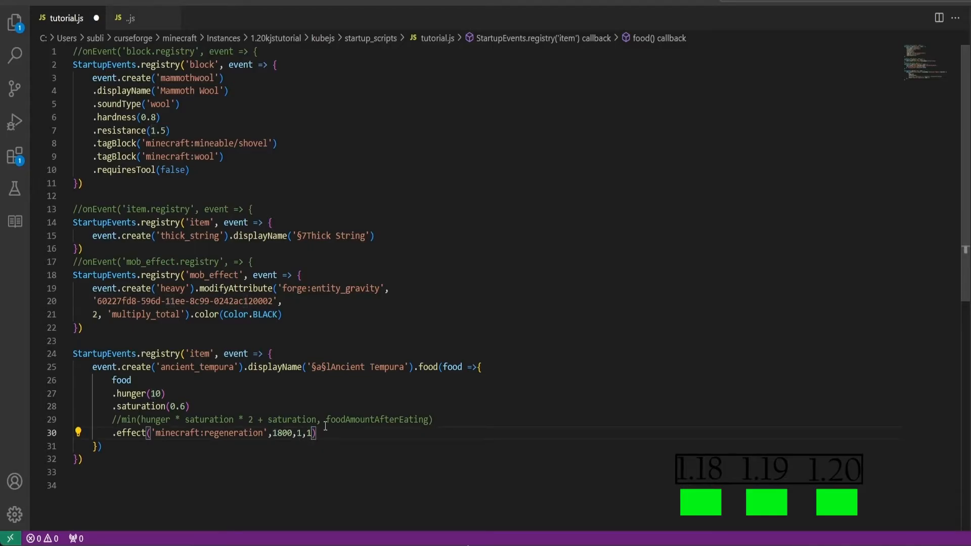
# Add a minecraft:strength effect, poison removal and alwaysEdible to Ancient Tempura's food
pyautogui.write(".effect('")
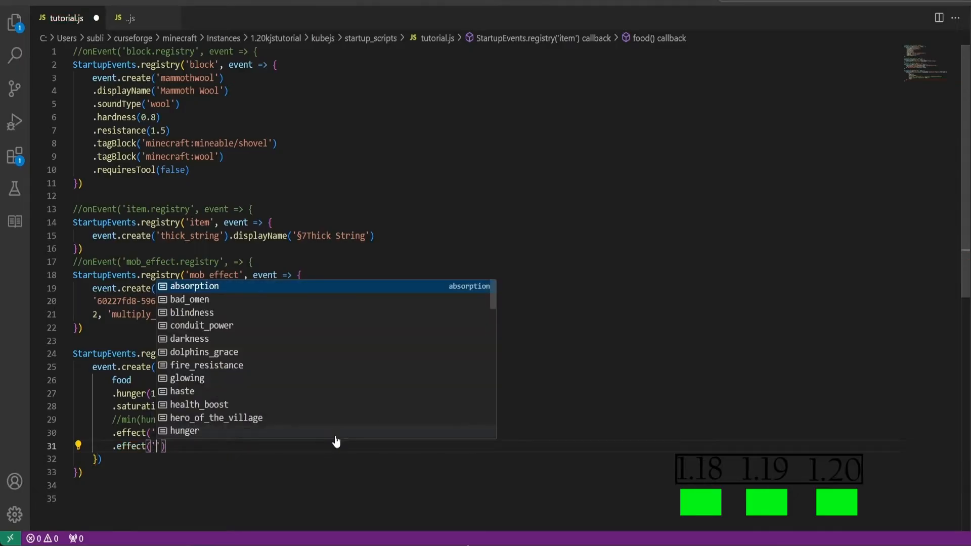
pyautogui.write('minecraft')
pyautogui.write('.removeEffect(')
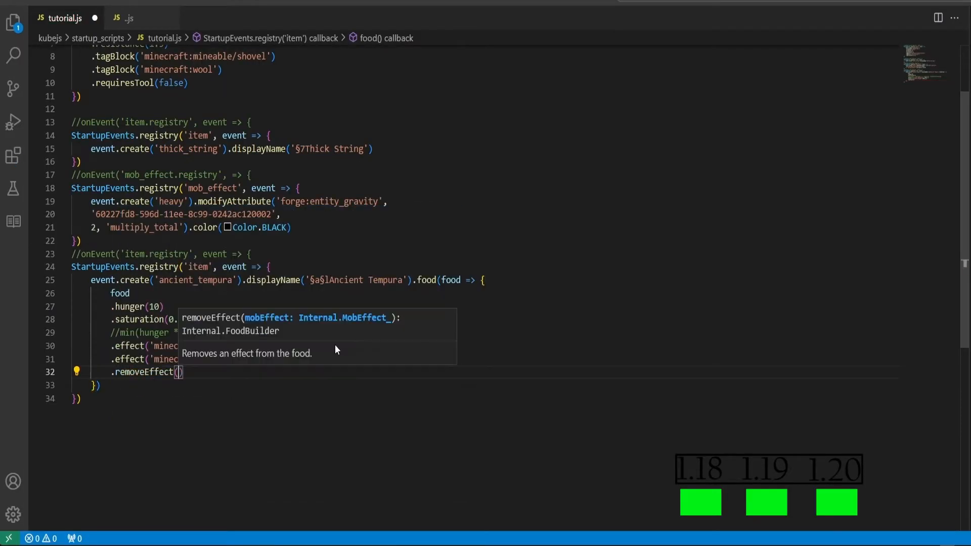
pyautogui.write("'poison")
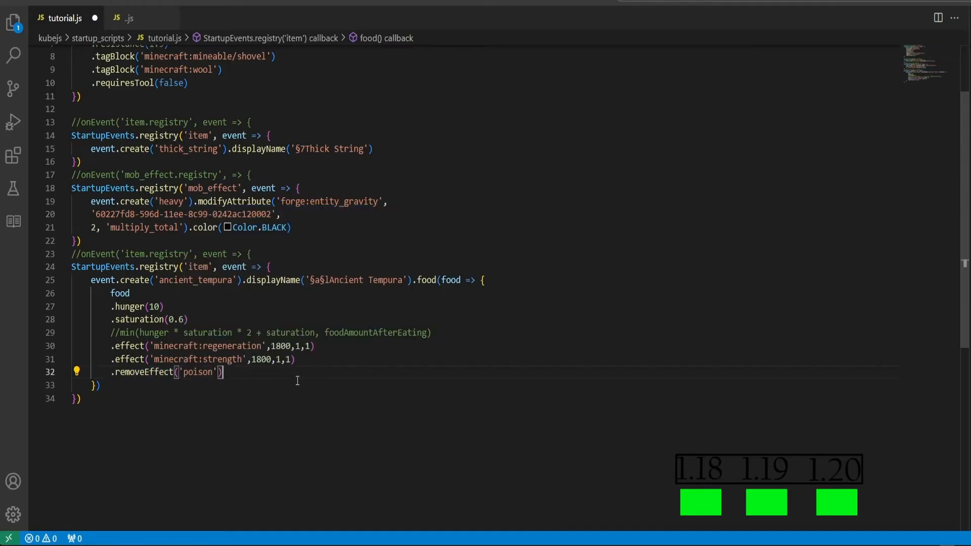
pyautogui.write('.al')
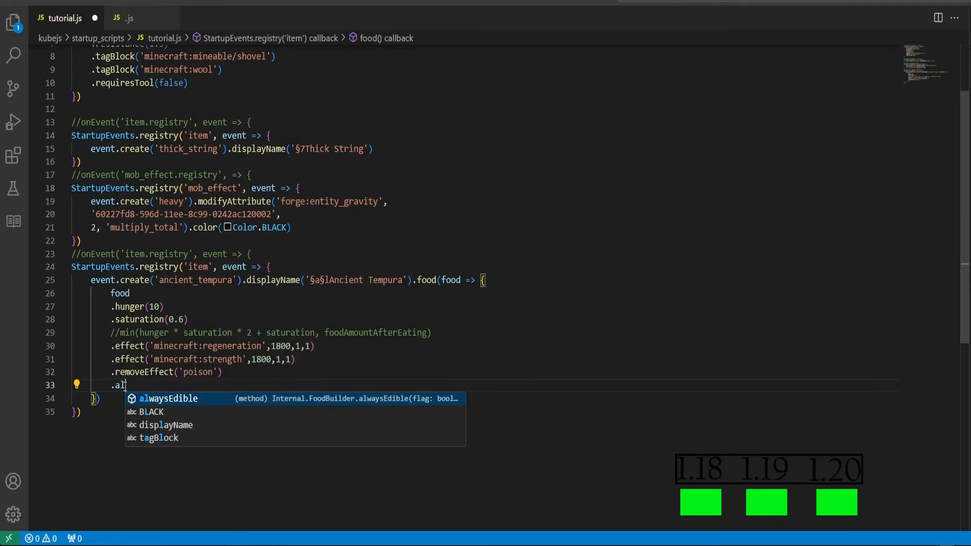
pyautogui.press('Tab')
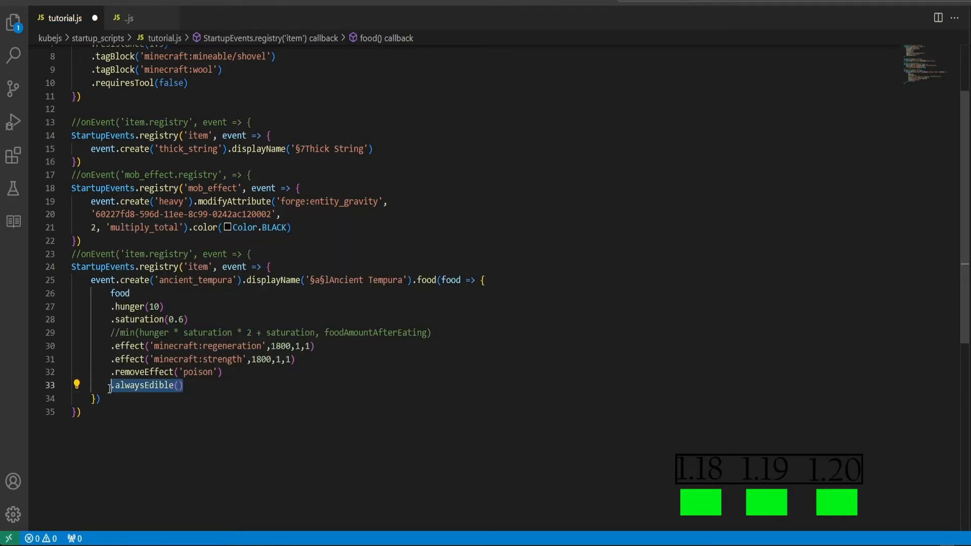
# Add .fastToEat() and .meat() to the food chain
pyautogui.press('Enter')
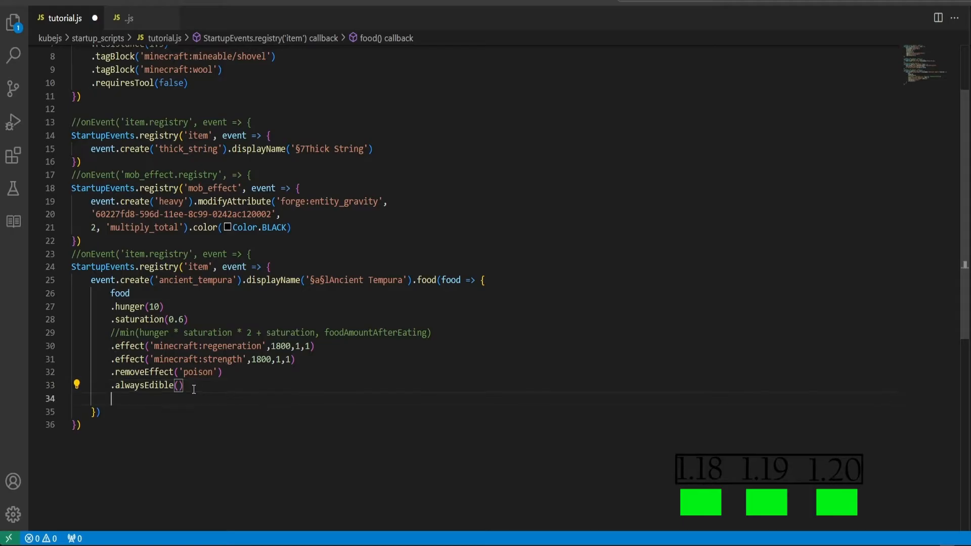
pyautogui.write('.fastToEat')
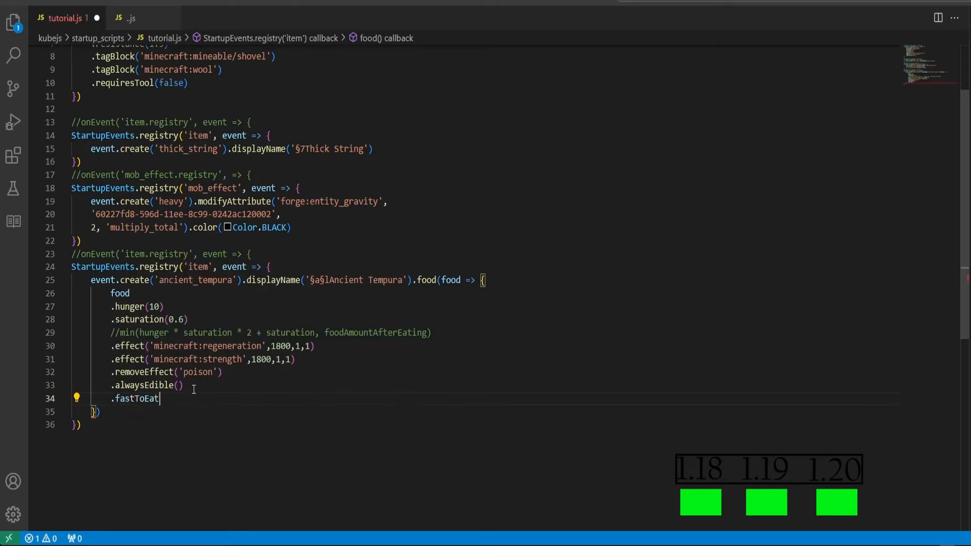
pyautogui.write('()')
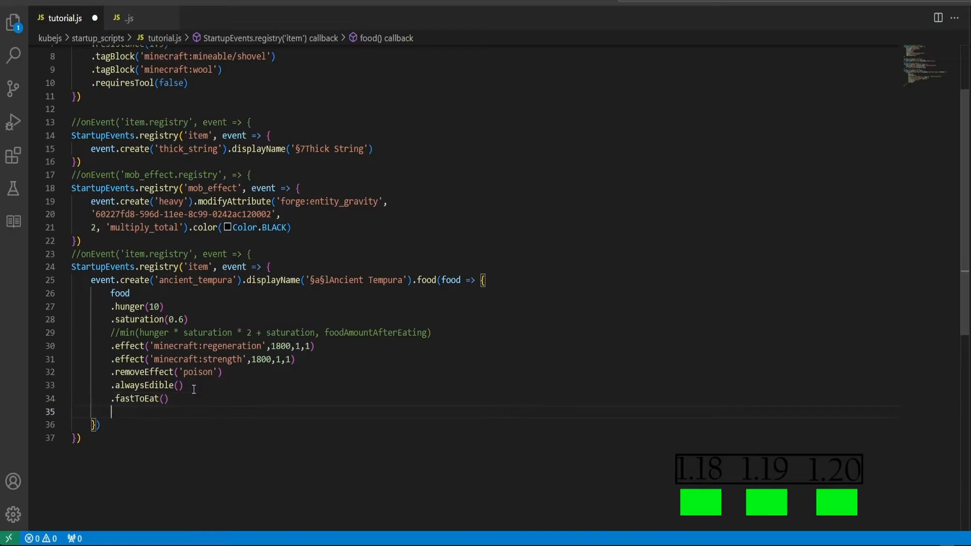
pyautogui.write('.')
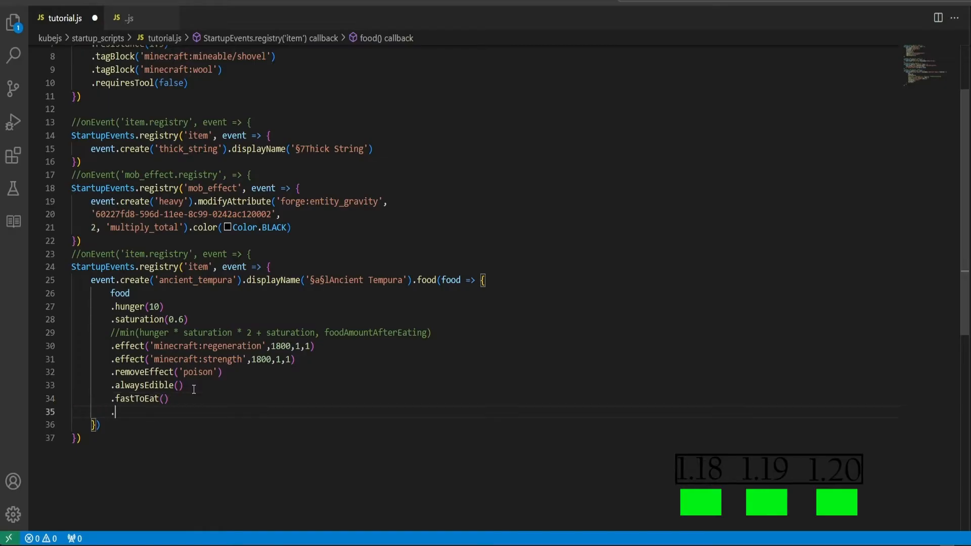
pyautogui.write('.meat')
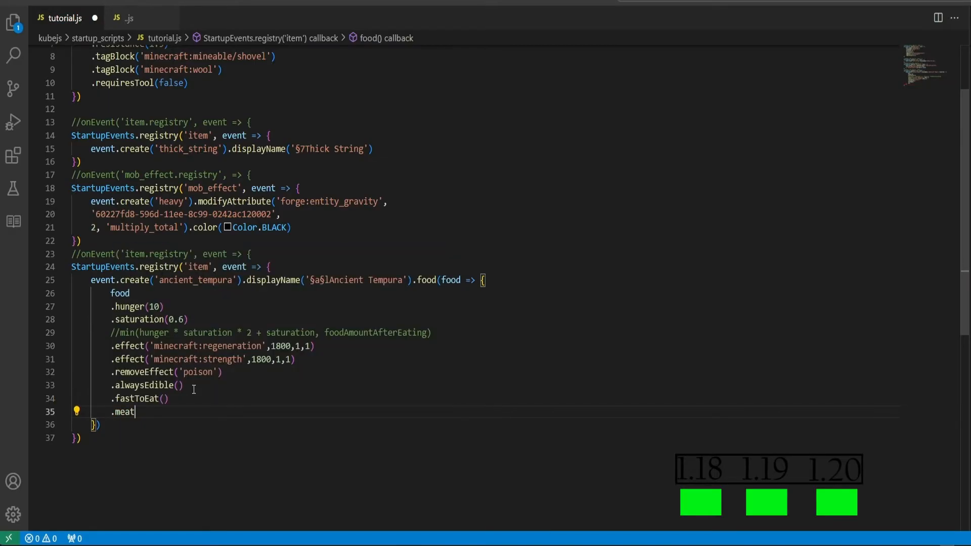
pyautogui.write('()')
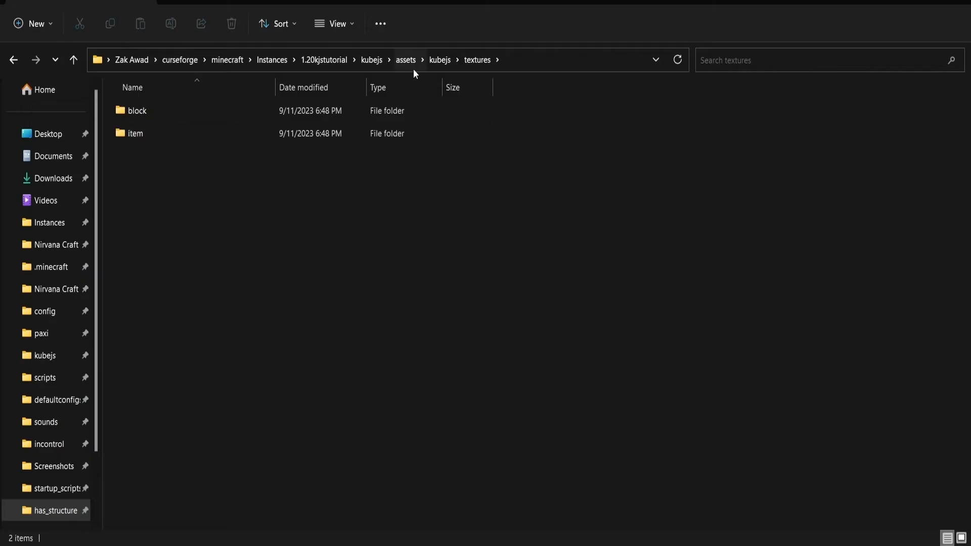
# Browse to the kubejs textures folder with its block and item subfolders
pyautogui.click(135, 133)
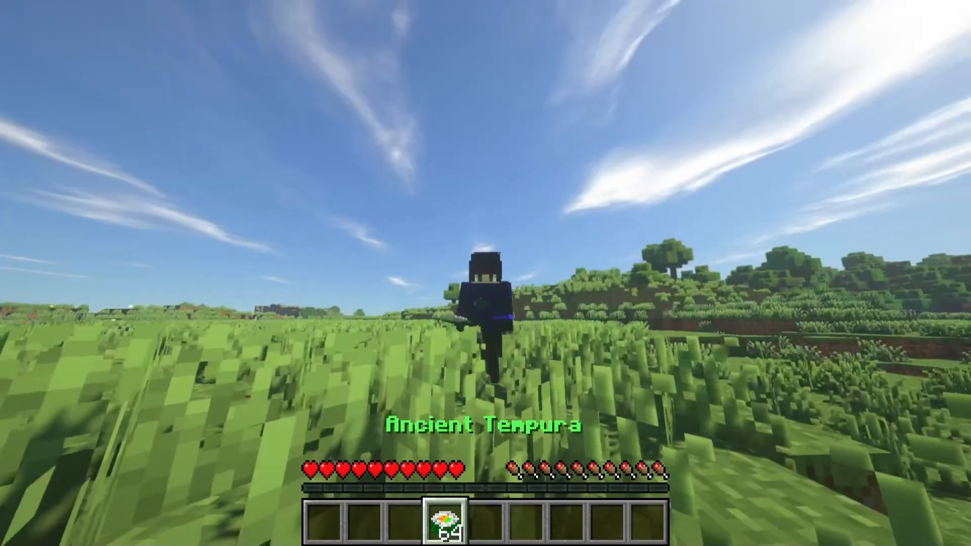
# Check Regeneration and Strength II in the inventory after eating, then start a /summon command in chat
pyautogui.press('e')
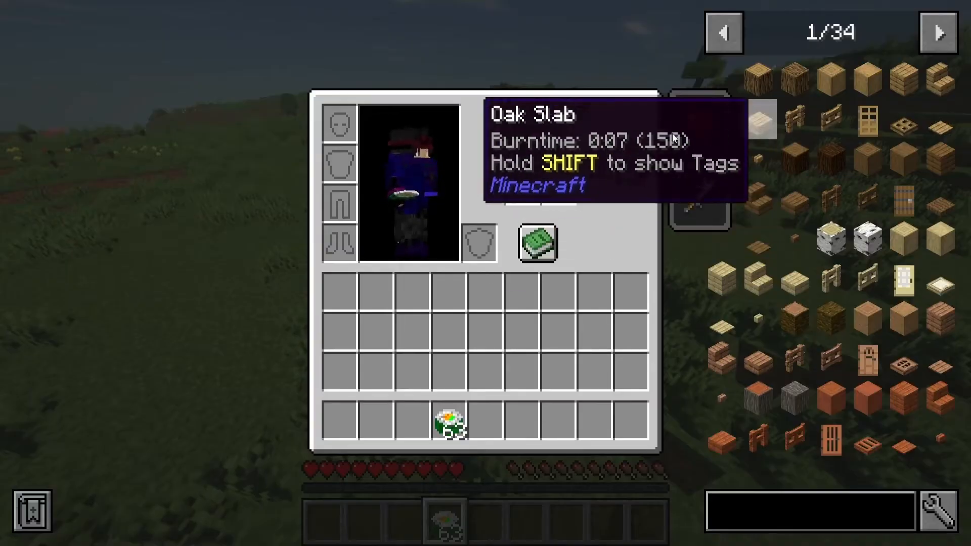
pyautogui.moveTo(696, 198)
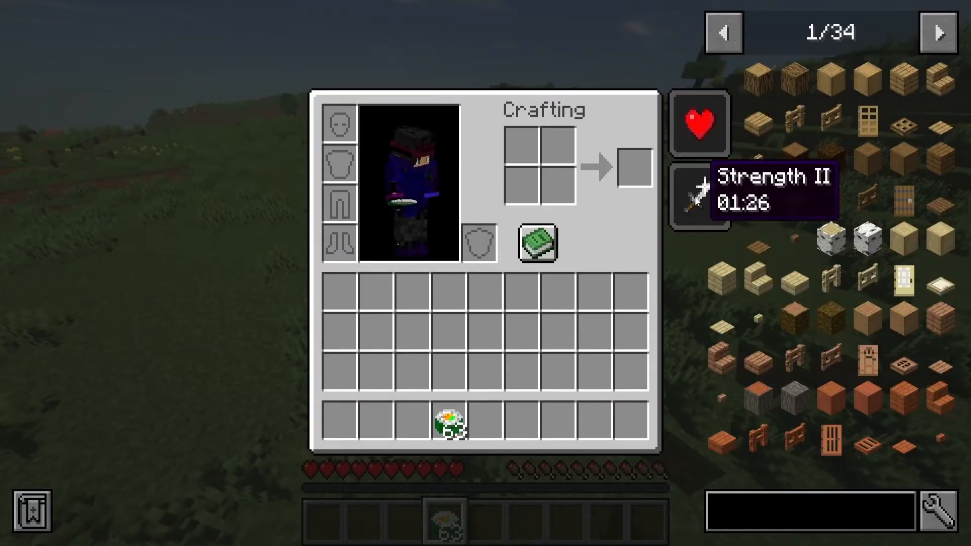
pyautogui.moveTo(463, 399)
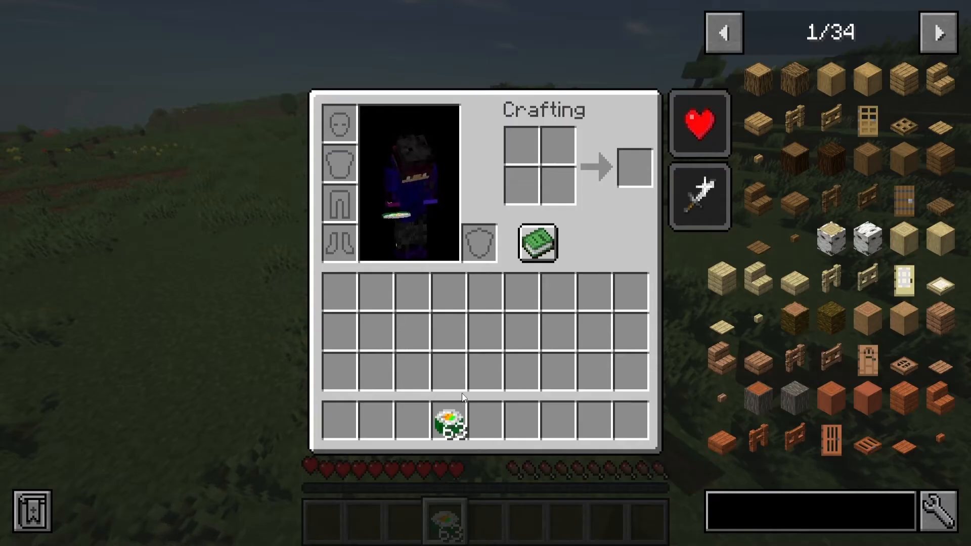
pyautogui.press('Escape')
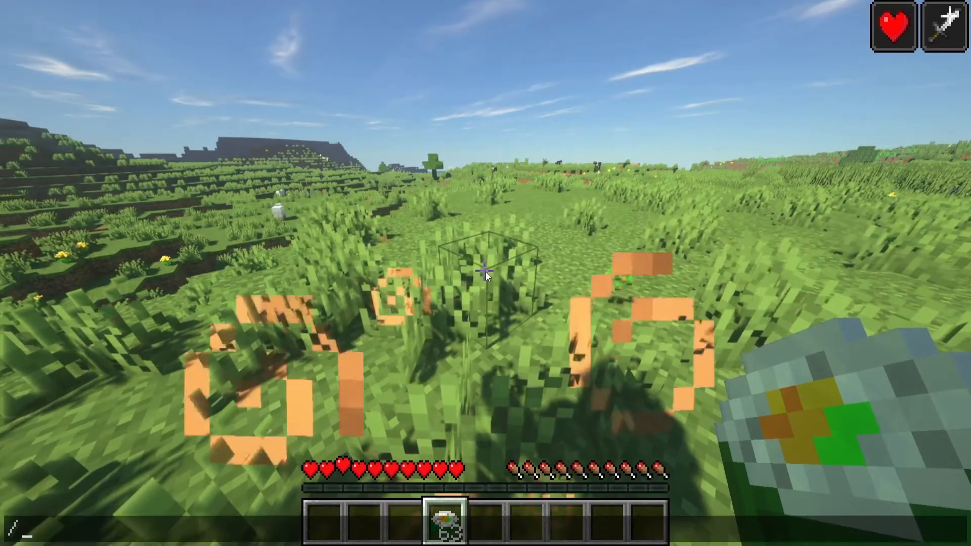
pyautogui.write('/summon wo')
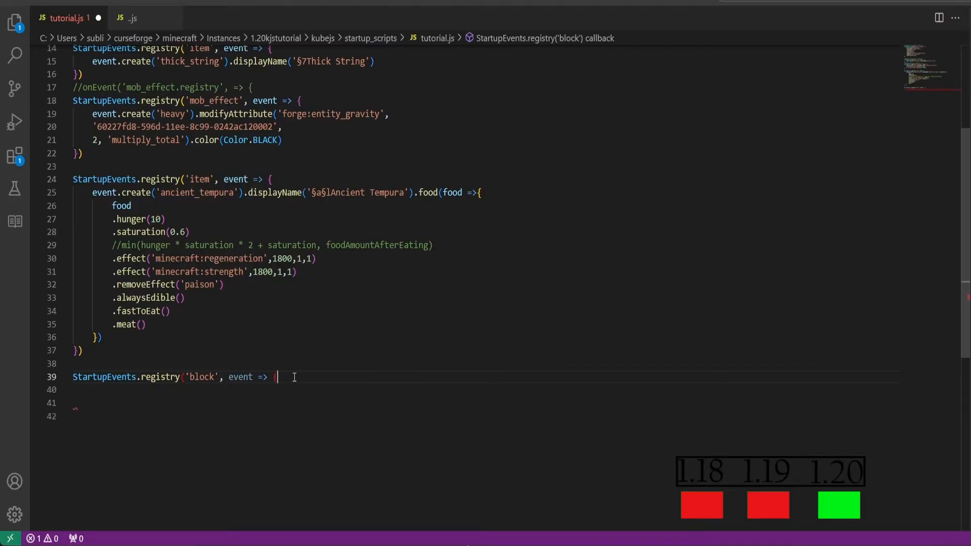
# Start a block registry creating 'machine_block' with soundType('netherite_block')
pyautogui.write('}')
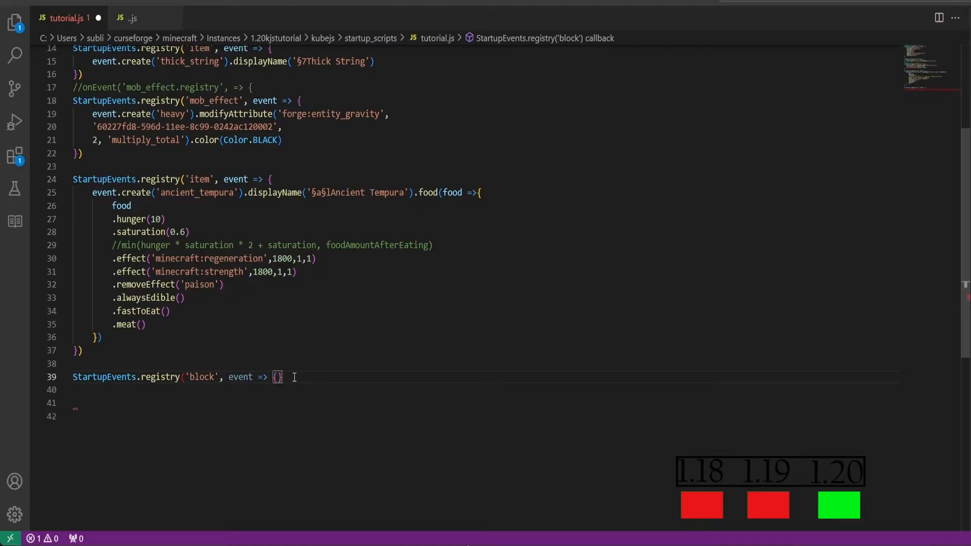
pyautogui.write(')')
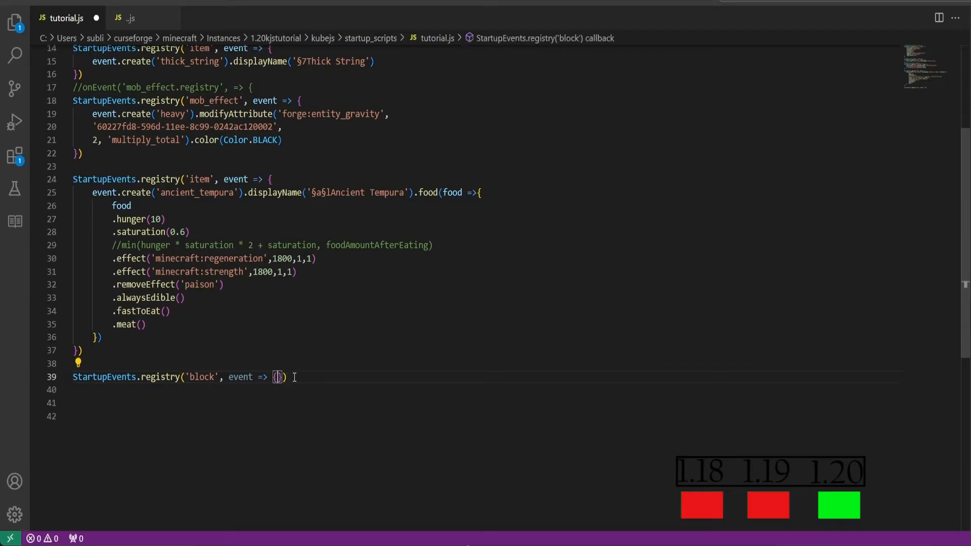
pyautogui.press('Enter')
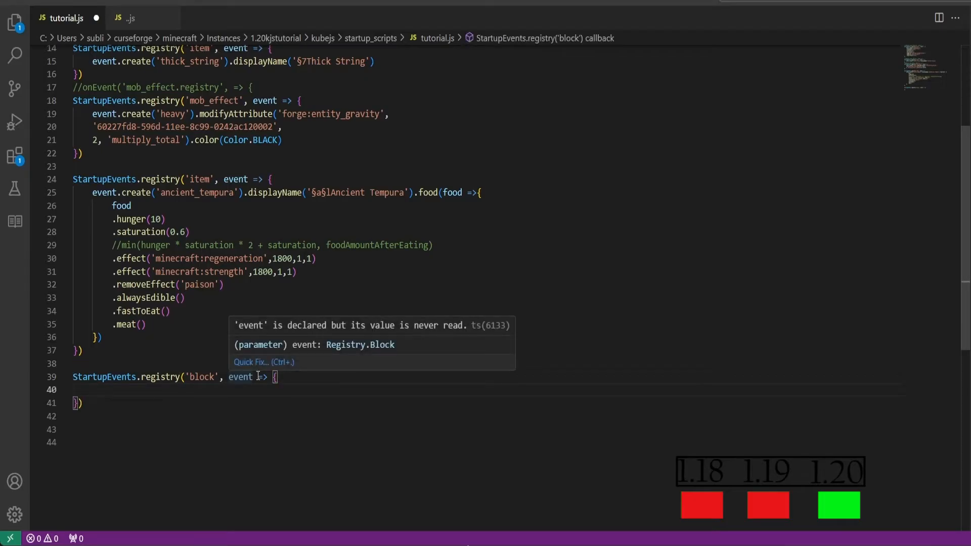
pyautogui.write('event.create')
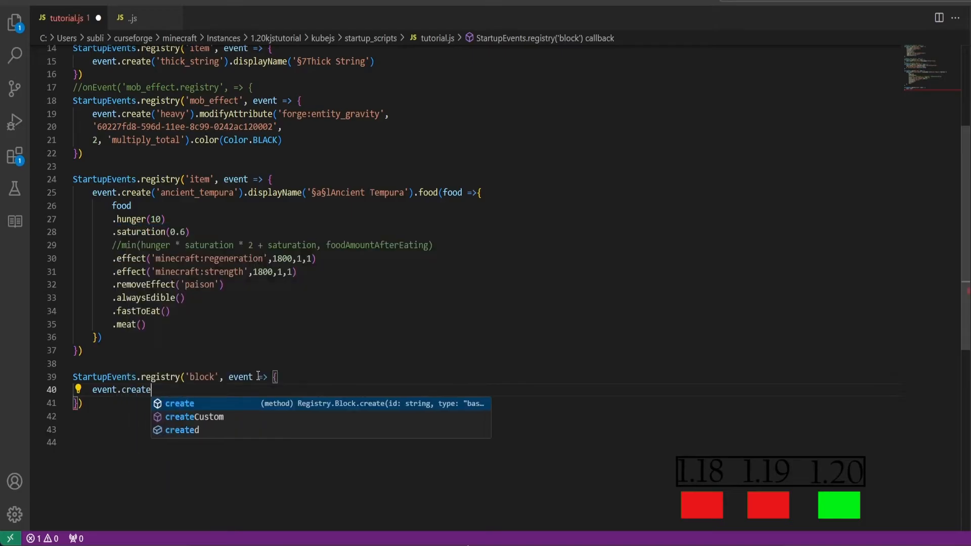
pyautogui.write("('machine_block")
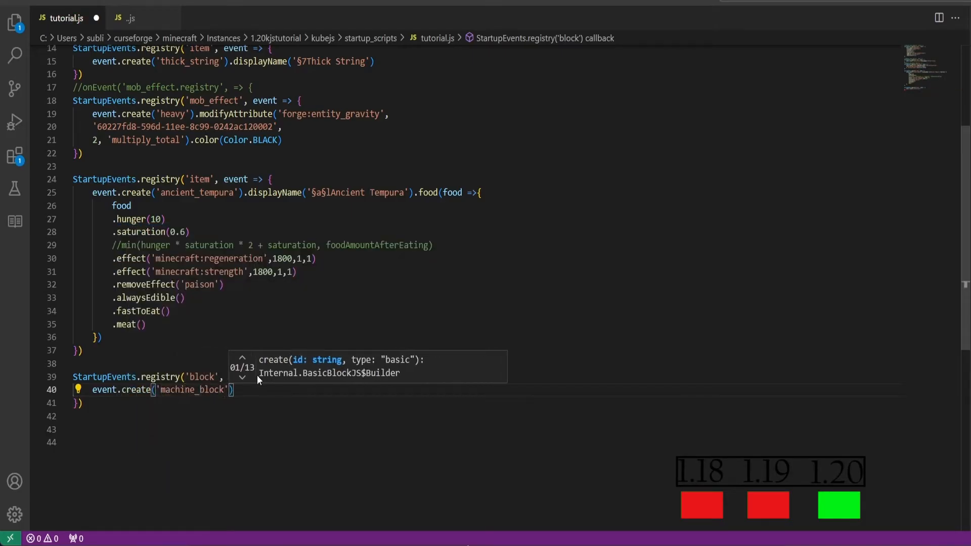
pyautogui.write(".soundType(''")
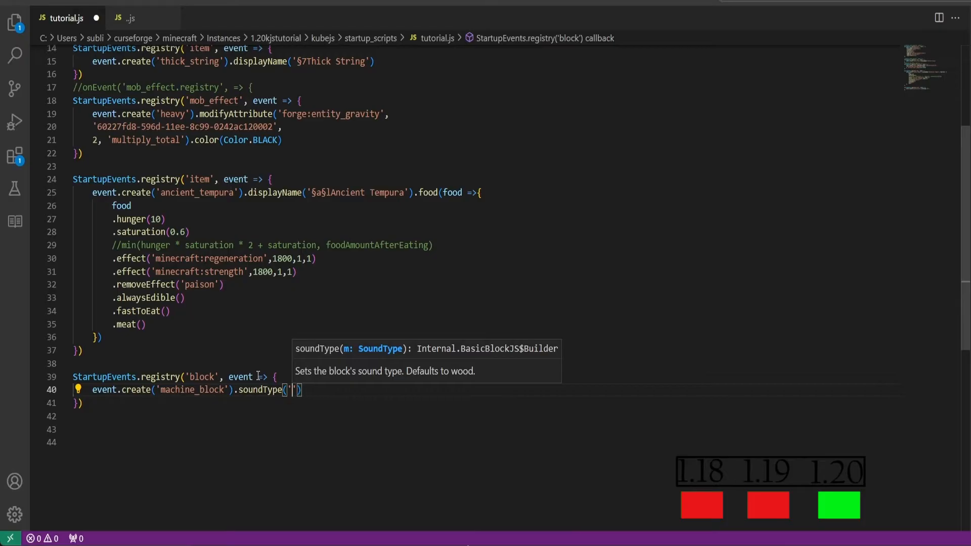
pyautogui.write('netherite_block')
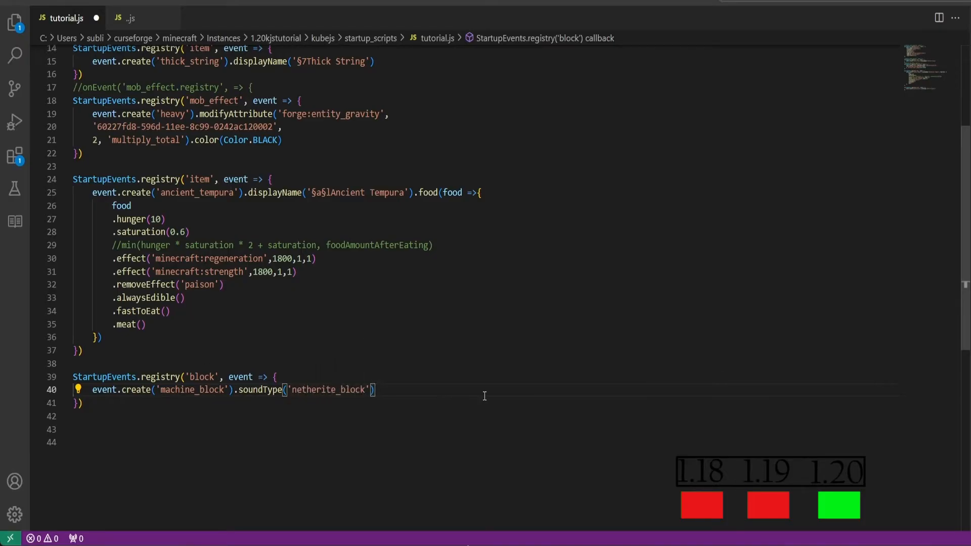
# Chain .blockEntity(entityInfo => { }) with an empty callback onto machine_block
pyautogui.write('.')
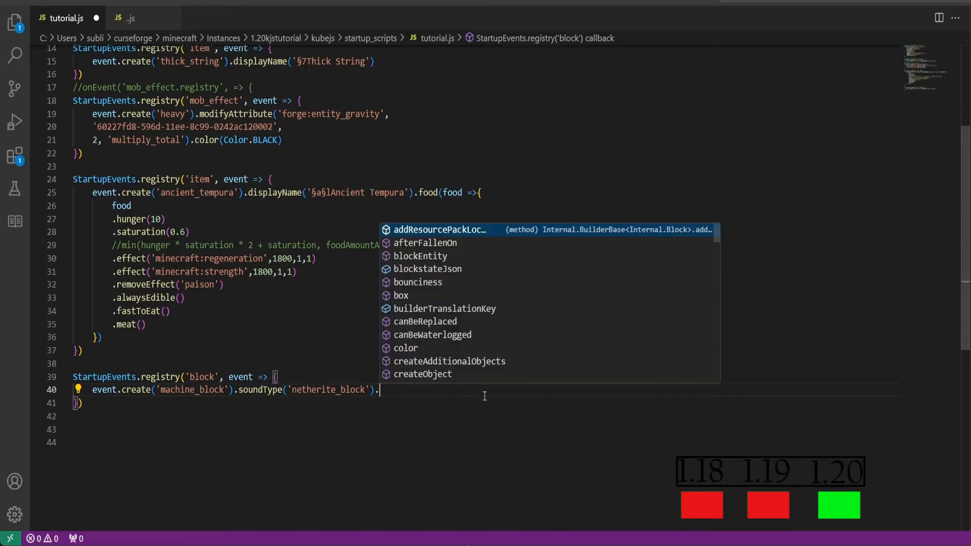
pyautogui.write('blockEnti')
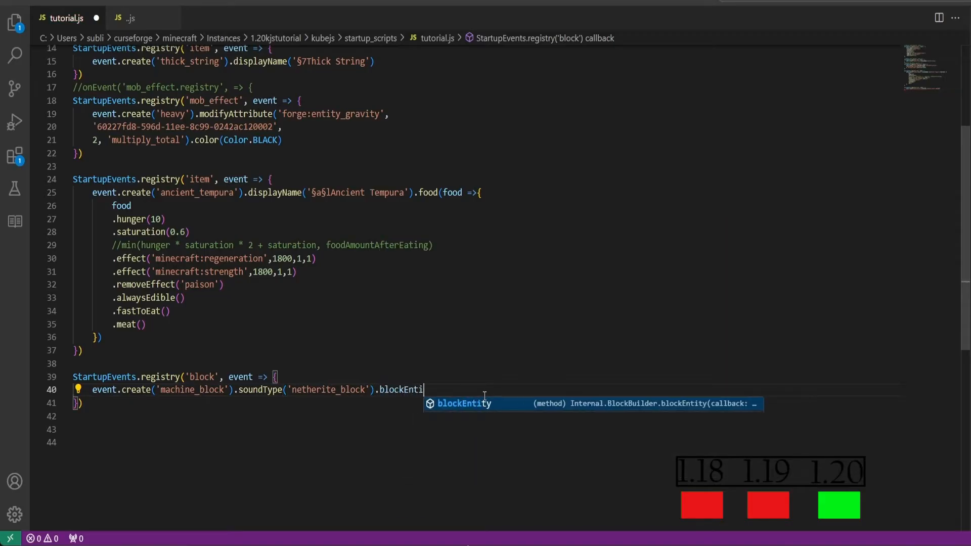
pyautogui.write('(e')
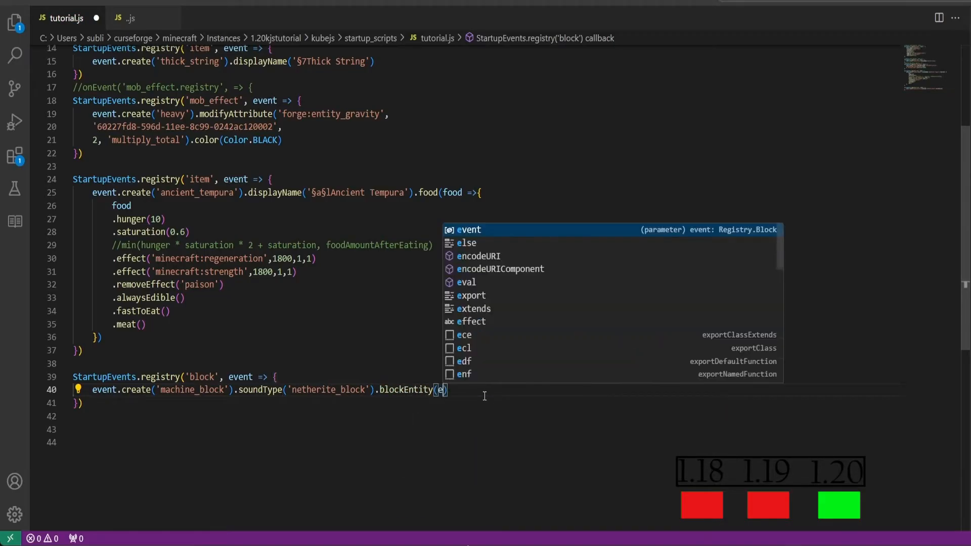
pyautogui.write('ntityInfo')
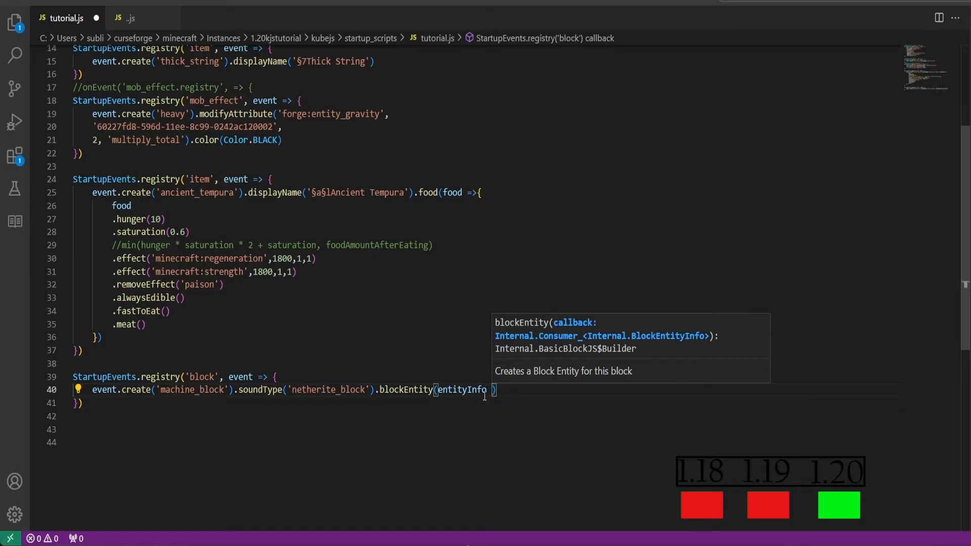
pyautogui.write('=> {')
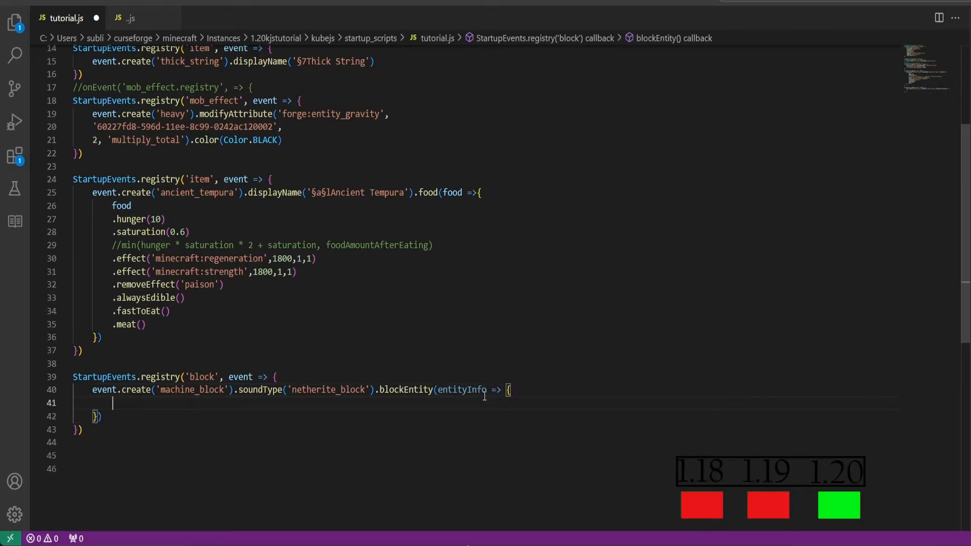
# Give the block entity inventory(9, 4) and rightClickOpensInventory()
pyautogui.write('entityInfo')
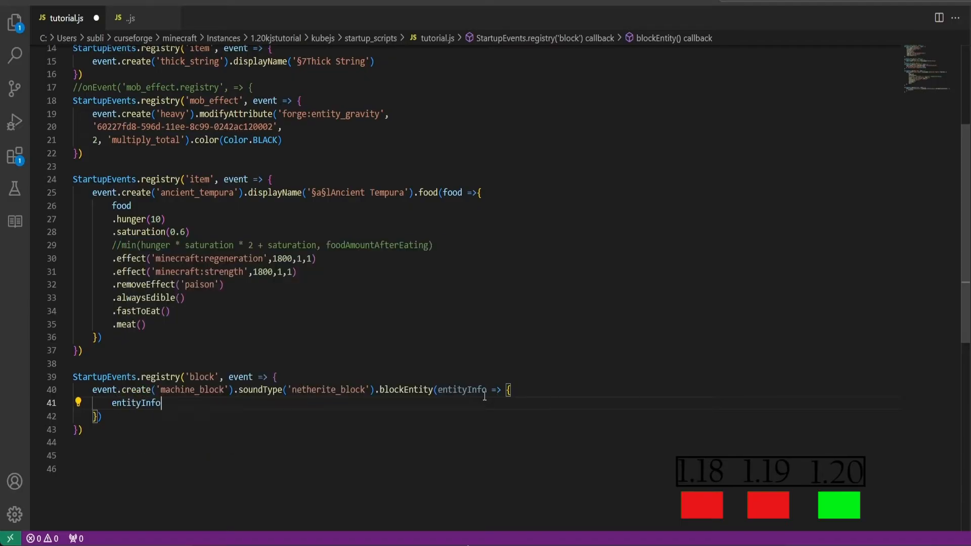
pyautogui.write('.inve')
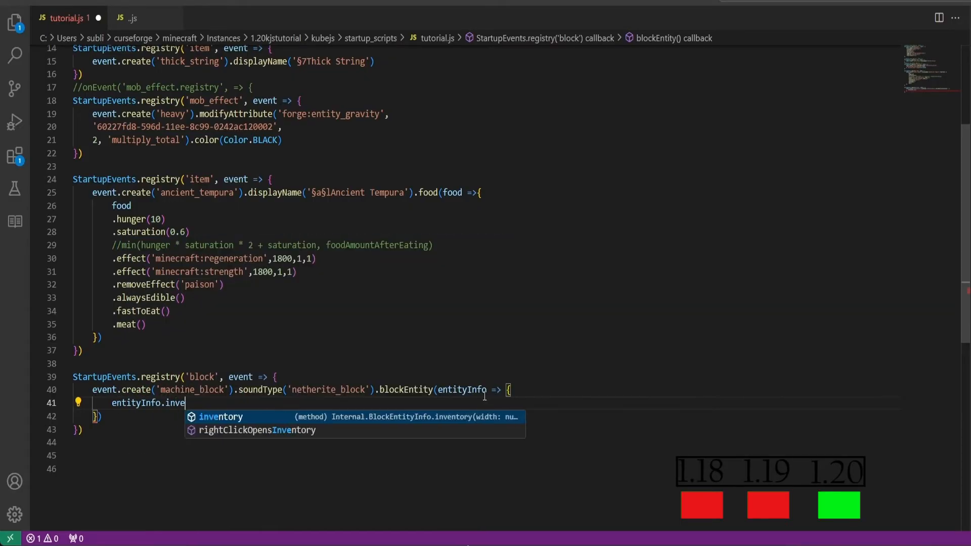
pyautogui.click(220, 417)
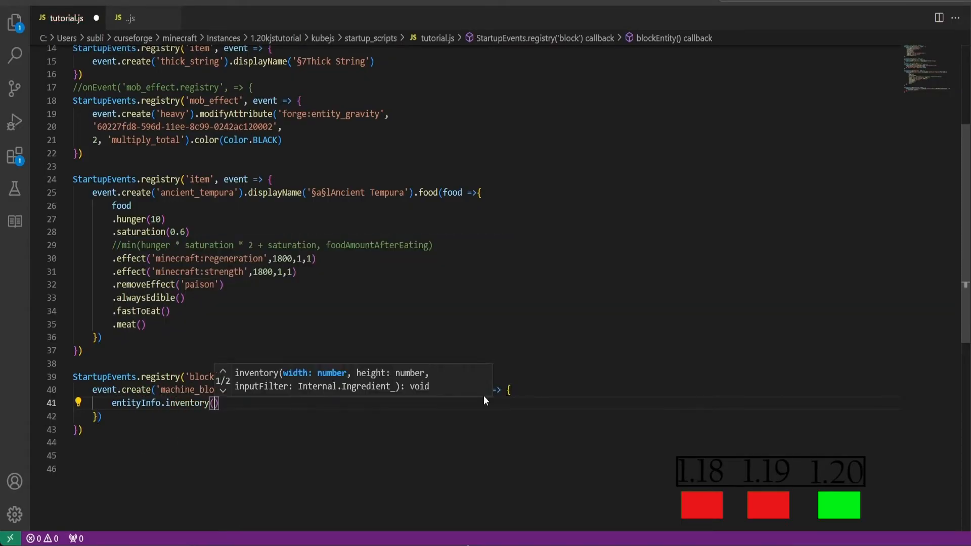
pyautogui.write('9')
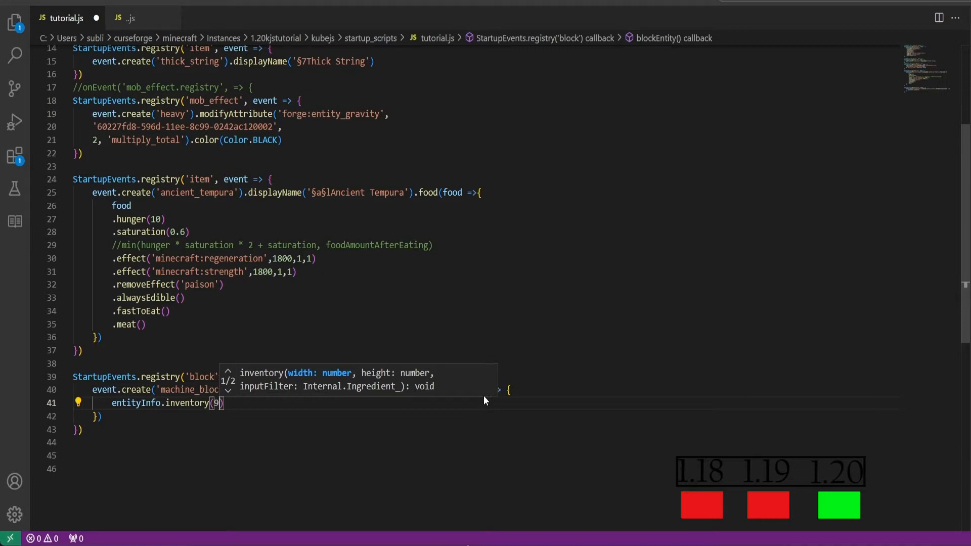
pyautogui.write(', 4')
pyautogui.write('entityInfo.rightClickOpensInventory')
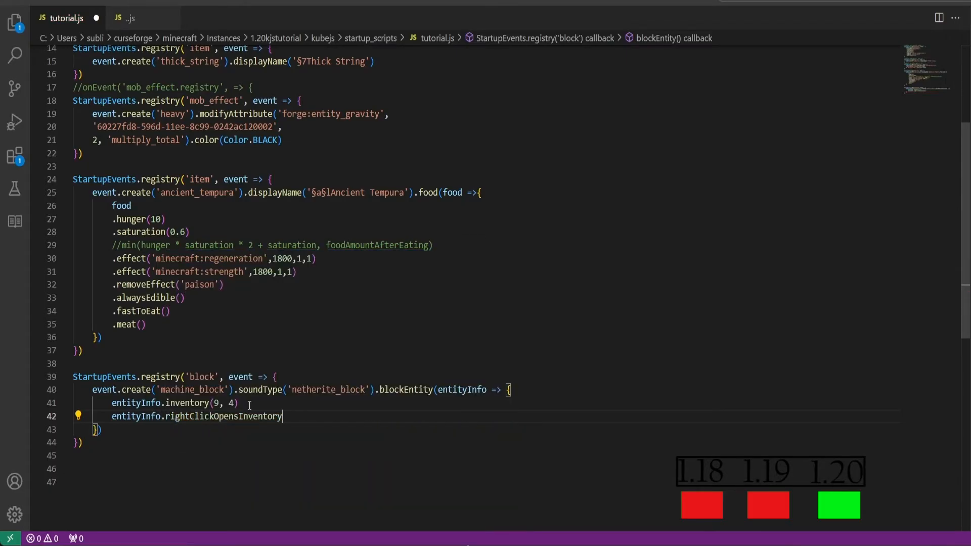
pyautogui.write('()')
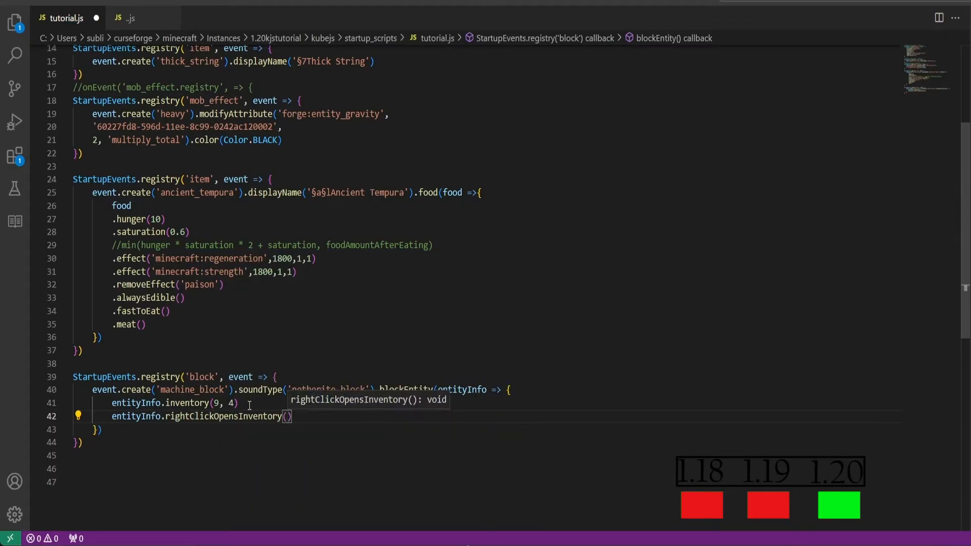
pyautogui.press('Enter')
pyautogui.write('entityInfo.')
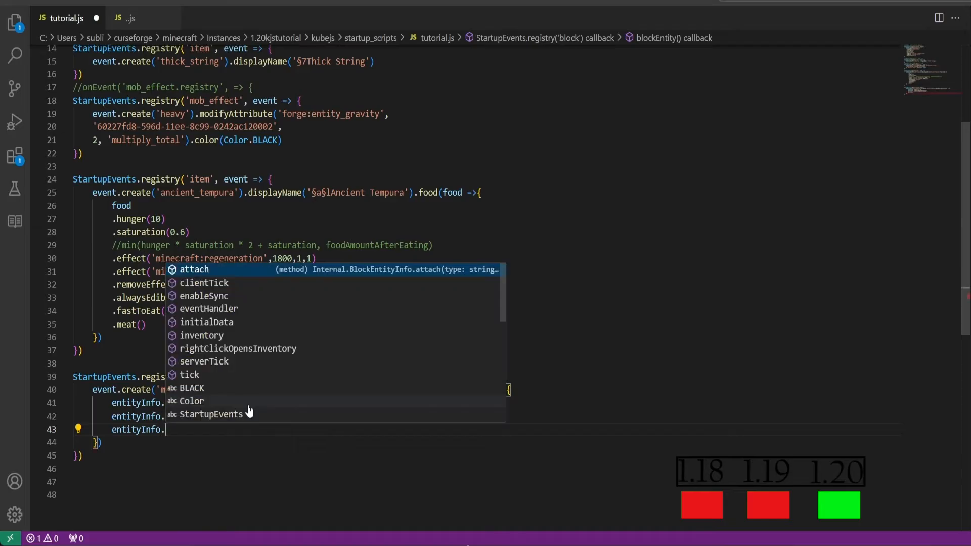
# Add an empty clientTick(20, 0, entity => { }) callback
pyautogui.write('clientTick')
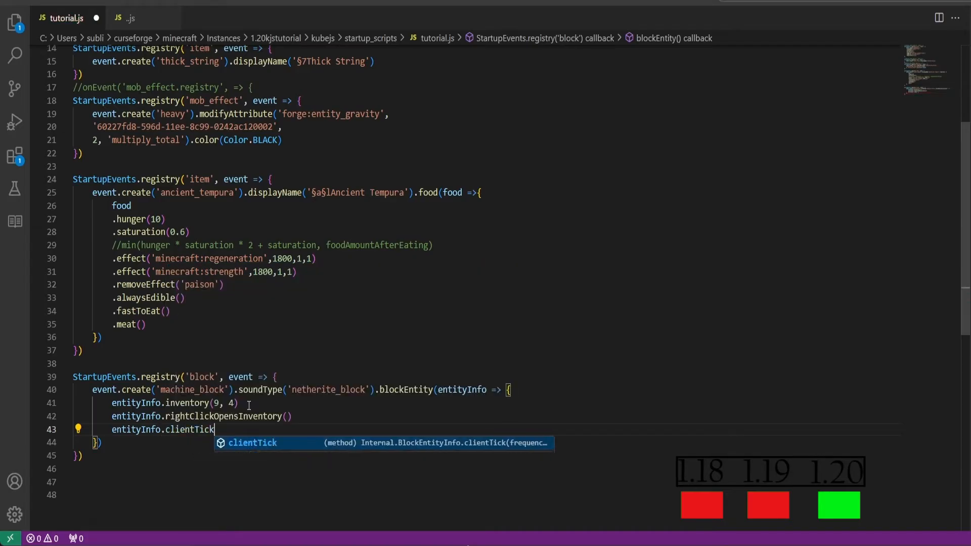
pyautogui.write('(20, 0, entity -')
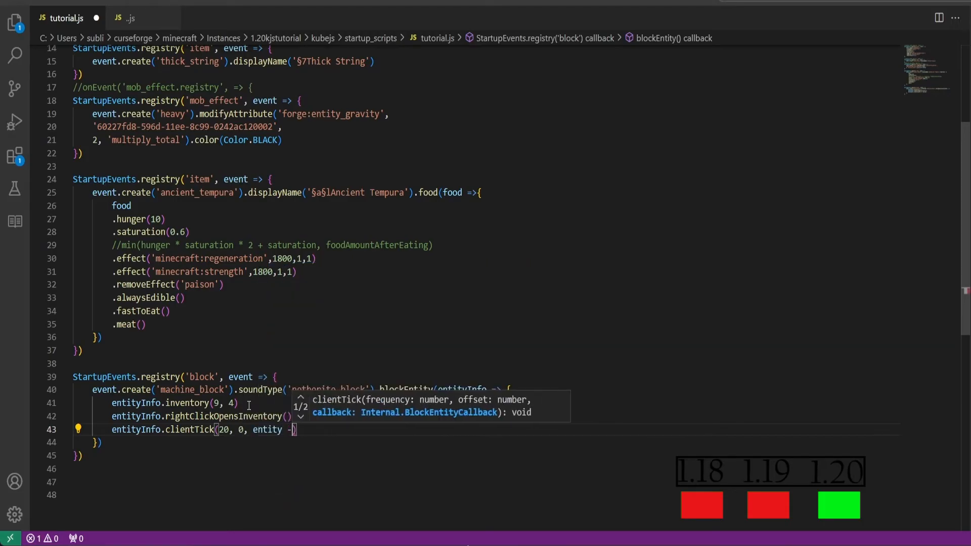
pyautogui.write('>')
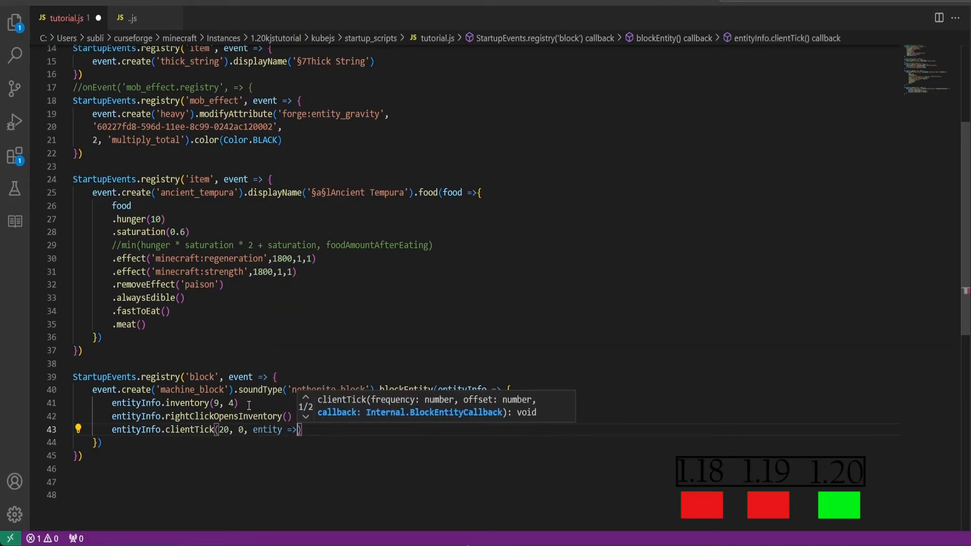
pyautogui.write(' {')
pyautogui.press('Enter')
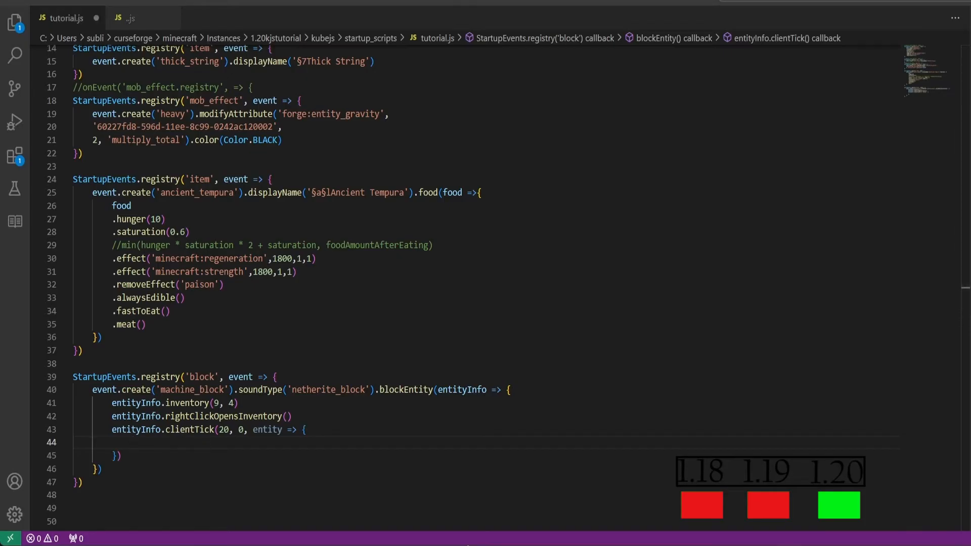
# Spawn campfire_cosy_smoke particles at entity.x+0.5, y+1.05, z+0.5 with 0.3 upward speed in clientTick
pyautogui.write("entity.level.addParticle('minecraft:campfire_cosy_smoke', true, entity.x + 0.5, entity.y + 1.05, entity.z + 0.5, 0, 0.3, 0)")
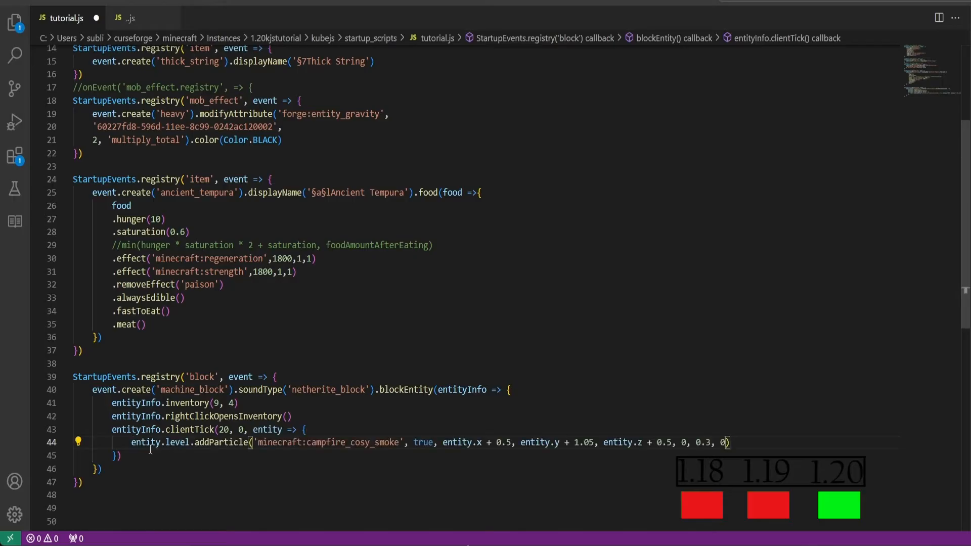
pyautogui.moveTo(215, 452)
pyautogui.write('entityInfo')
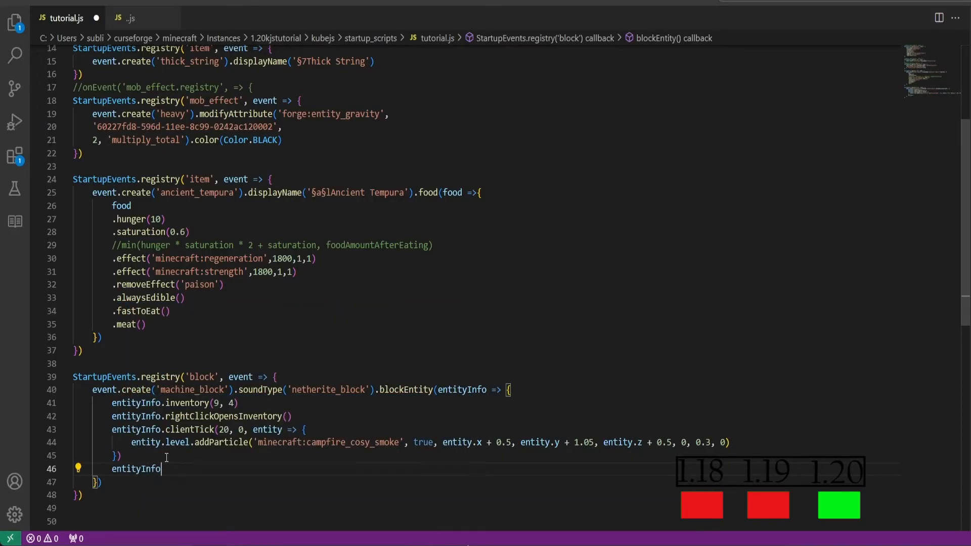
# Add serverTick(20, 0) on machine_block that inserts 'minecraft:apple' (false) into its inventory
pyautogui.write('.serverTick')
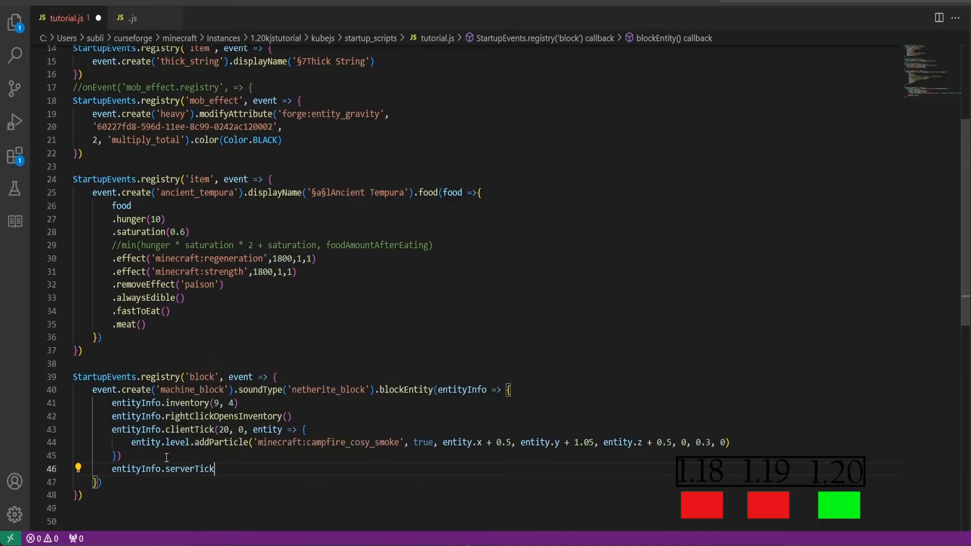
pyautogui.write('(20, 0')
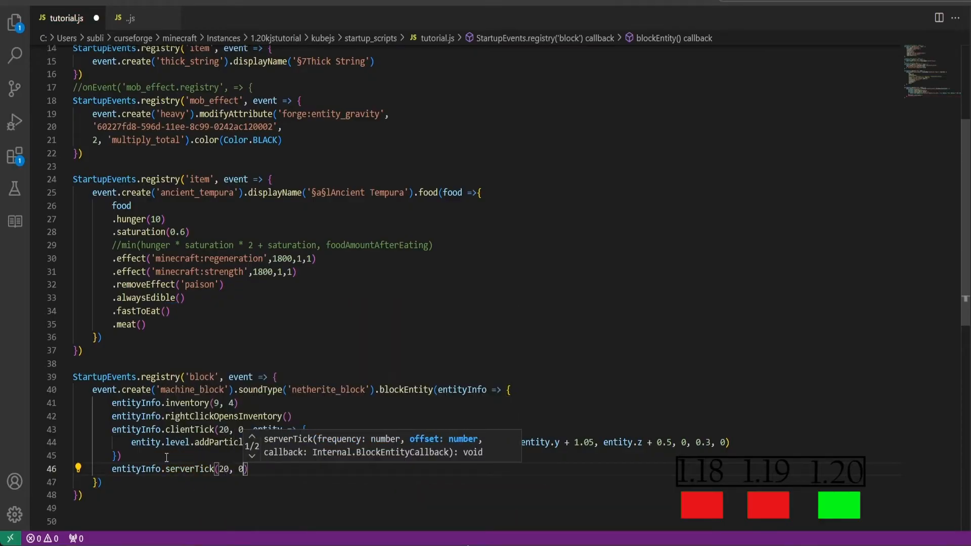
pyautogui.write('entity => {')
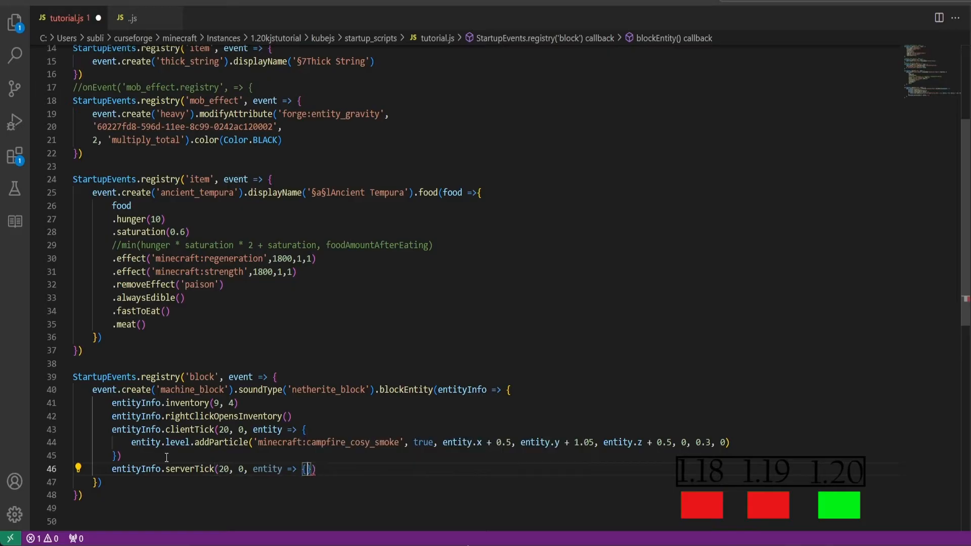
pyautogui.write('entity.inventory')
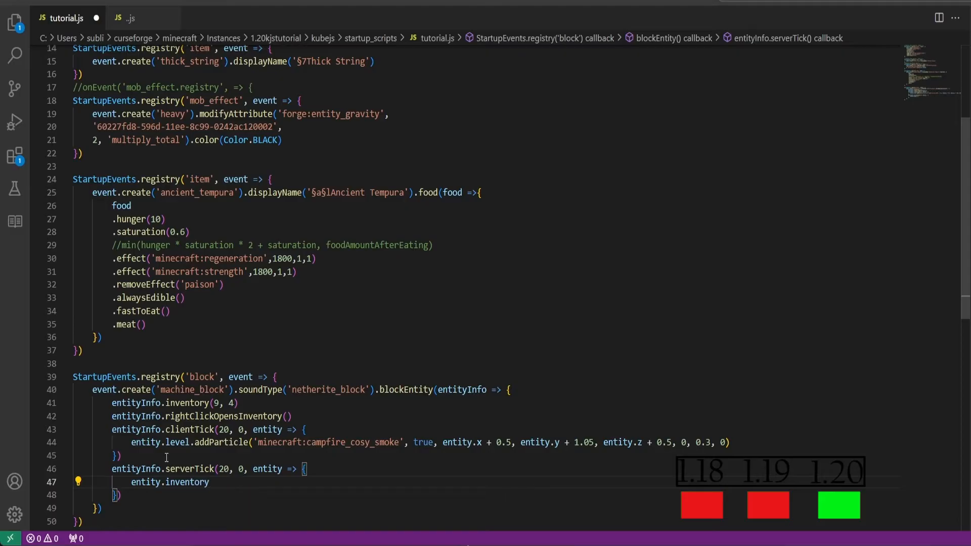
pyautogui.write('.insertItem(')
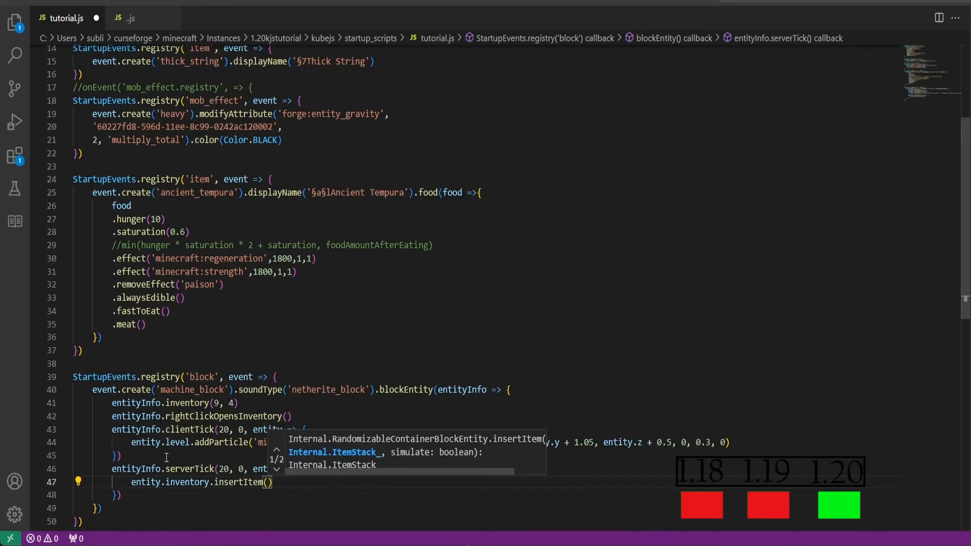
pyautogui.write("'")
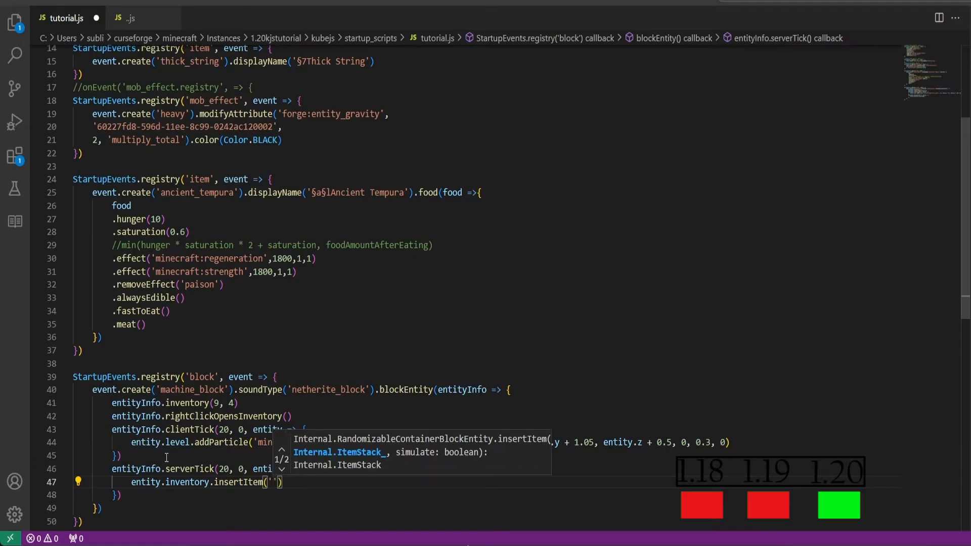
pyautogui.write('minecraft:apple')
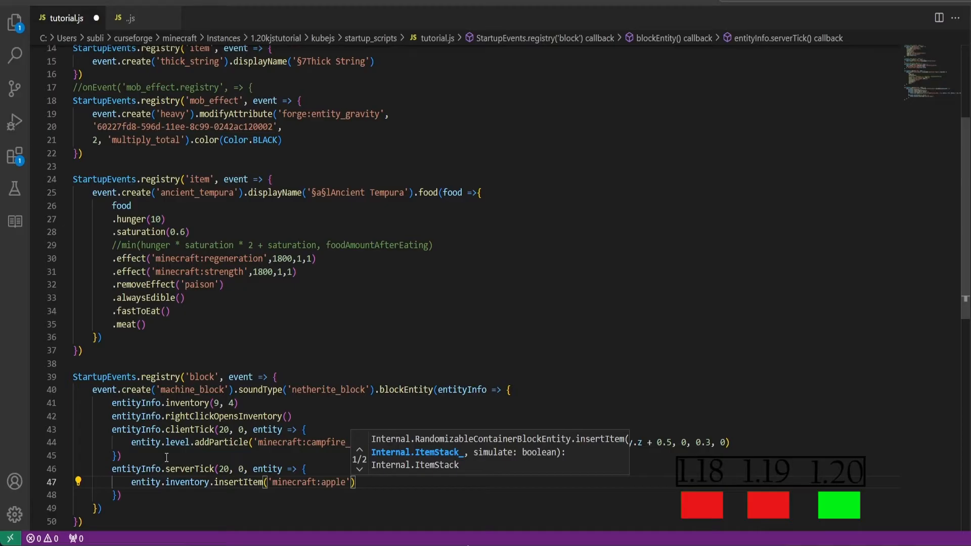
pyautogui.write(', false')
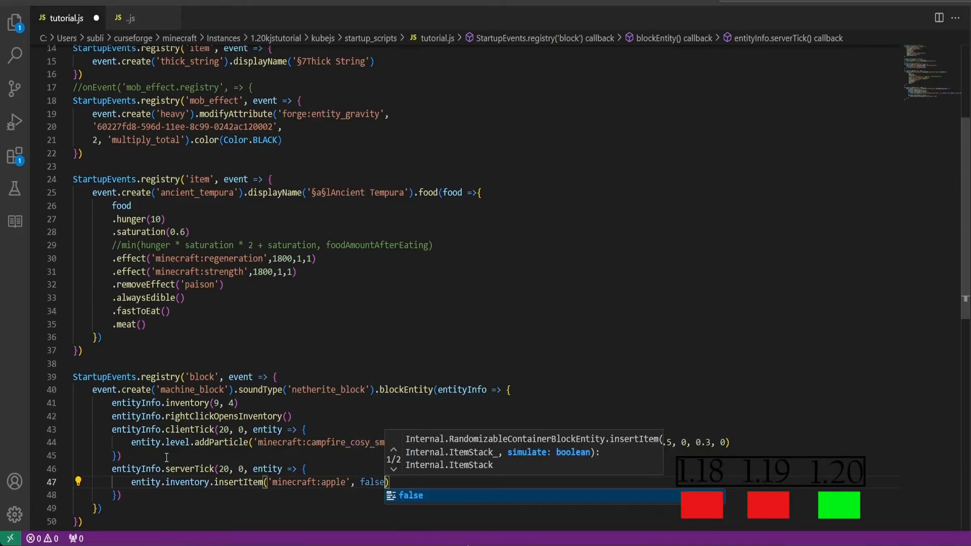
pyautogui.scroll(-3)
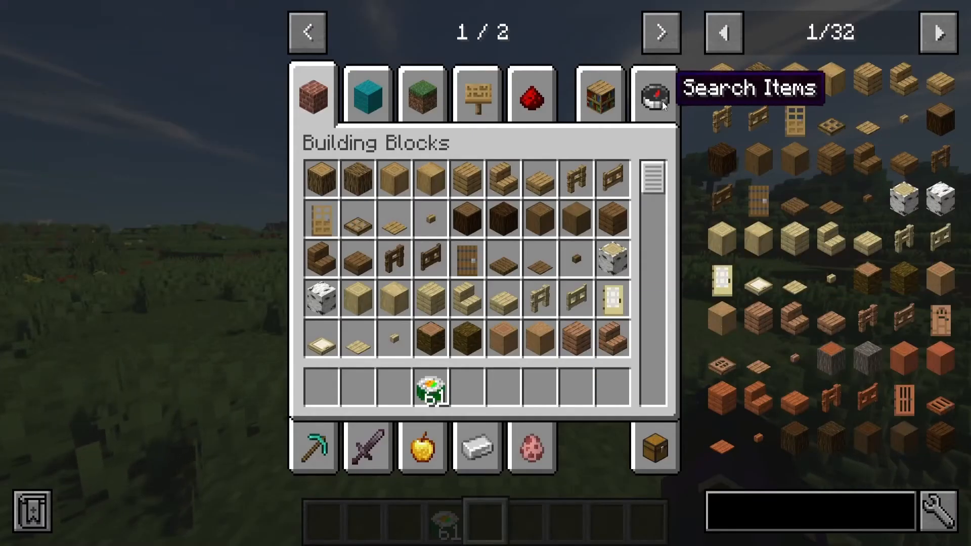
# Find the Machine Block via creative search 'machin' and place it on the grass
pyautogui.write('machin')
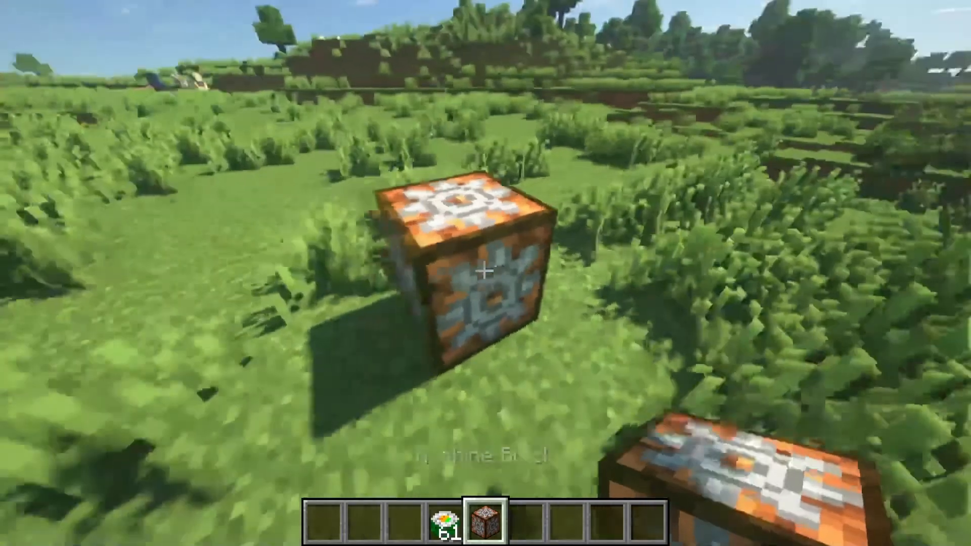
pyautogui.rightClick(484, 277)
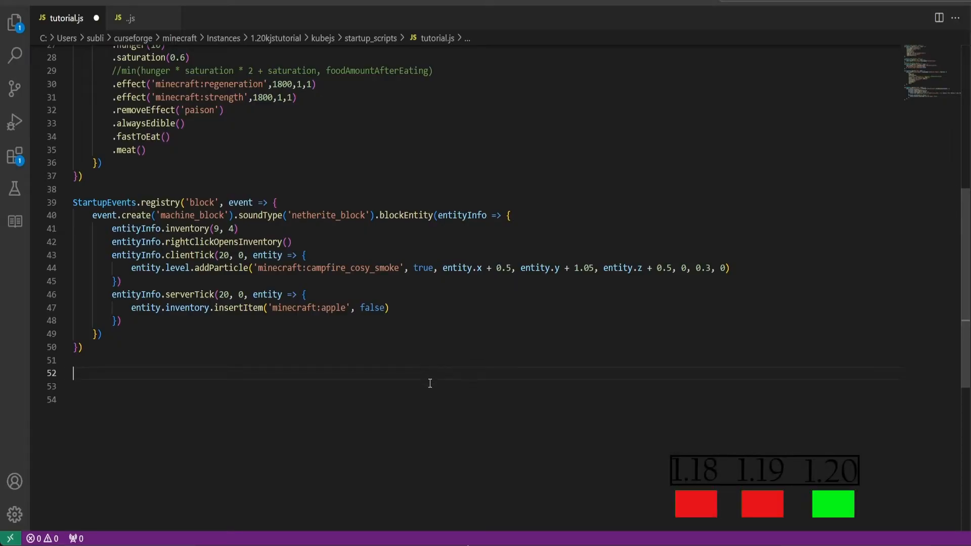
# Register a creative_mode_tab 'dirt' with icon 'minecraft:dirt' in StartupEvents.registry
pyautogui.write("StartupEvents.registry('")
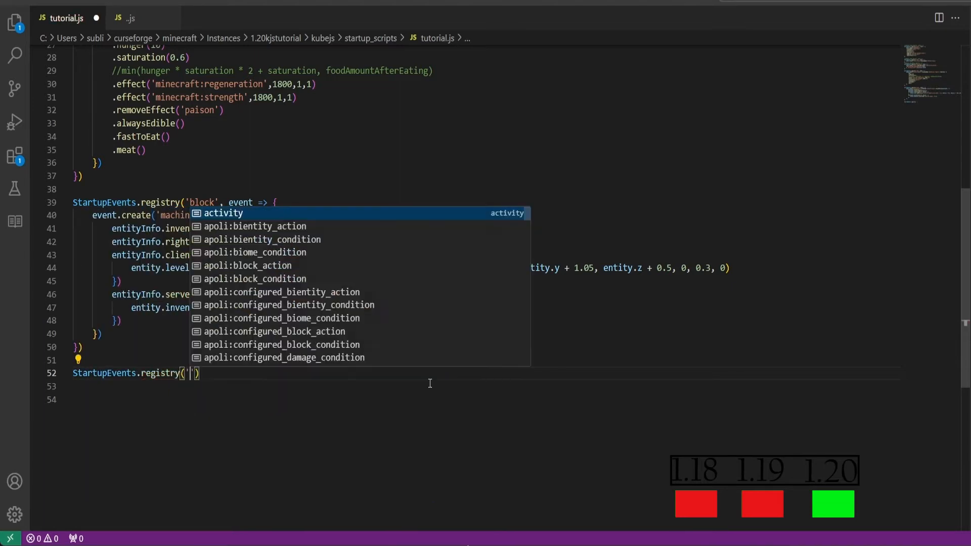
pyautogui.write('create')
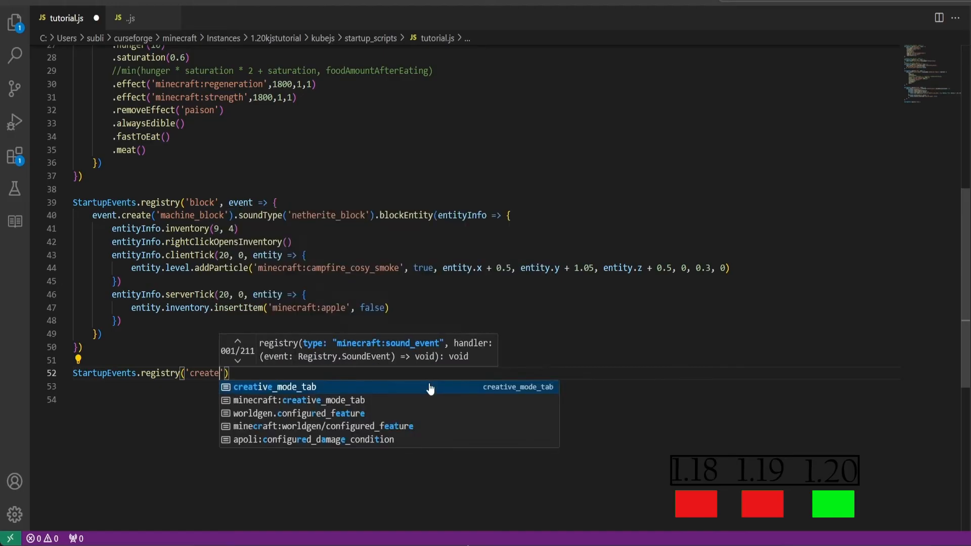
pyautogui.click(275, 386)
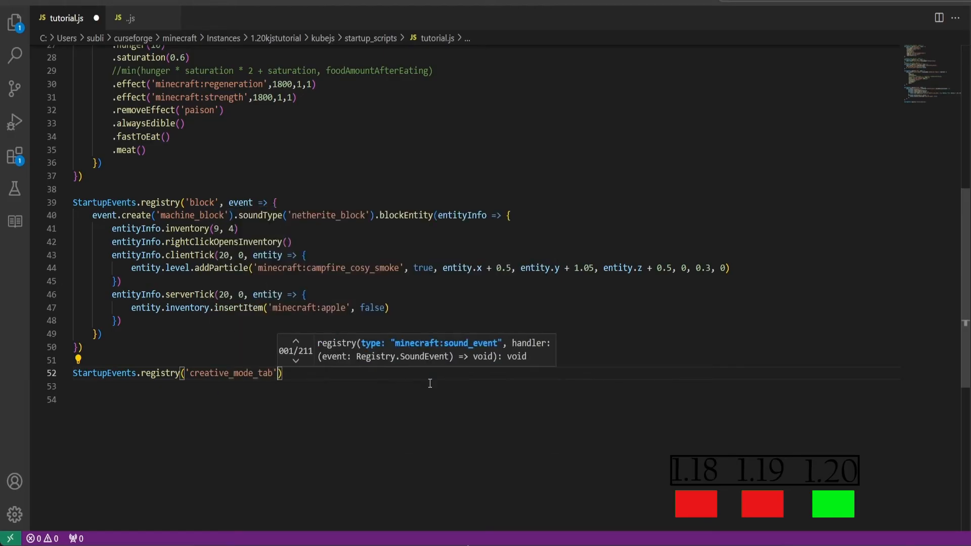
pyautogui.write(', event')
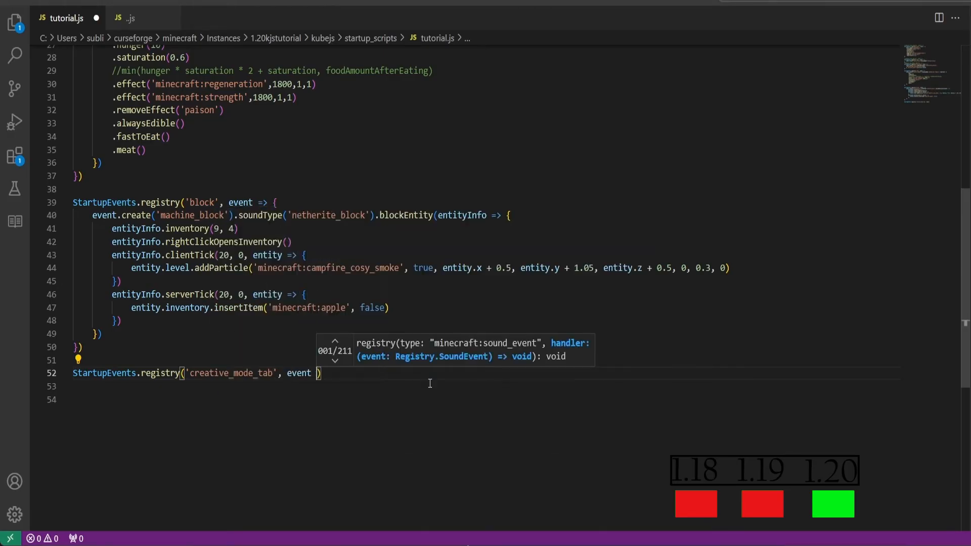
pyautogui.write('=> {')
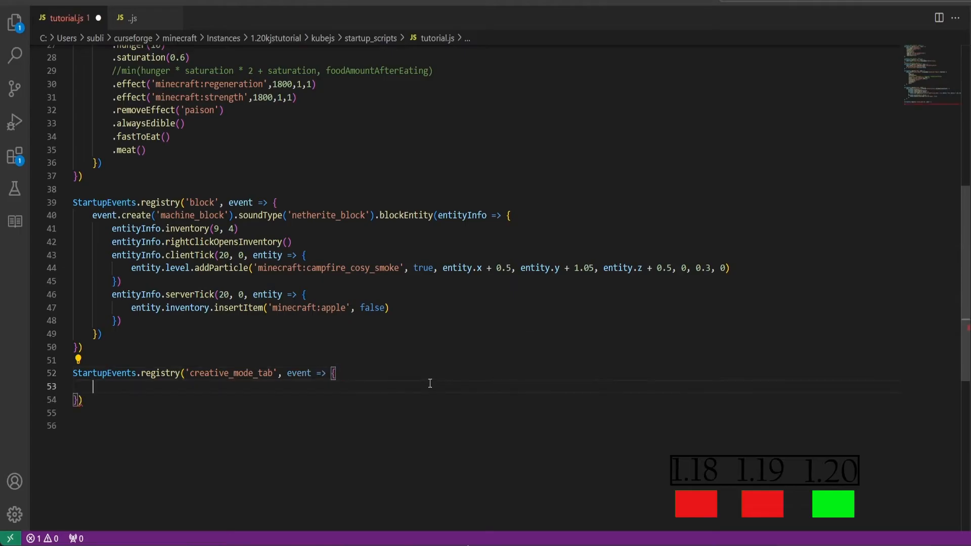
pyautogui.write("event.create('")
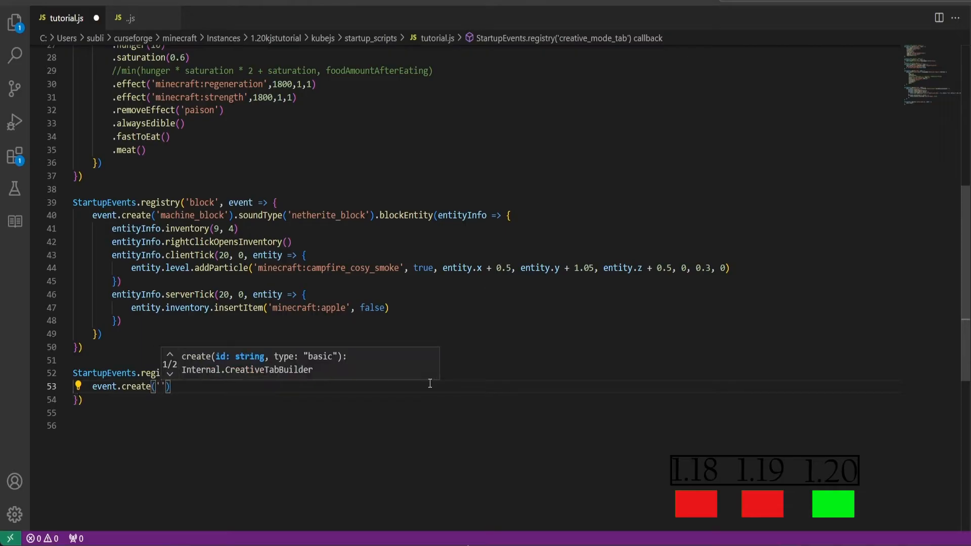
pyautogui.write("dirt').icon(() )")
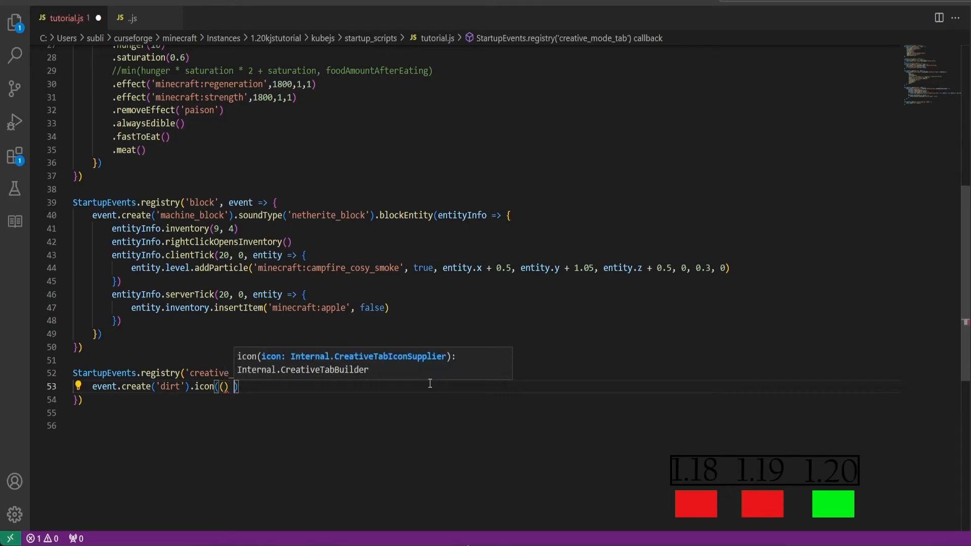
pyautogui.write('=>')
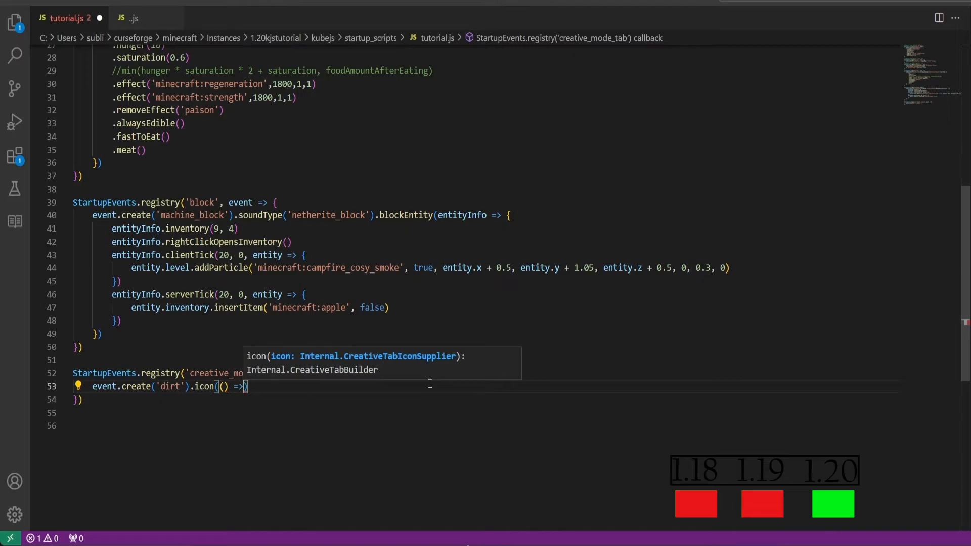
pyautogui.write("'minec'")
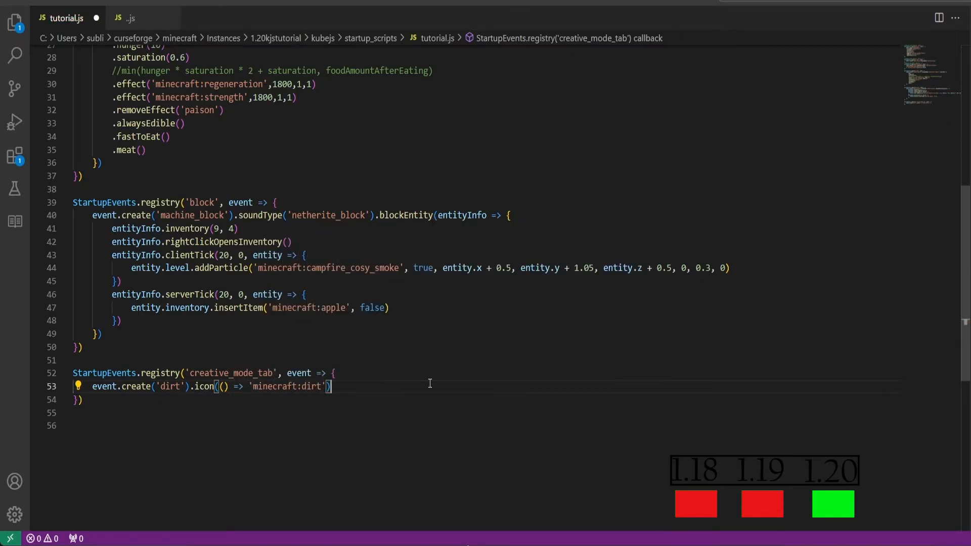
# Give the dirt tab content ['minecraft:dirt', 'minecraft:grass_block'] and begin a new StartupEvents line
pyautogui.write('.content')
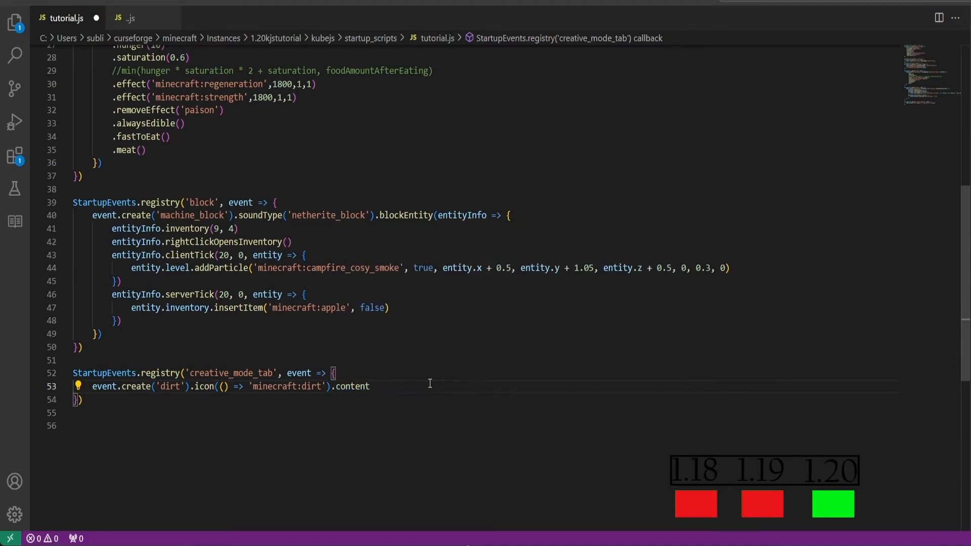
pyautogui.write('()')
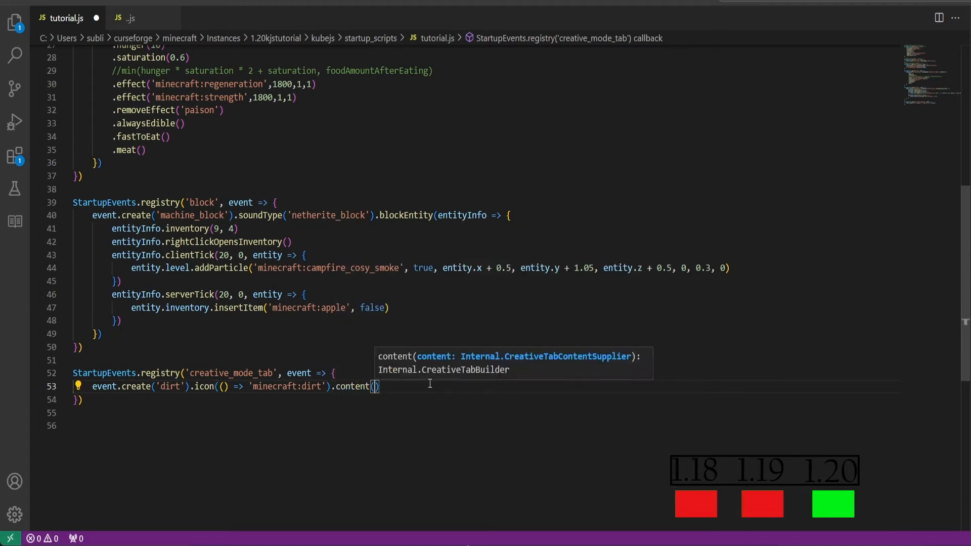
pyautogui.write('()')
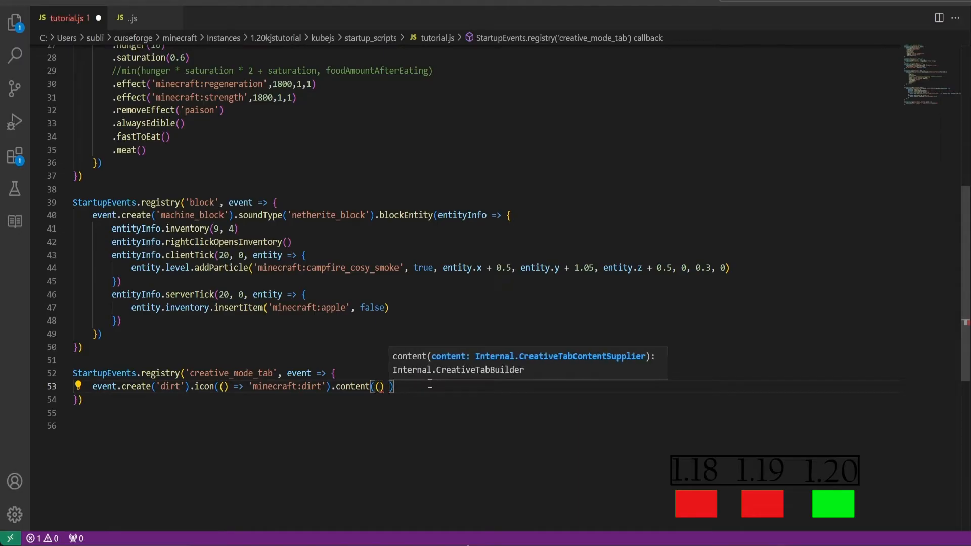
pyautogui.write('=> [')
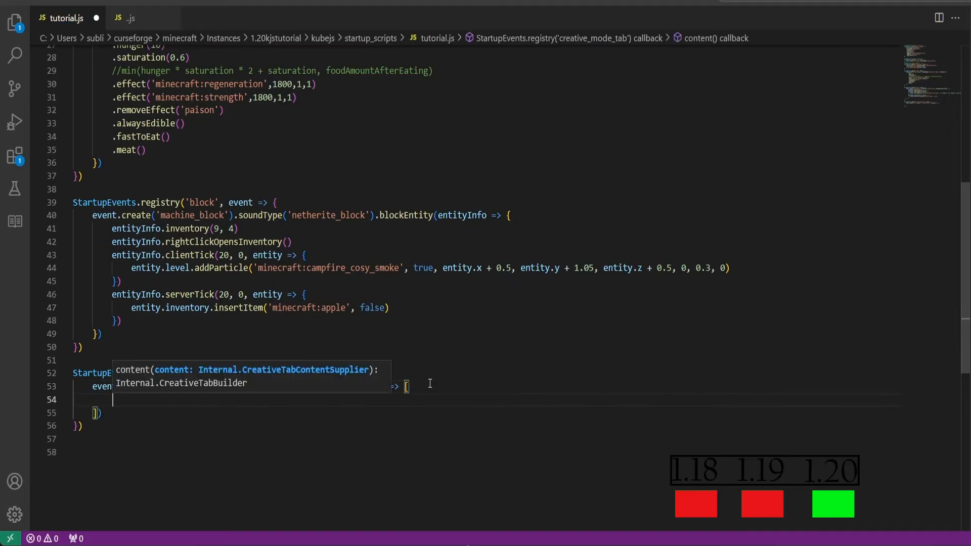
pyautogui.write('minecraft:grass_')
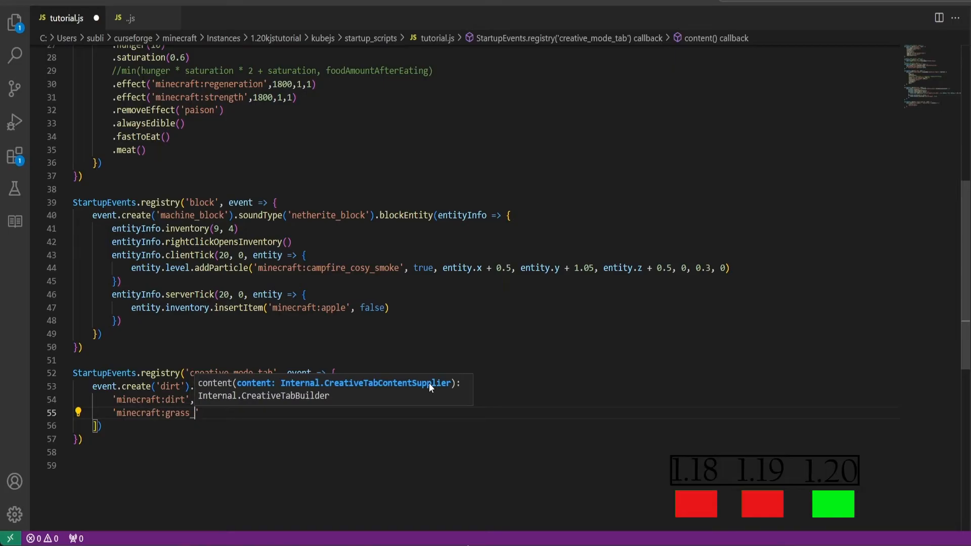
pyautogui.write('_block')
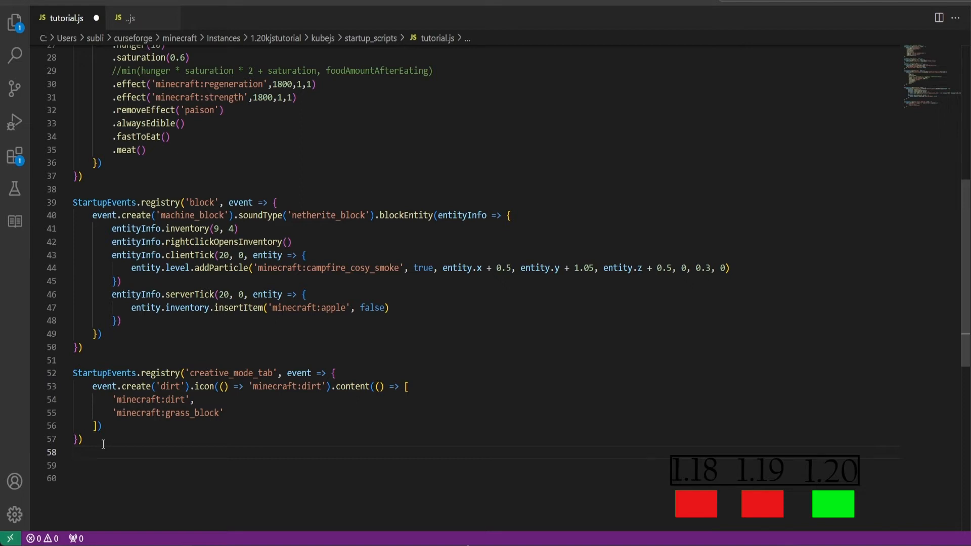
pyautogui.write('StartupEvents.mod')
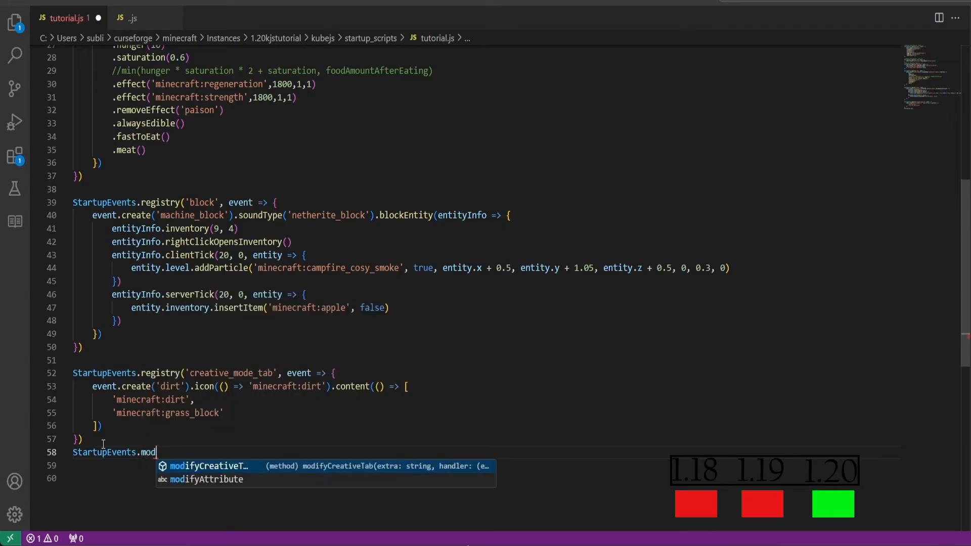
# Modify the 'minecraft:redstone_blocks' creative tab and add 'kubejs:machine_block' to it
pyautogui.press('Tab')
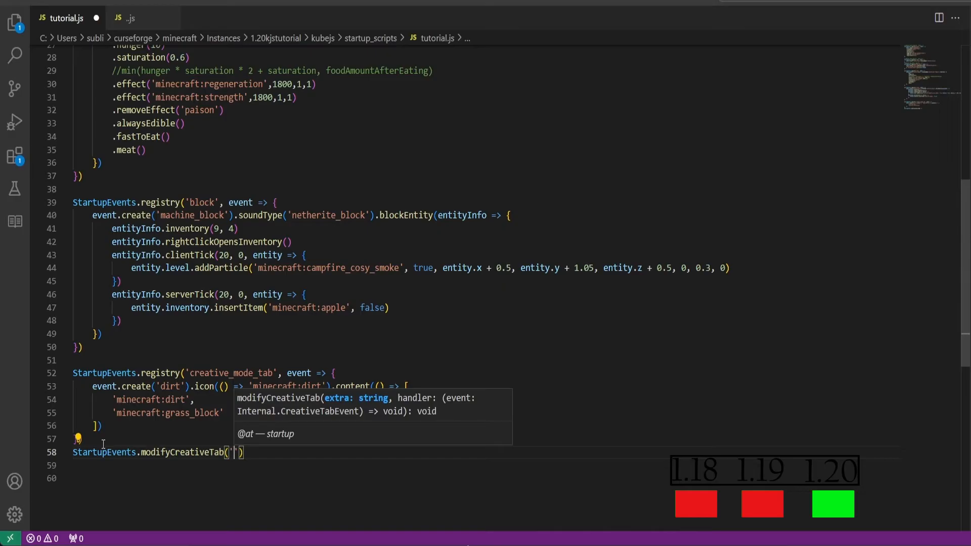
pyautogui.write('minecraft:redstone')
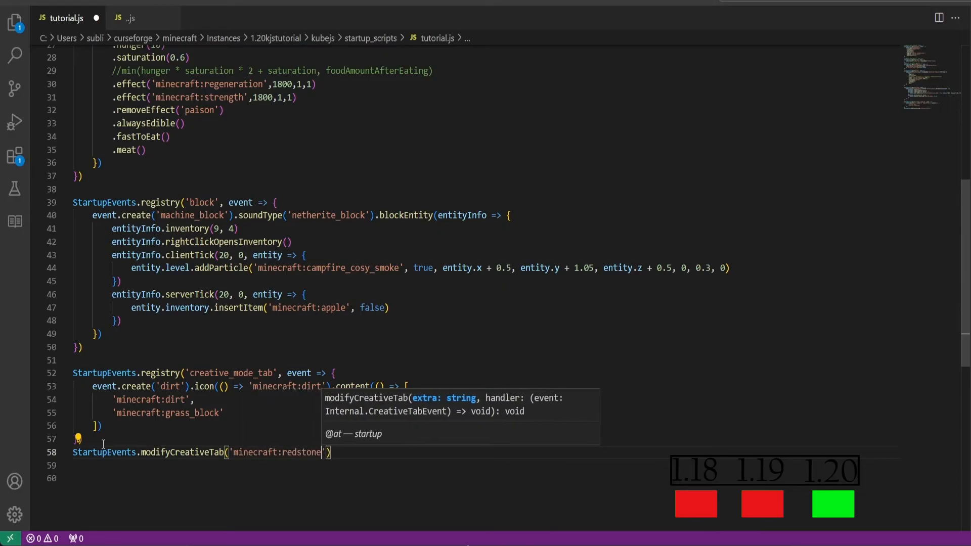
pyautogui.write('_blocks')
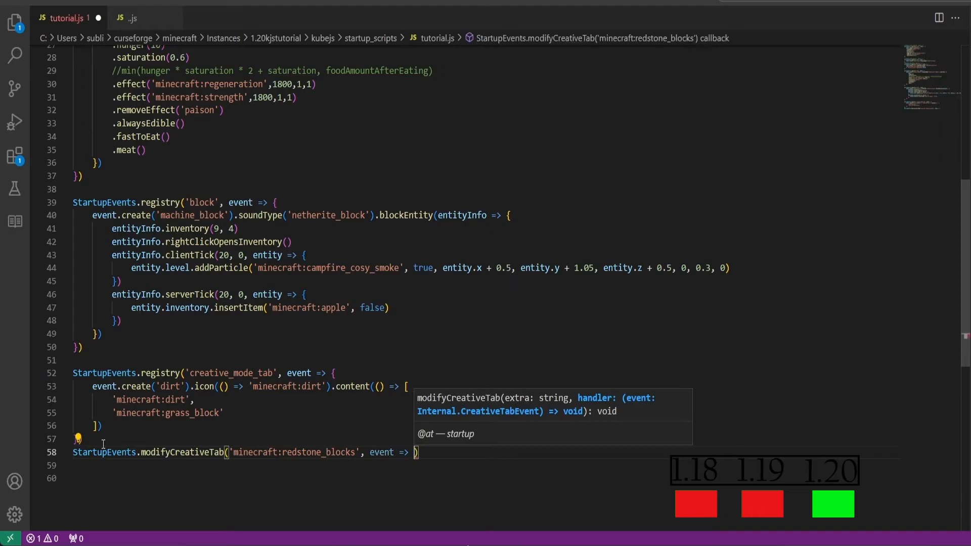
pyautogui.write('{')
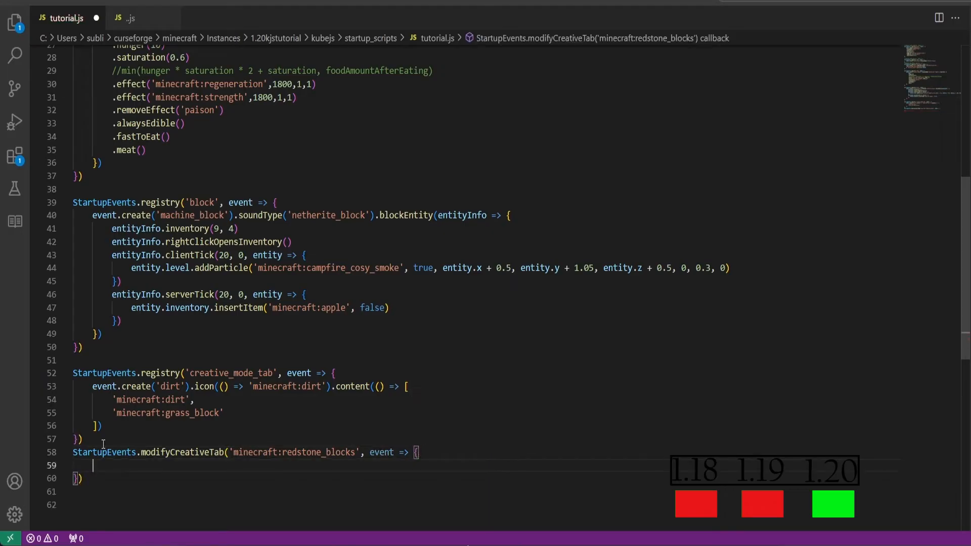
pyautogui.write('event.add(')
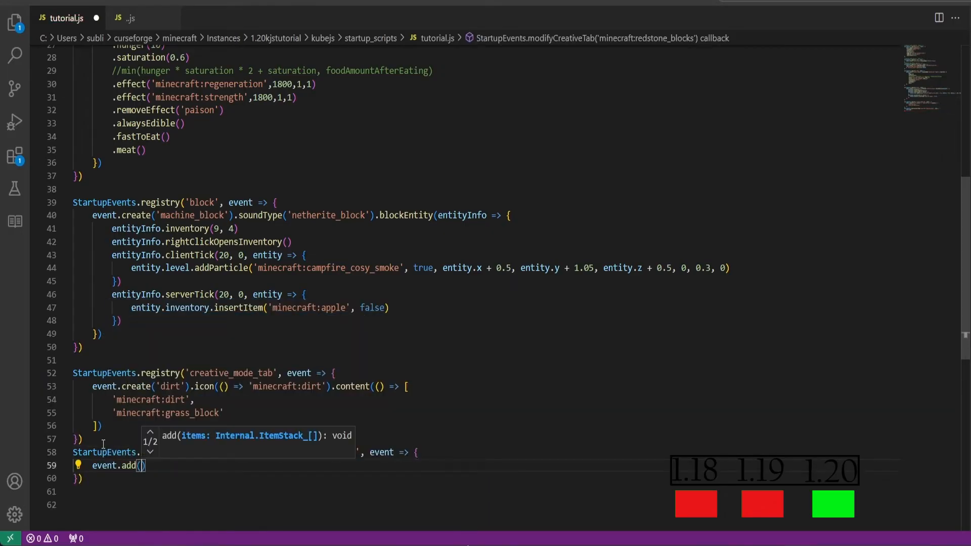
pyautogui.write("'kube'")
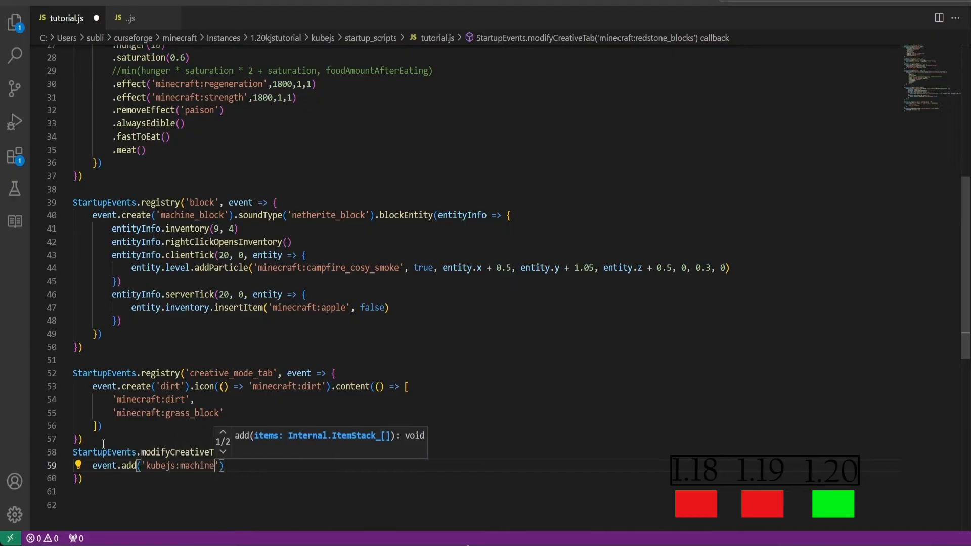
pyautogui.write('_block')
pyautogui.write('e')
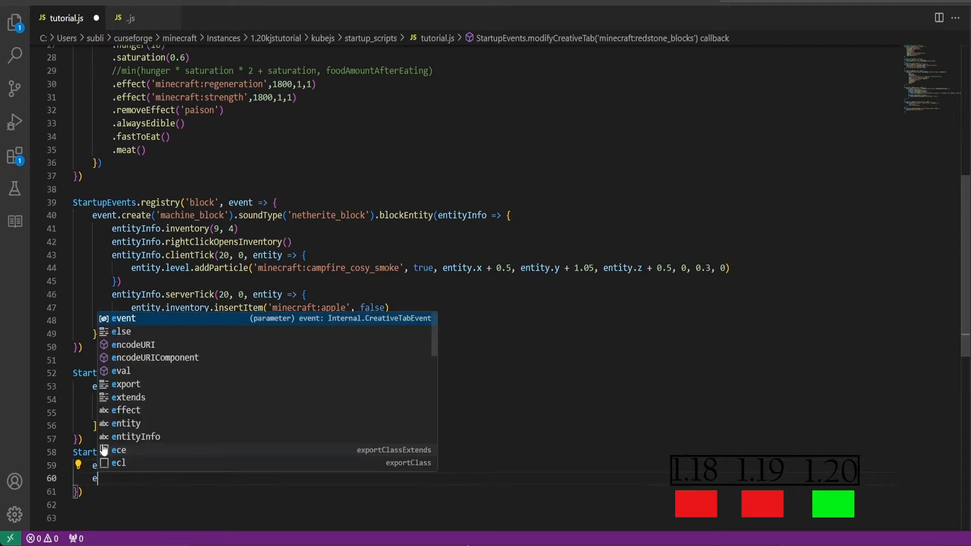
# Set the tab icon to 'kubejs:machine_block' and displayName to Text.green('Machine Blocks')
pyautogui.write('vent.icon =')
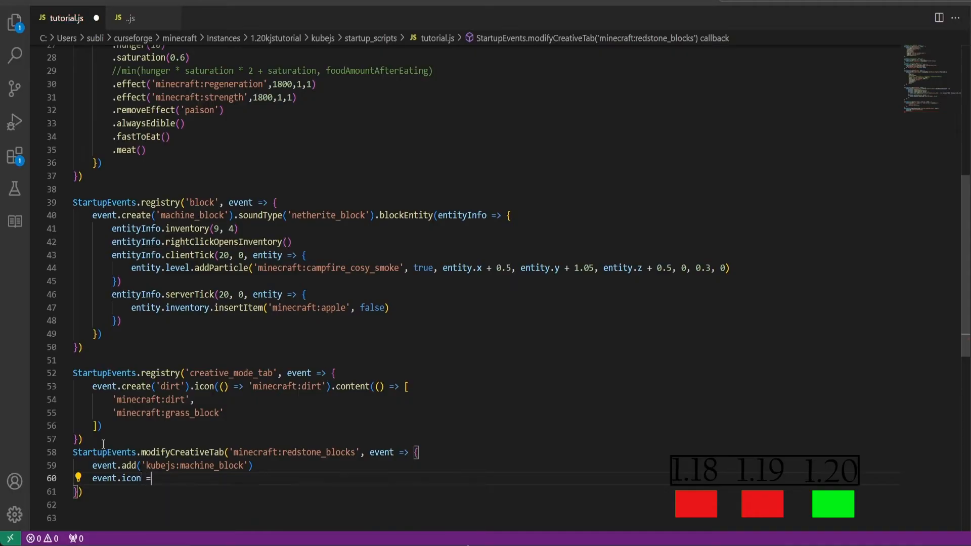
pyautogui.write("'kubejs:m")
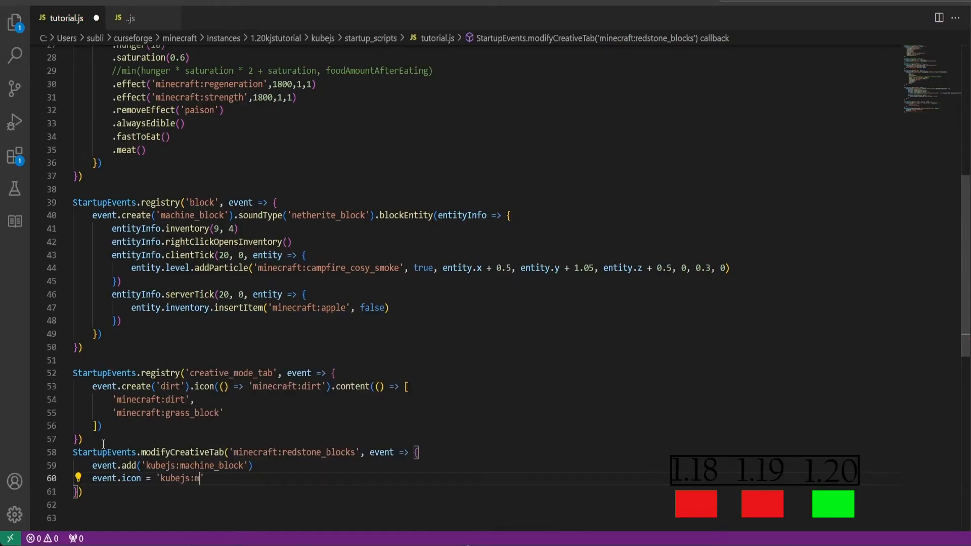
pyautogui.write('achine')
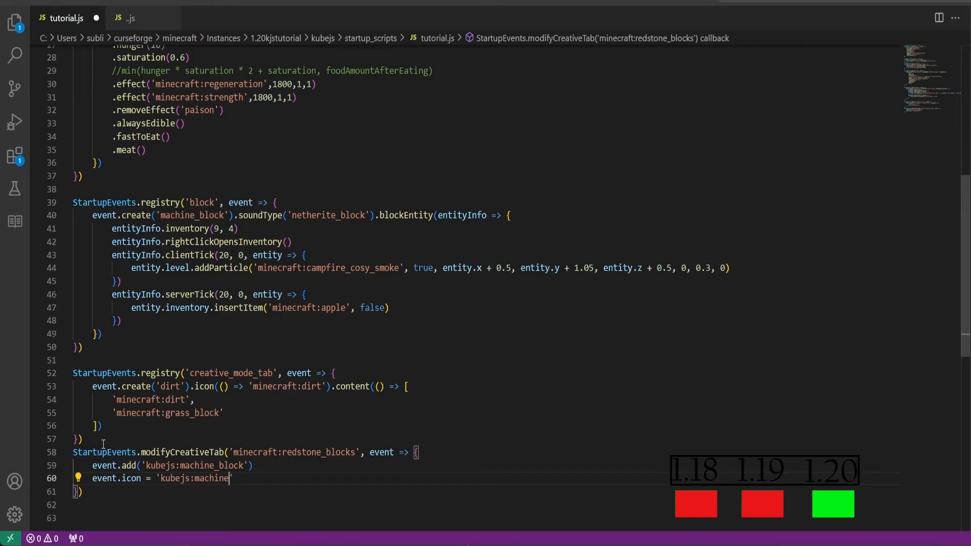
pyautogui.write("_block'")
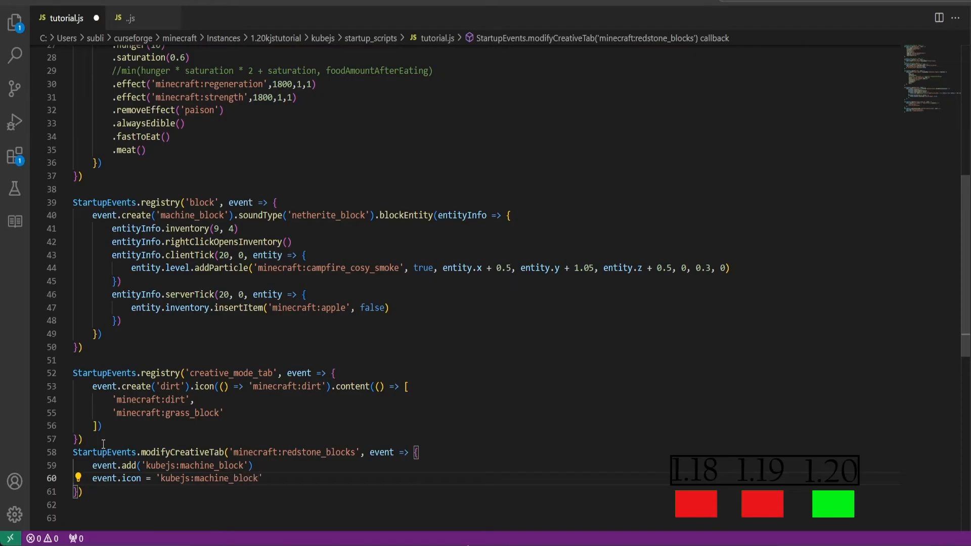
pyautogui.write('event.displayName')
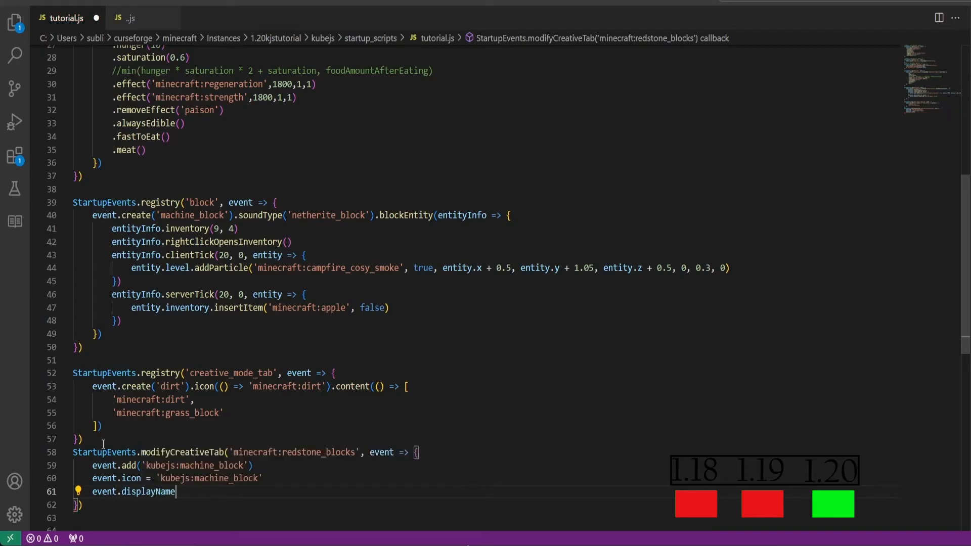
pyautogui.write('= T')
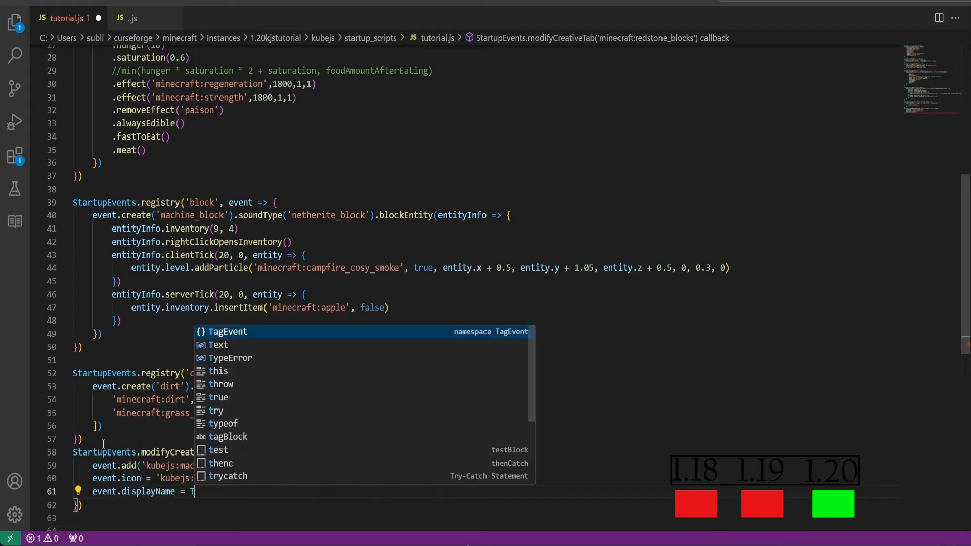
pyautogui.write('ext.')
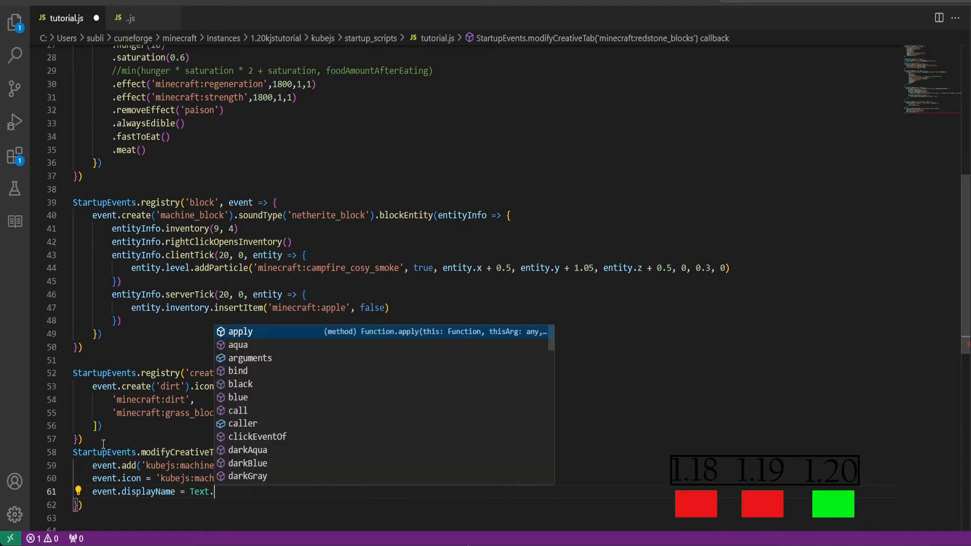
pyautogui.write("green('")
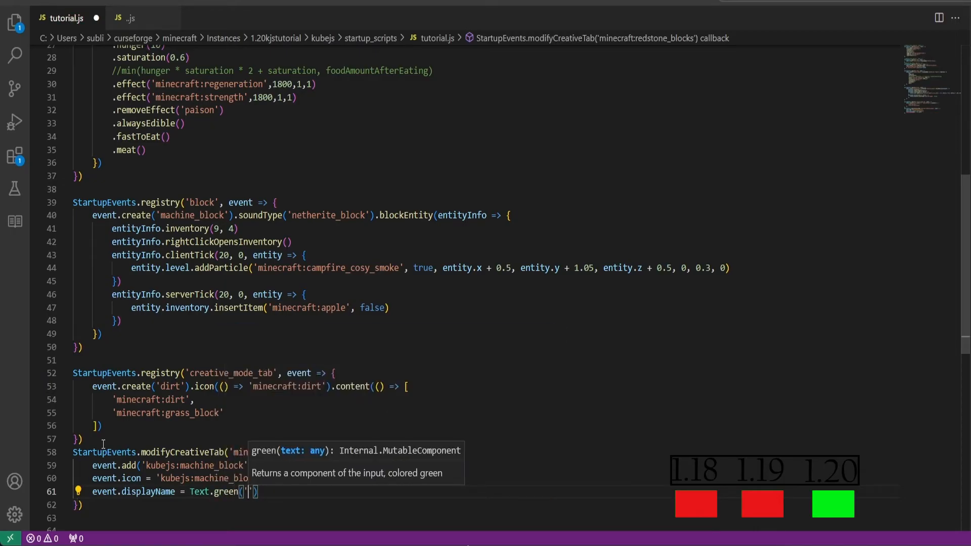
pyautogui.write('Machine')
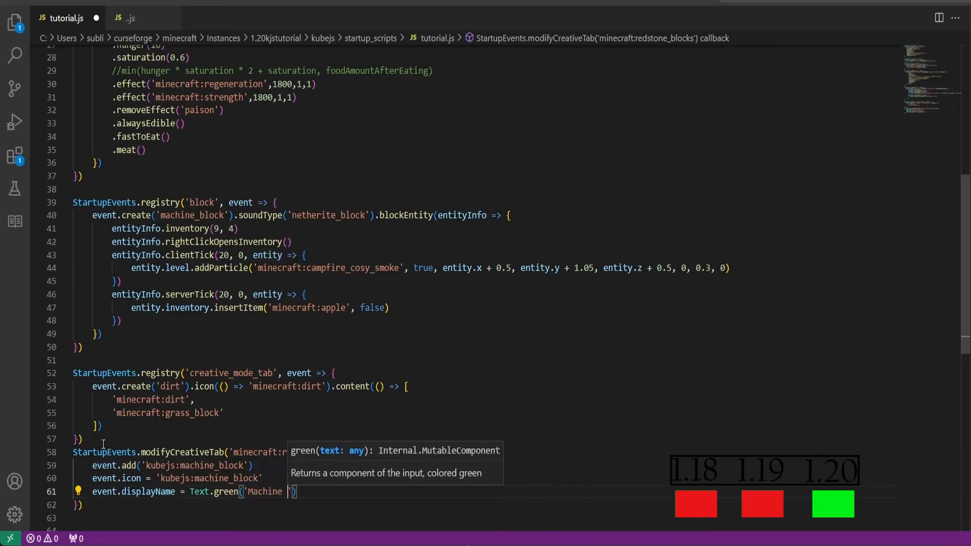
pyautogui.write('Blocks')
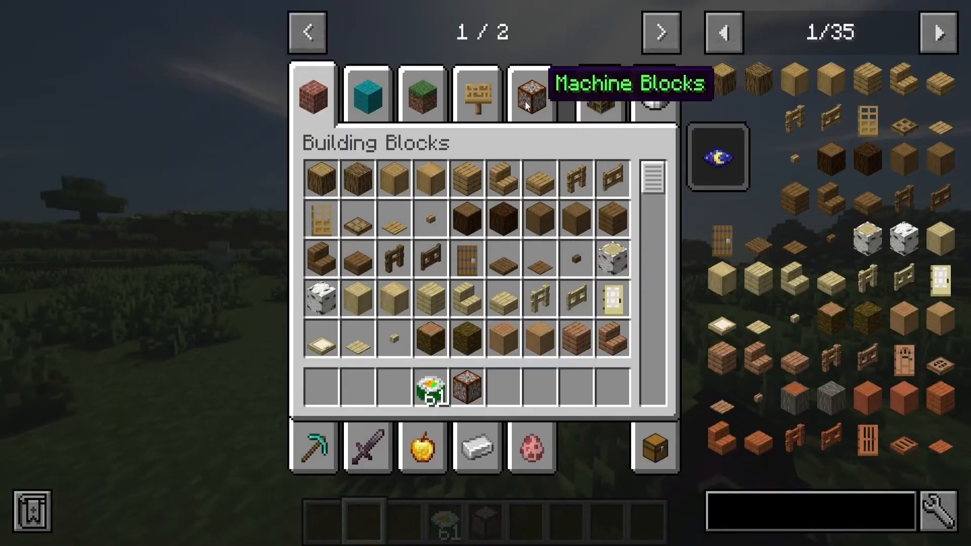
# Check the Machine Blocks tab for the Machine Block, then the Dirt tab on the second page
pyautogui.click(530, 96)
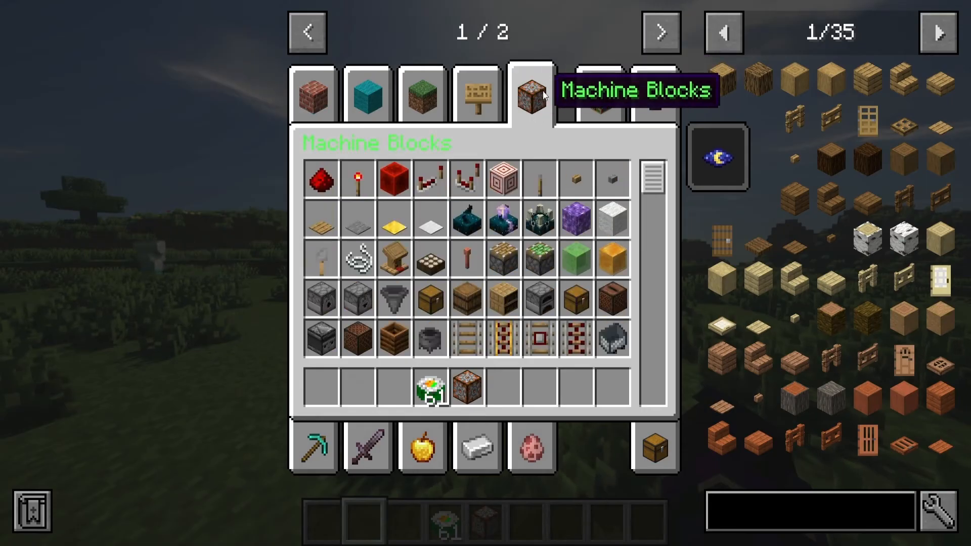
pyautogui.scroll(-3)
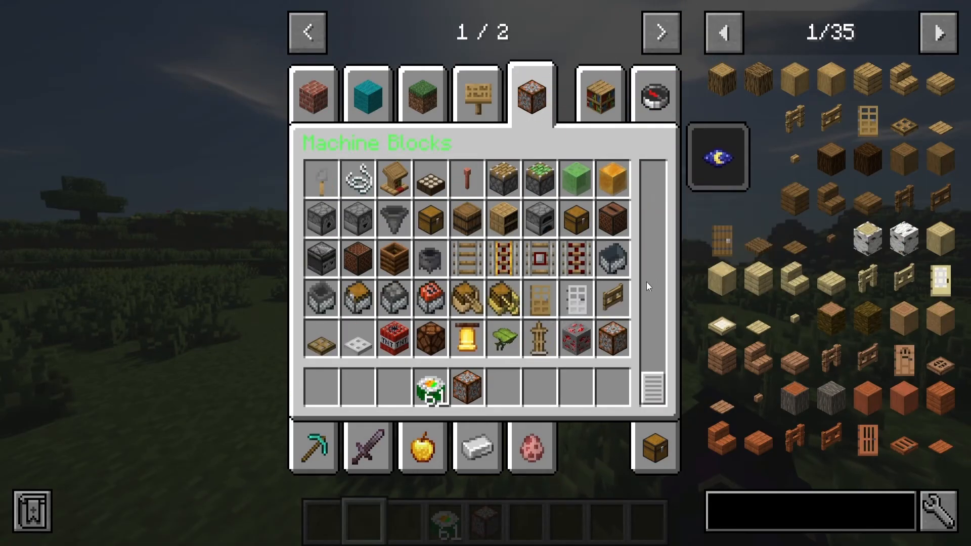
pyautogui.moveTo(613, 340)
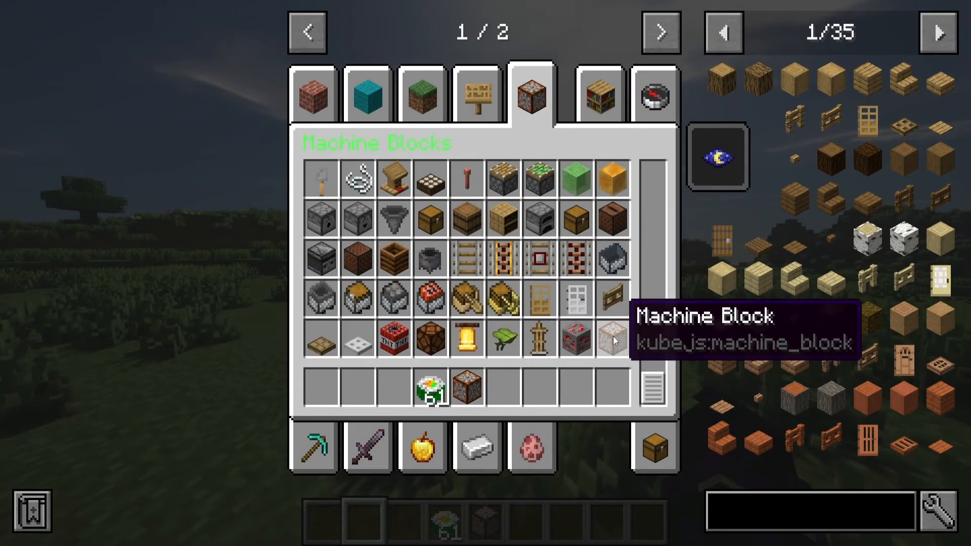
pyautogui.moveTo(516, 167)
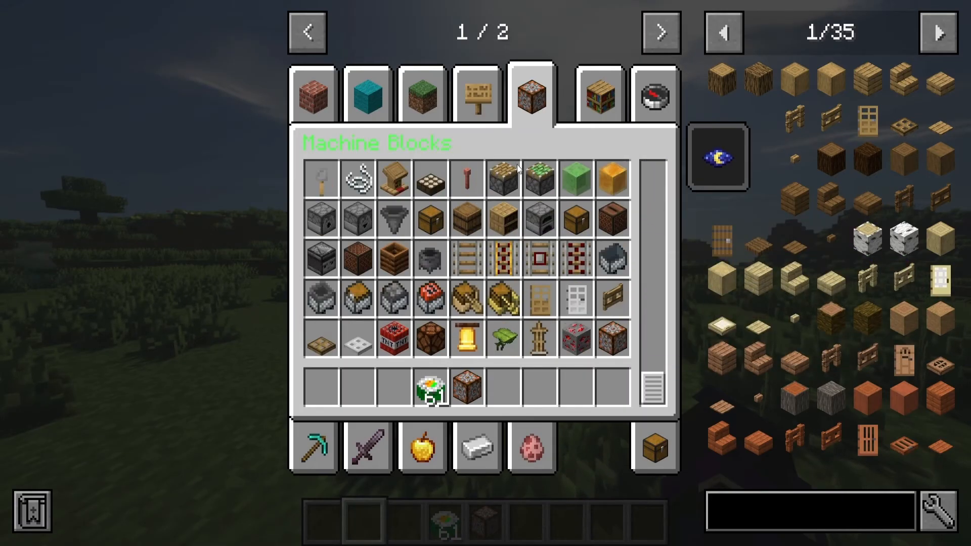
pyautogui.click(659, 31)
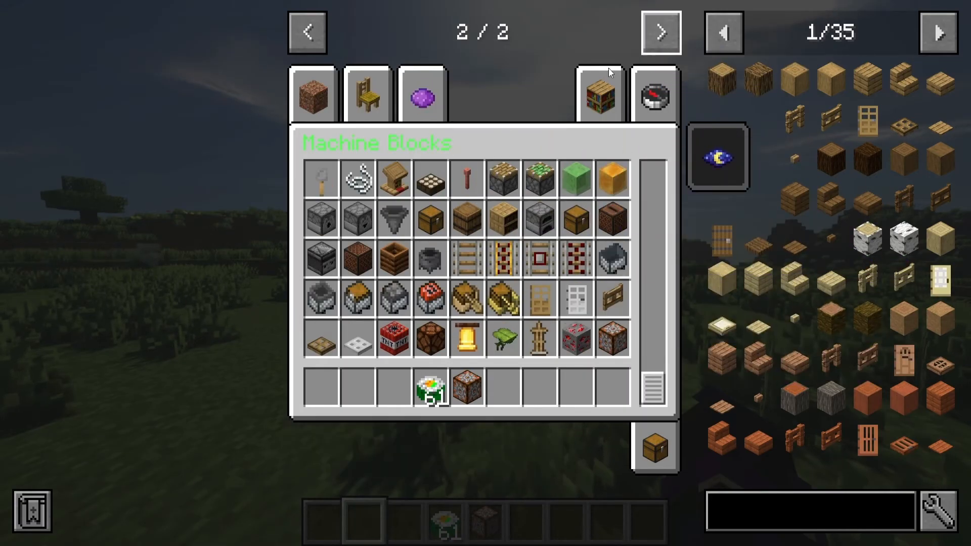
pyautogui.click(316, 94)
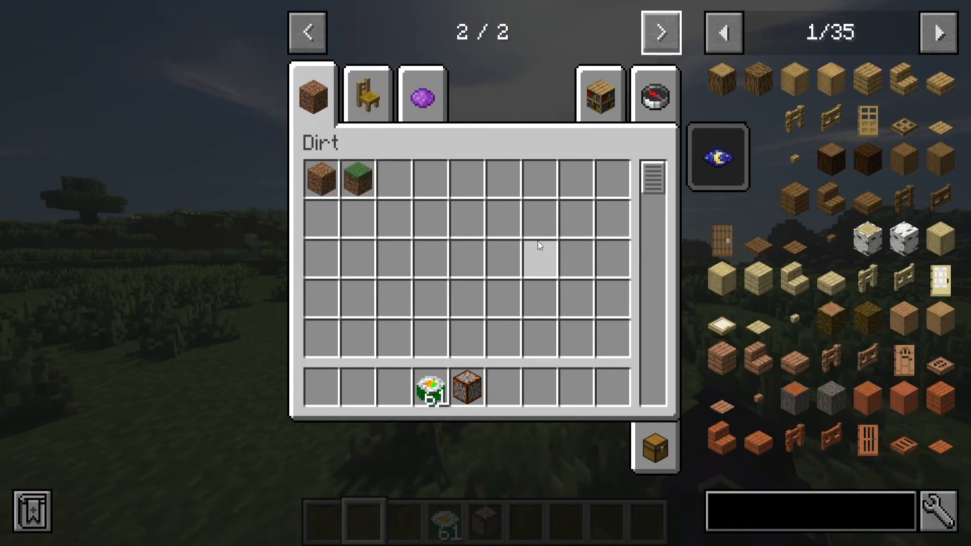
pyautogui.moveTo(511, 246)
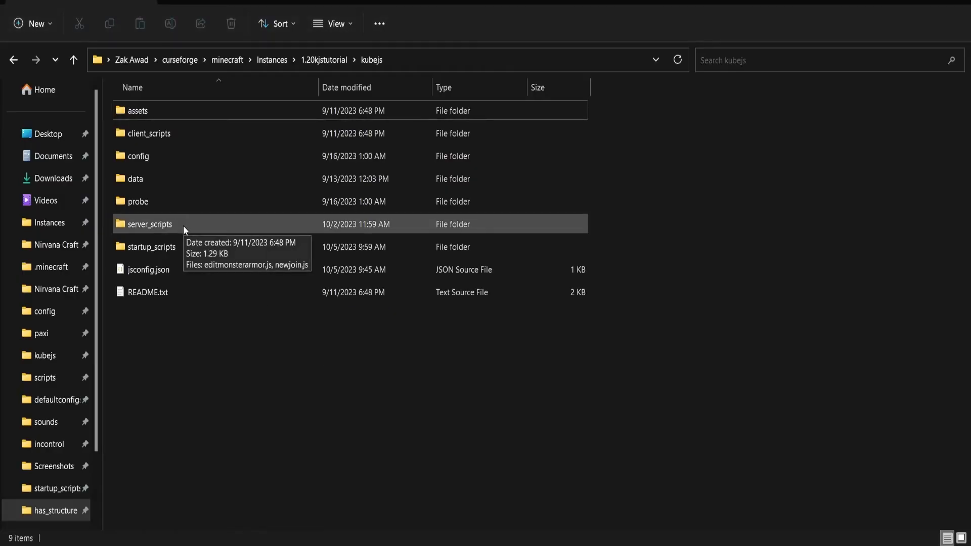
# Open editmonsterarmor.js from the kubejs server_scripts folder
pyautogui.doubleClick(149, 224)
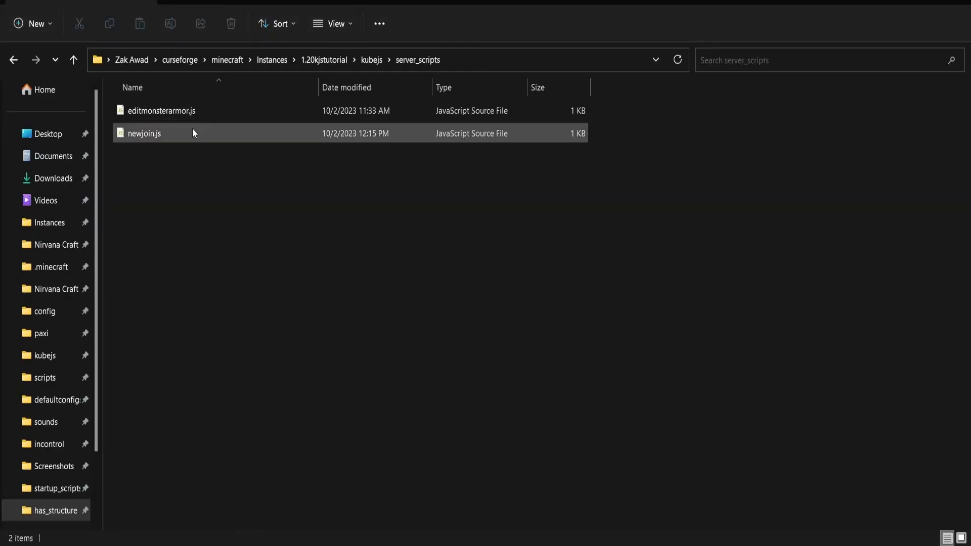
pyautogui.click(159, 110)
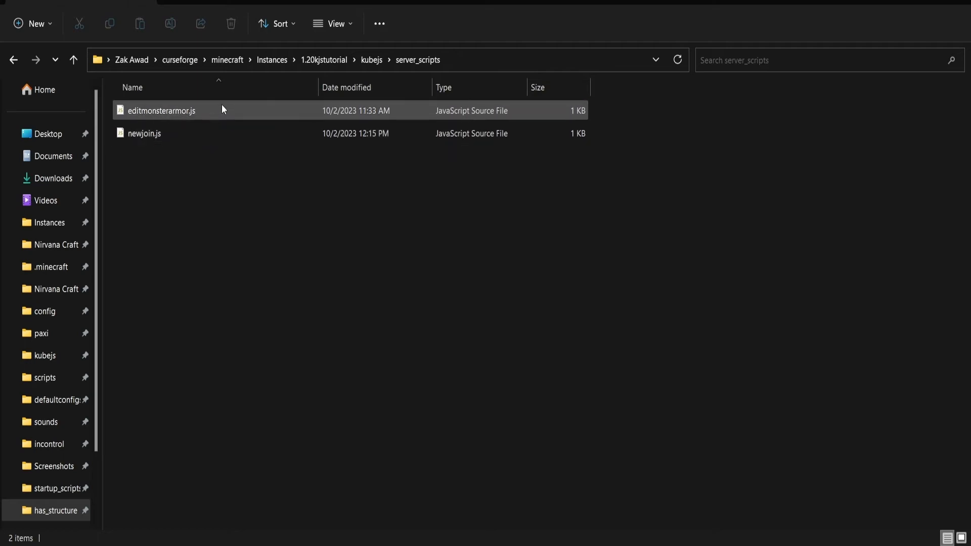
pyautogui.doubleClick(158, 110)
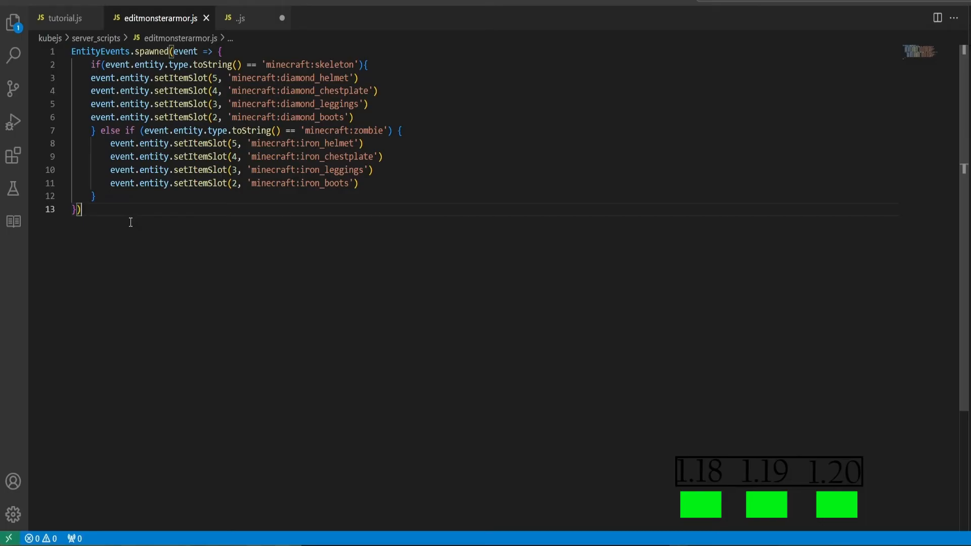
pyautogui.press('Ctrl+a')
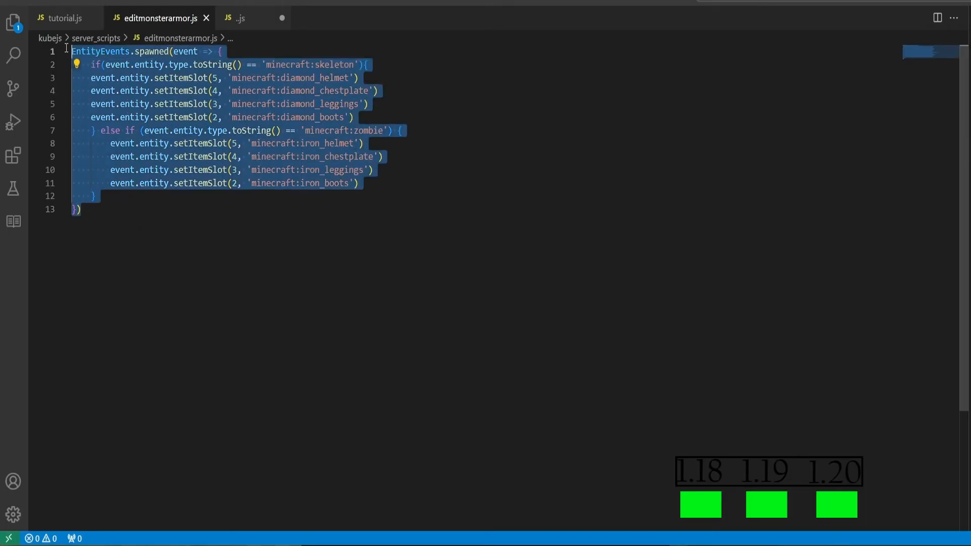
pyautogui.moveTo(151, 53)
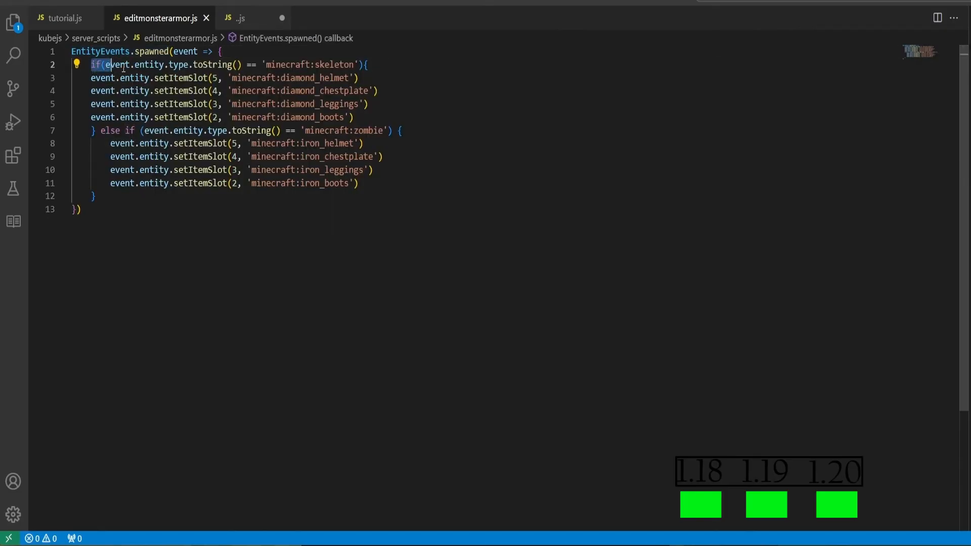
pyautogui.moveTo(186, 69)
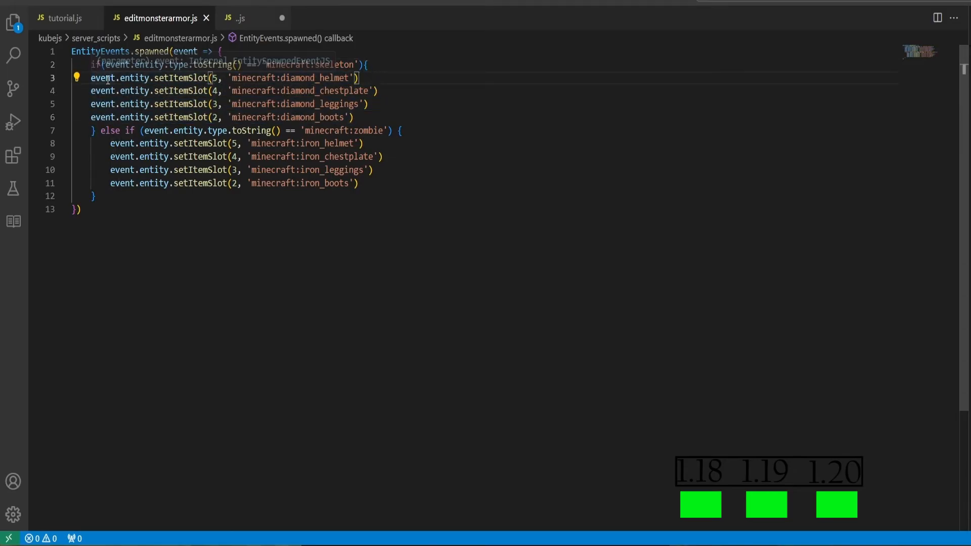
pyautogui.moveTo(129, 79)
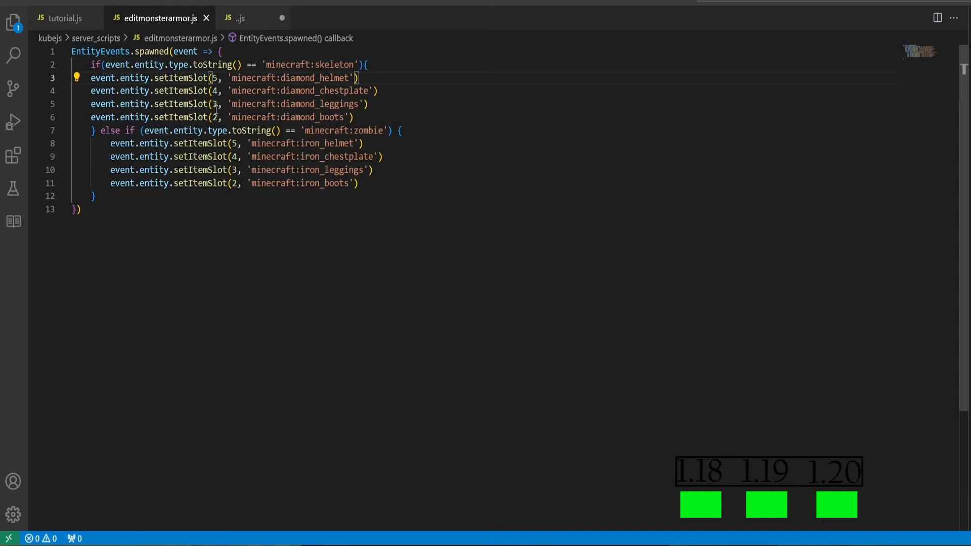
pyautogui.click(365, 78)
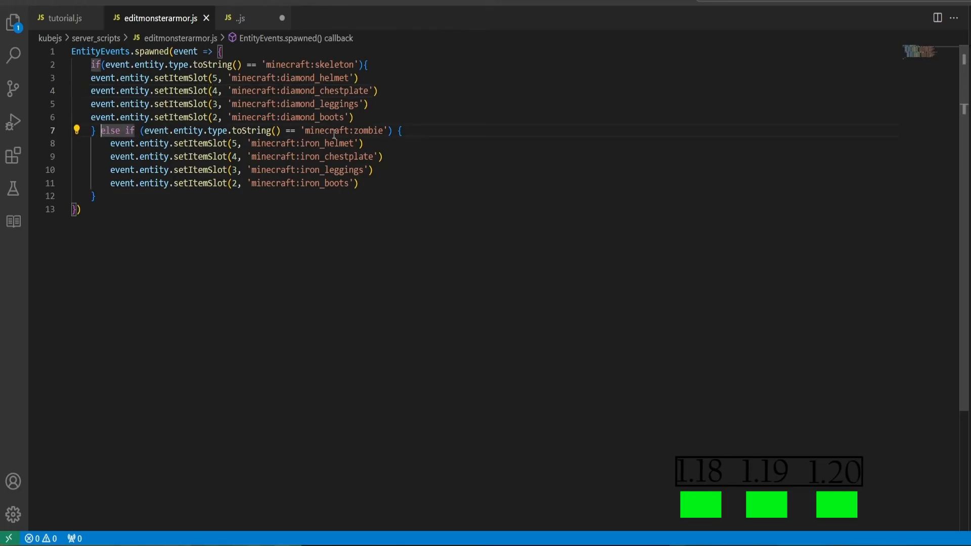
pyautogui.moveTo(183, 130); pyautogui.dragTo(385, 131)
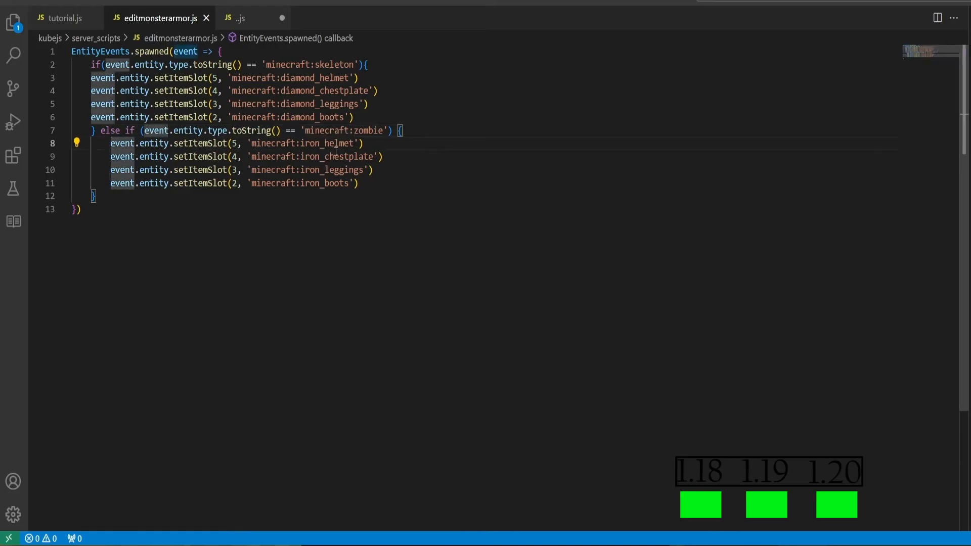
pyautogui.moveTo(333, 143)
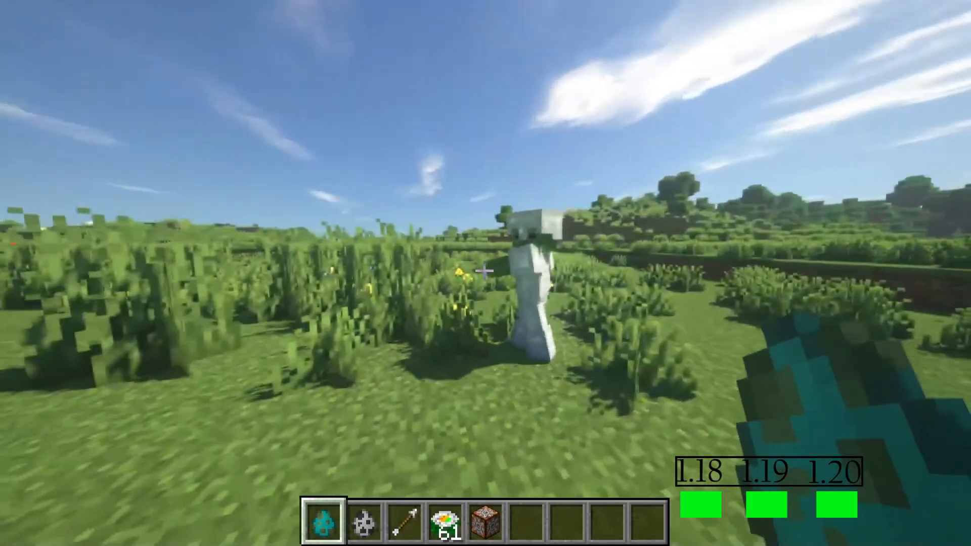
# Select hotbar slot 2 with the skeleton spawn egg to spawn a skeleton
pyautogui.press('2')
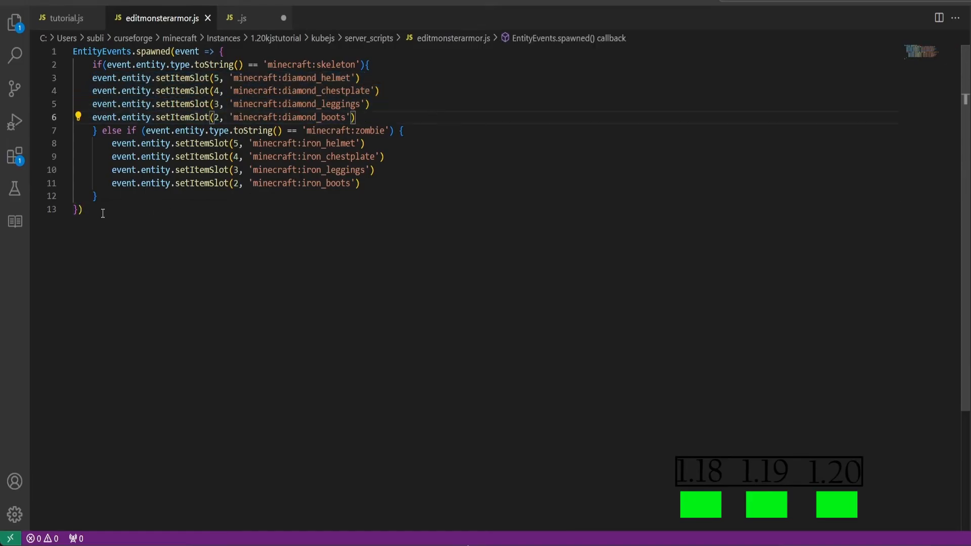
# Replace editmonsterarmor.js with the random-armor version and review the skeleton, zombie and zombie villager branches
pyautogui.press('ctrl+a')
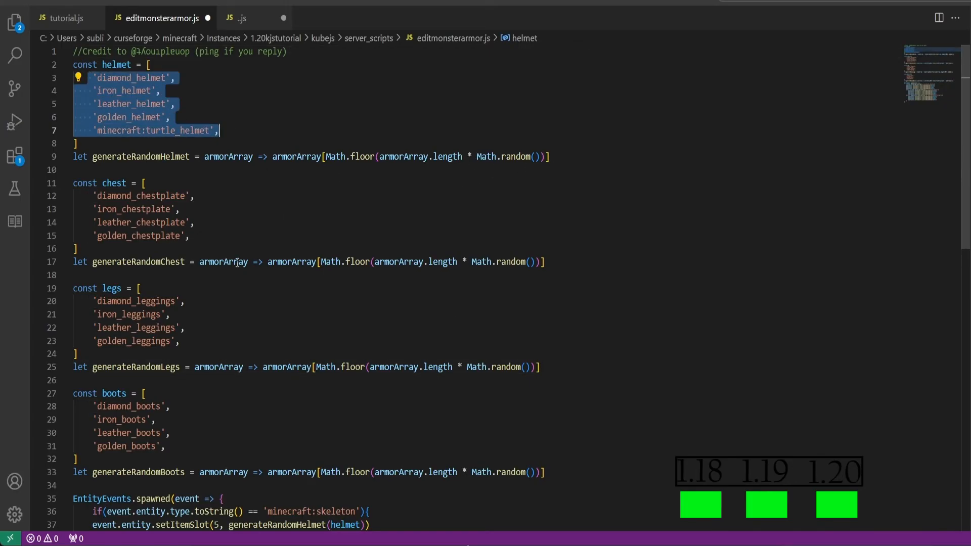
pyautogui.scroll(-3)
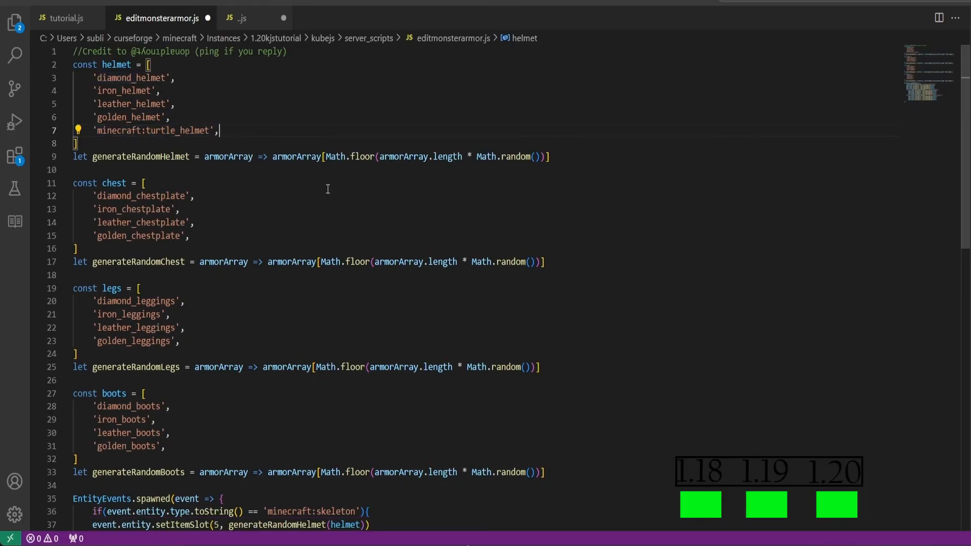
pyautogui.scroll(-3)
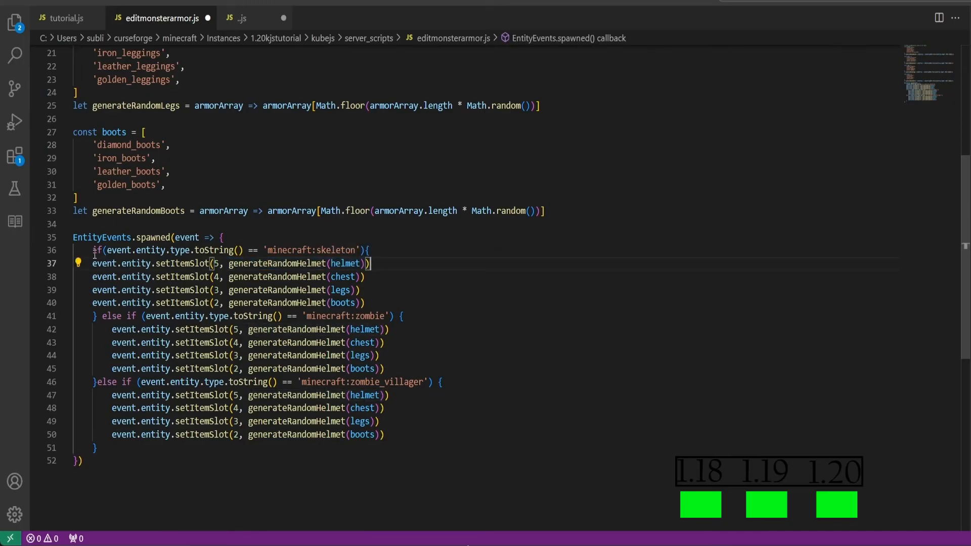
pyautogui.scroll(-3)
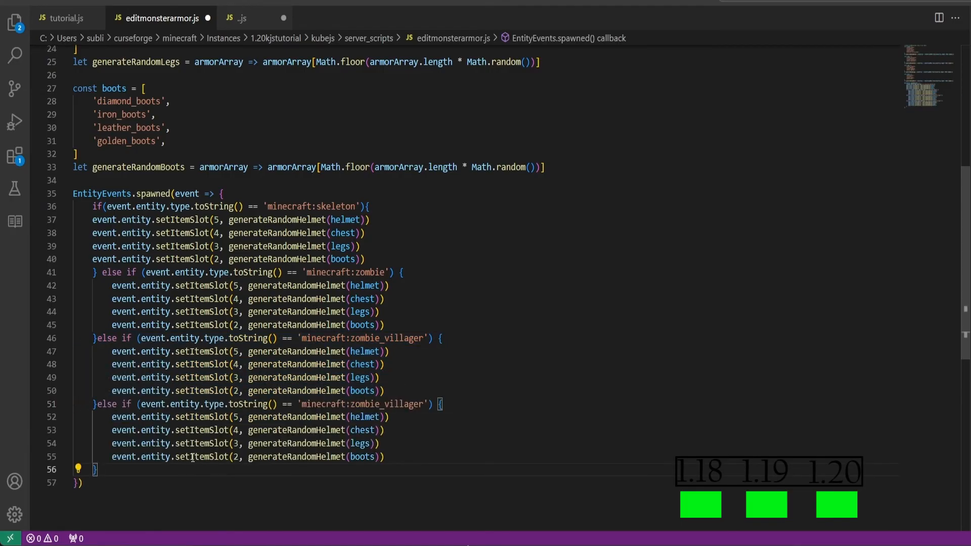
pyautogui.moveTo(99, 381)
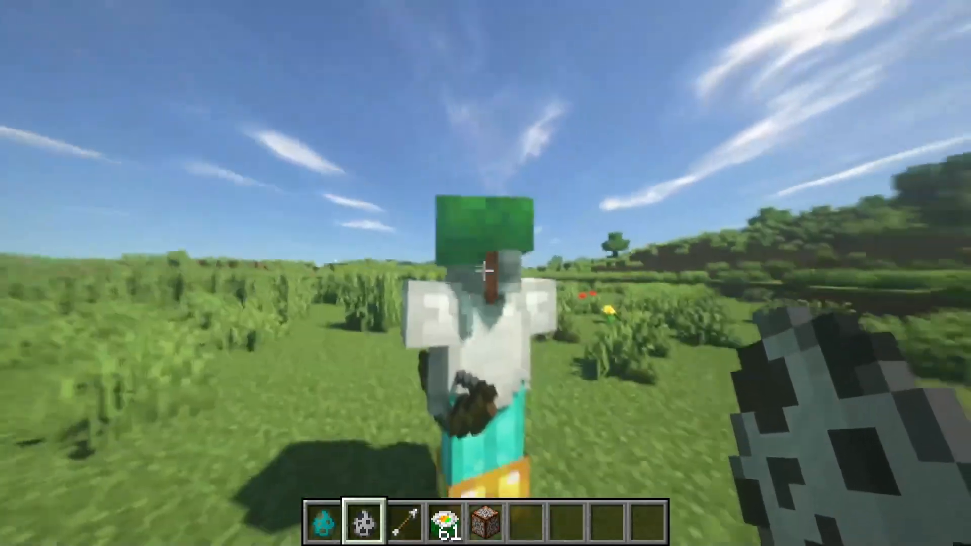
# Swap between spawn eggs in slots 1 and 2 to spawn zombies with random armor
pyautogui.press('1')
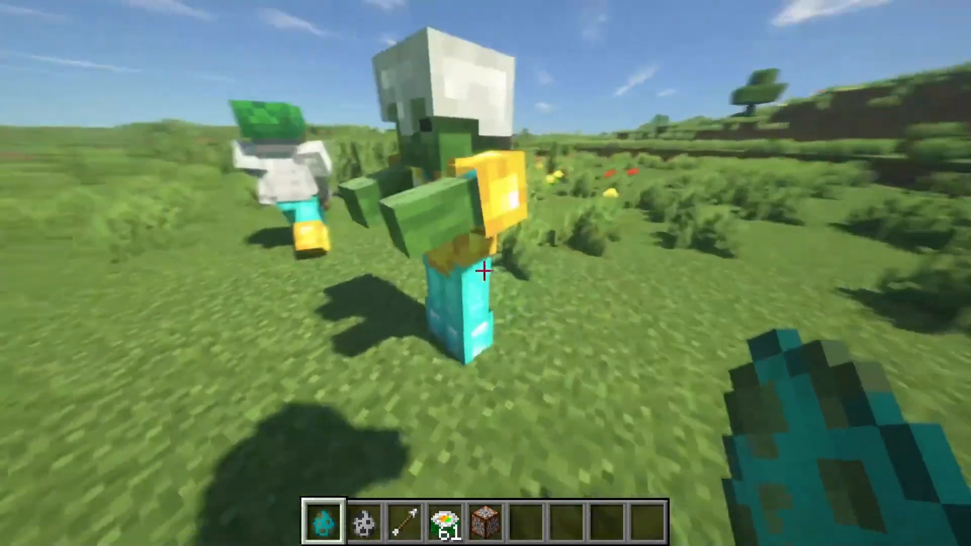
pyautogui.press('2')
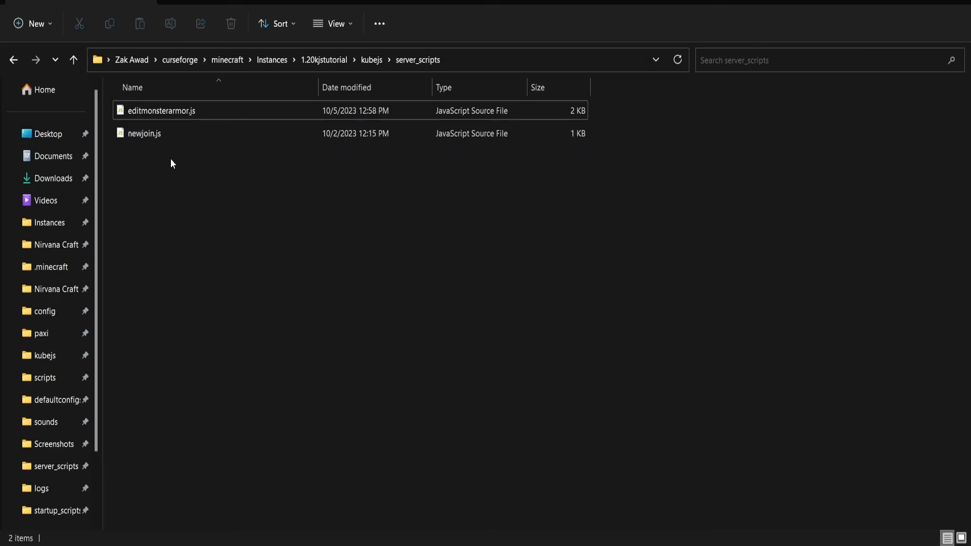
pyautogui.moveTo(170, 136)
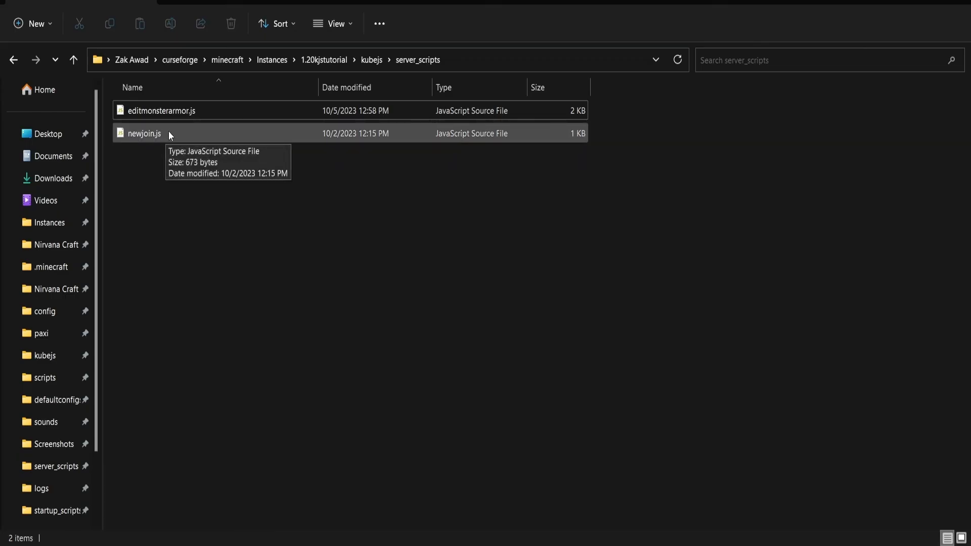
# Open newjoin.js from the server_scripts folder in VS Code
pyautogui.click(144, 134)
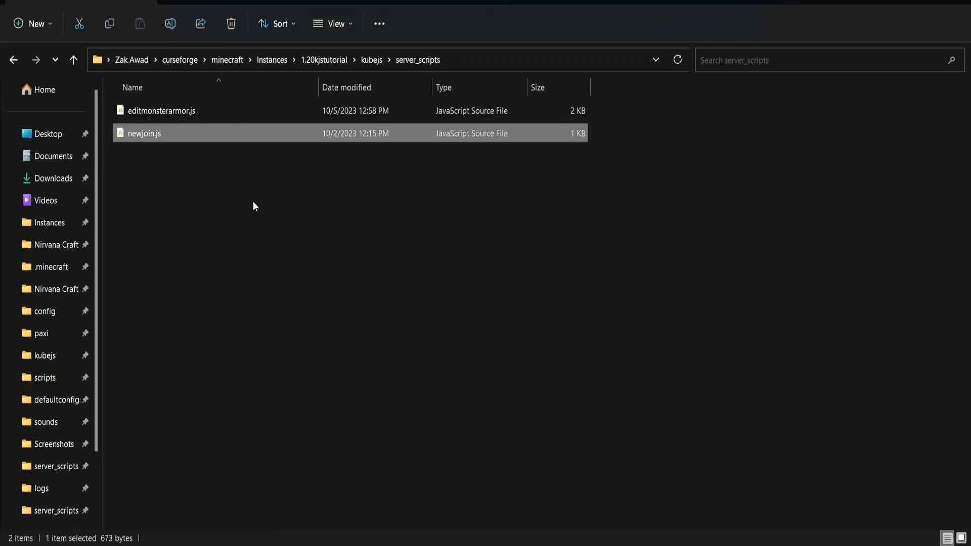
pyautogui.doubleClick(144, 134)
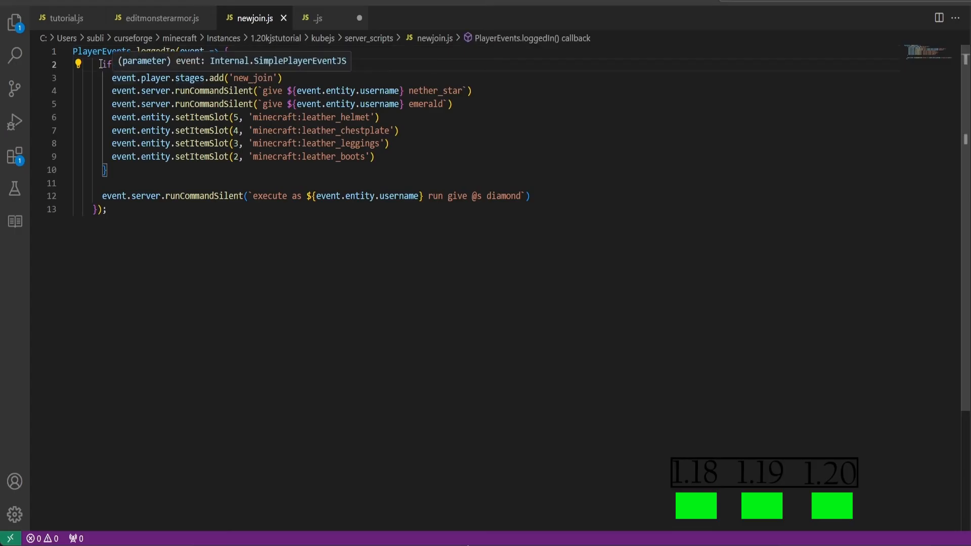
# Wrap the starter gear commands in an if (!event.player.stages.has('new_join')) { condition
pyautogui.write("(!event.player.stages.has('new_join')) {")
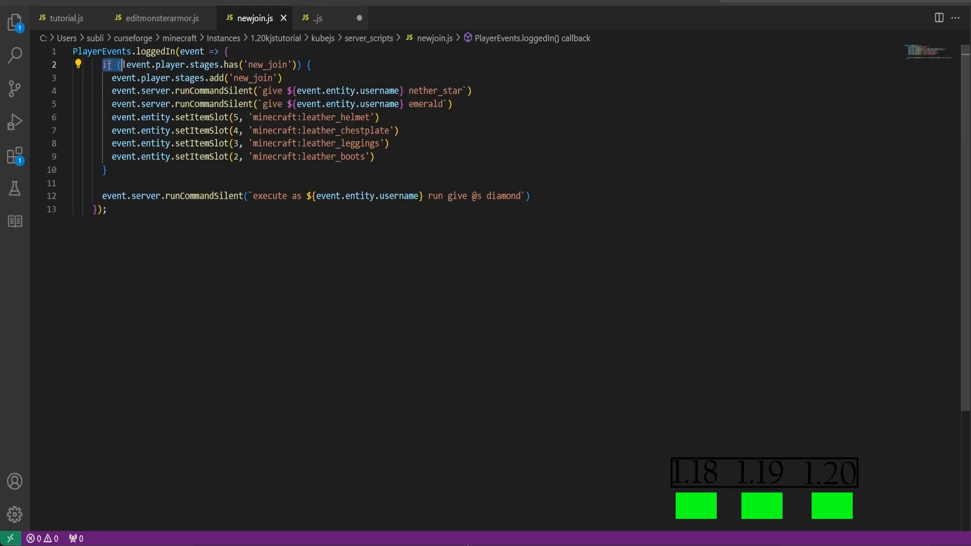
pyautogui.moveTo(212, 64)
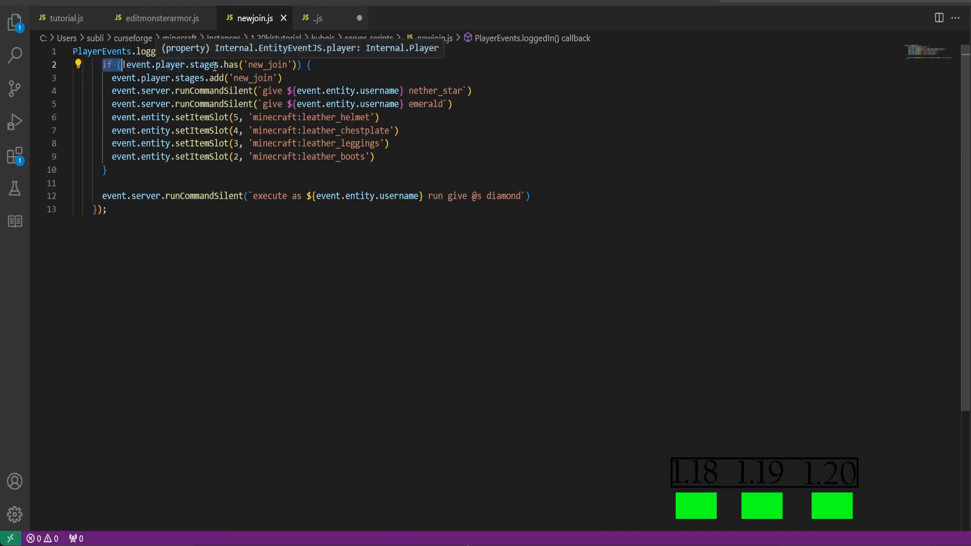
pyautogui.moveTo(273, 65)
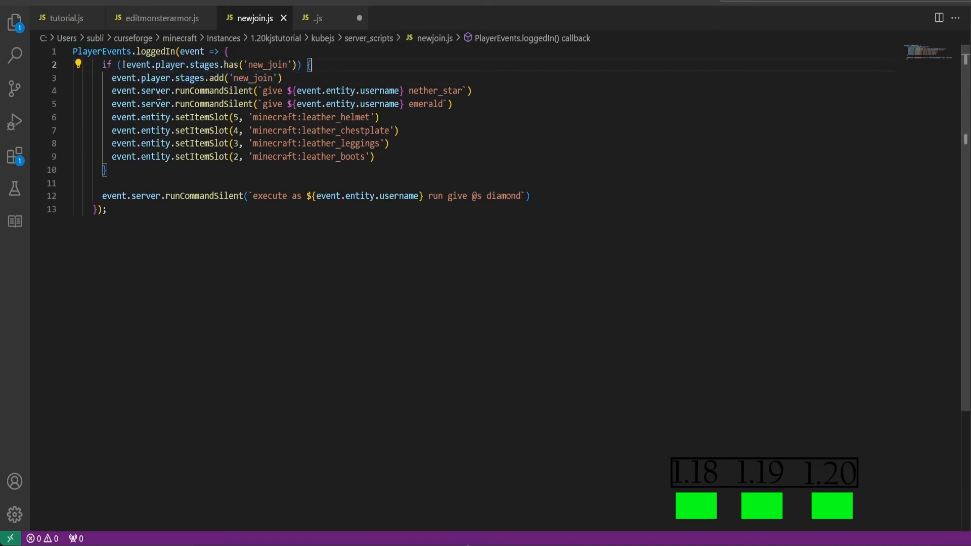
pyautogui.moveTo(112, 90); pyautogui.dragTo(362, 142)
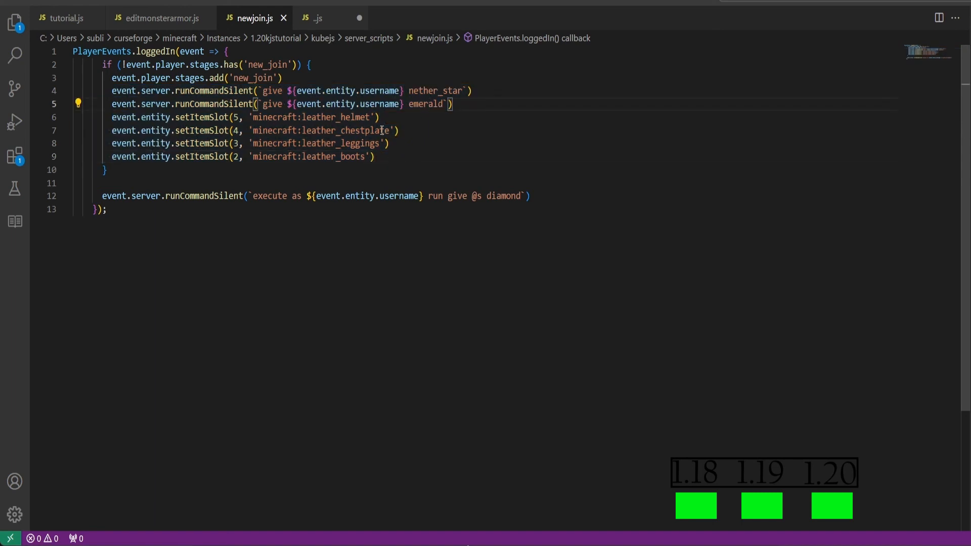
pyautogui.doubleClick(315, 117)
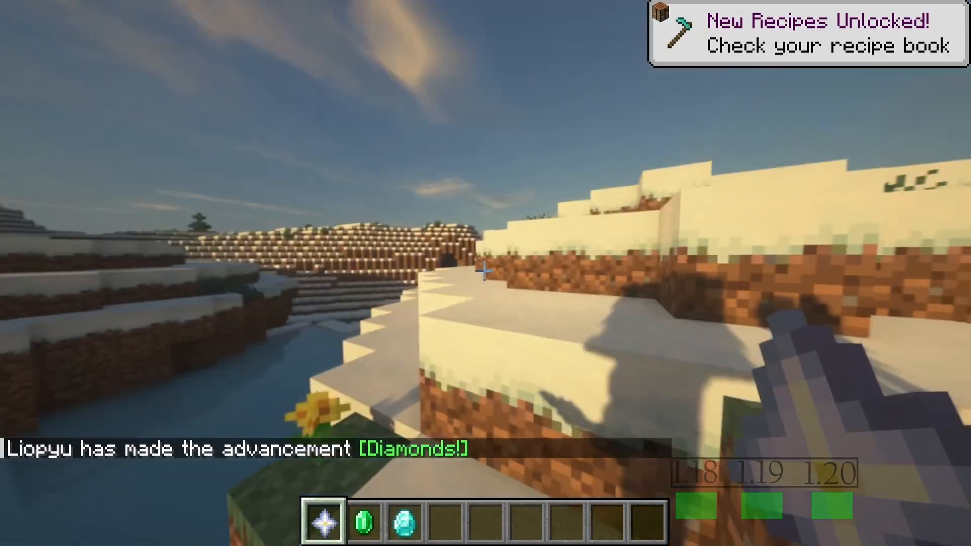
# Check the inventory shows the nether star, emerald, diamond and worn leather armor, then return to the world
pyautogui.press('e')
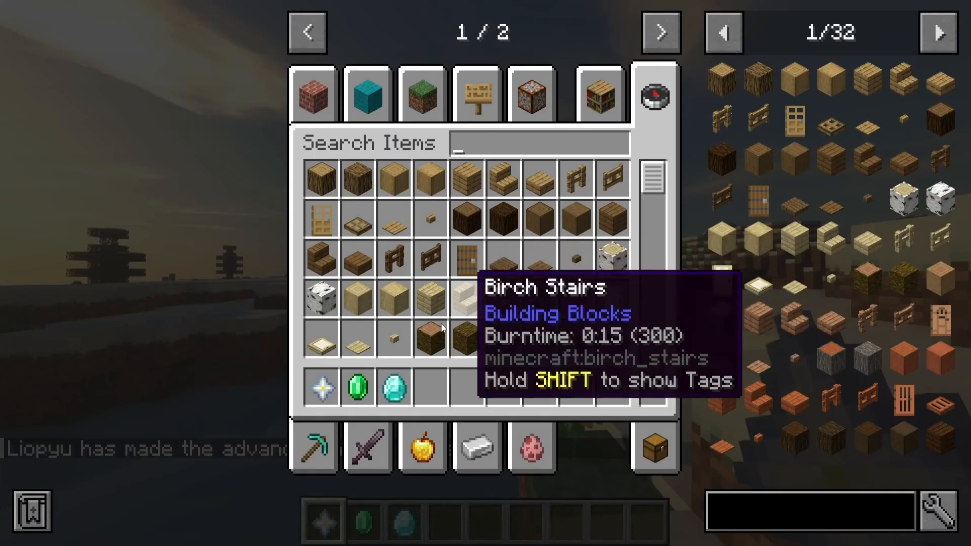
pyautogui.click(654, 99)
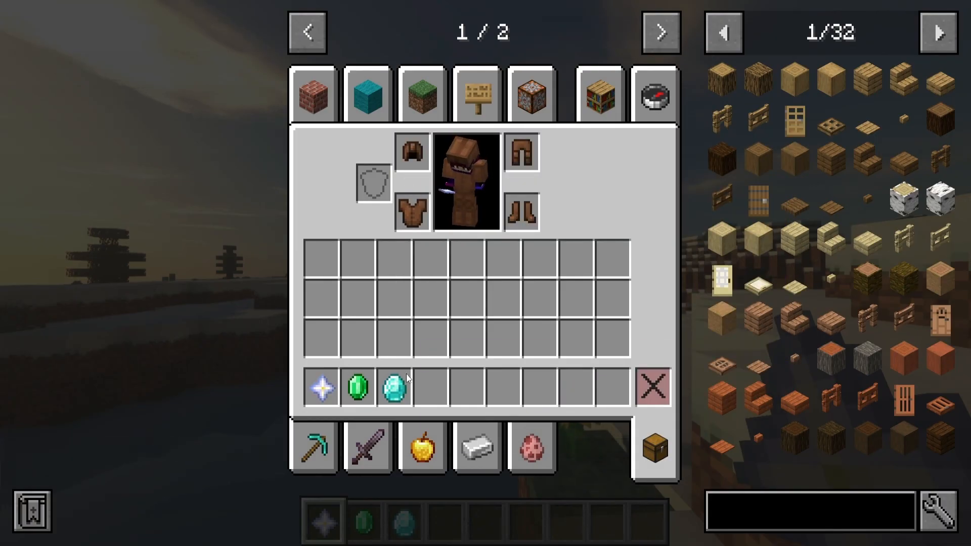
pyautogui.moveTo(311, 397)
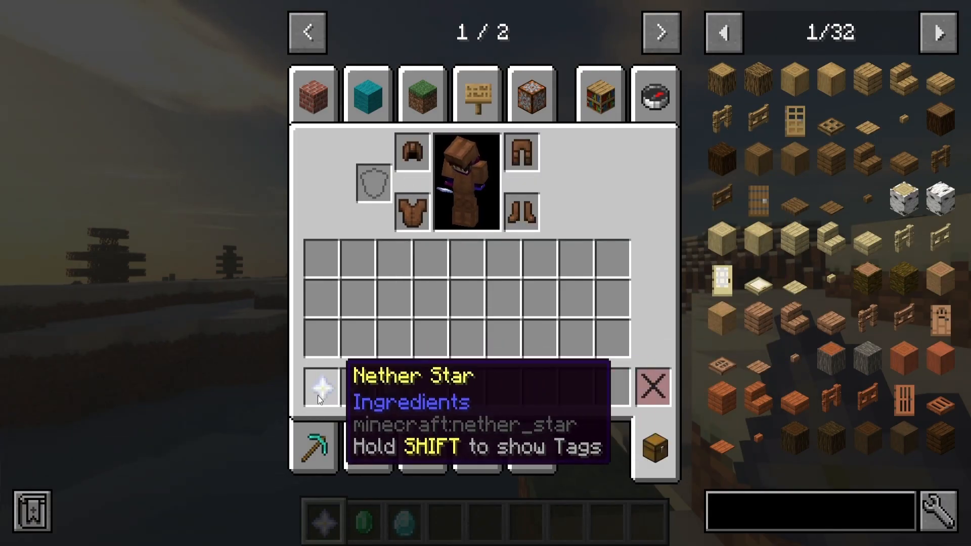
pyautogui.moveTo(446, 299)
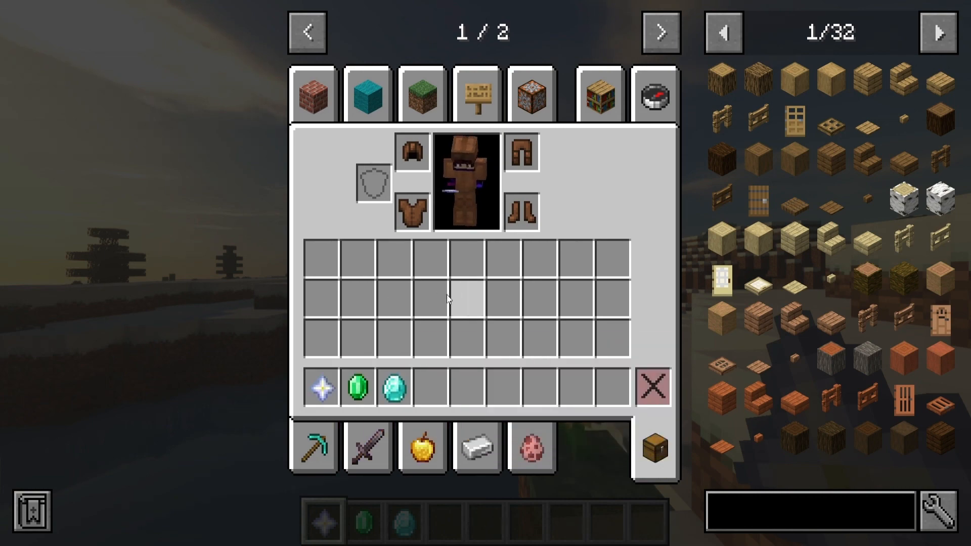
pyautogui.moveTo(323, 388)
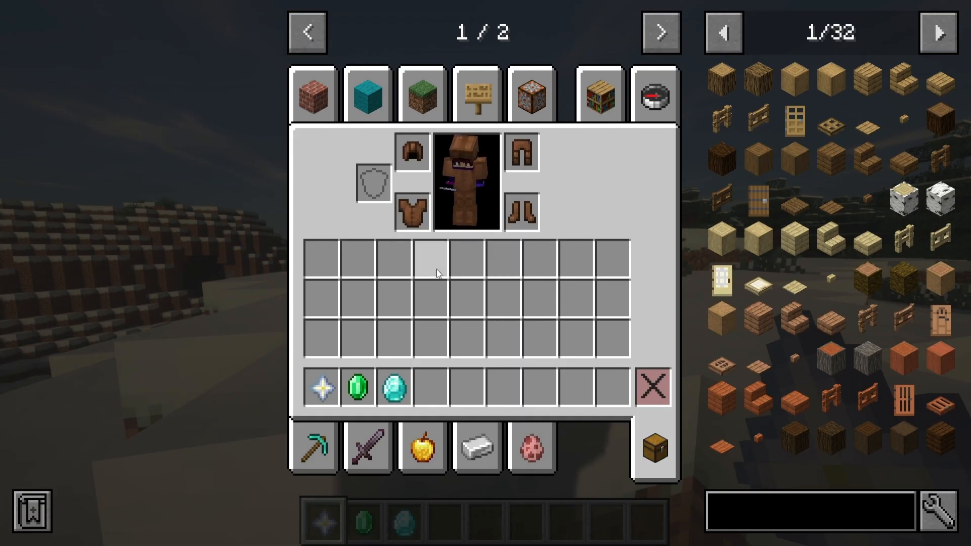
pyautogui.press('Escape')
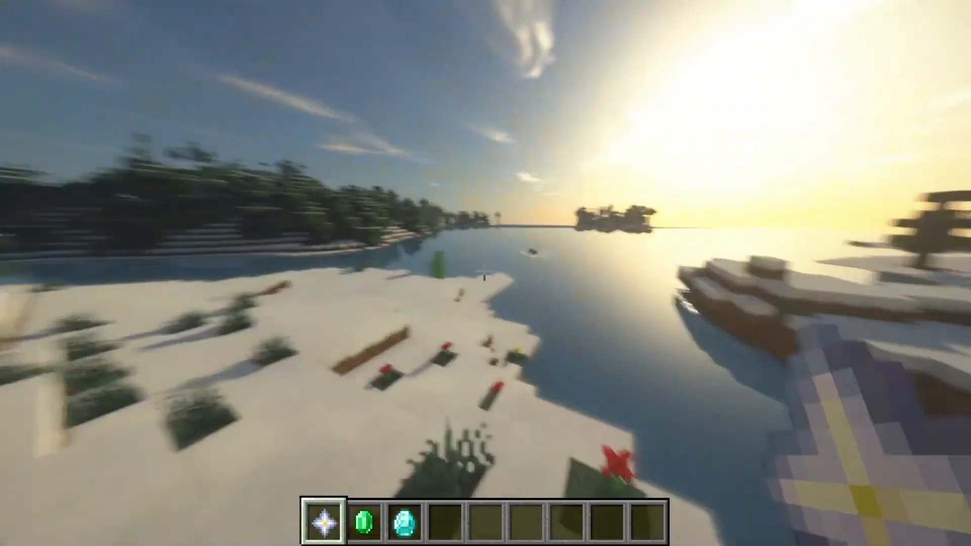